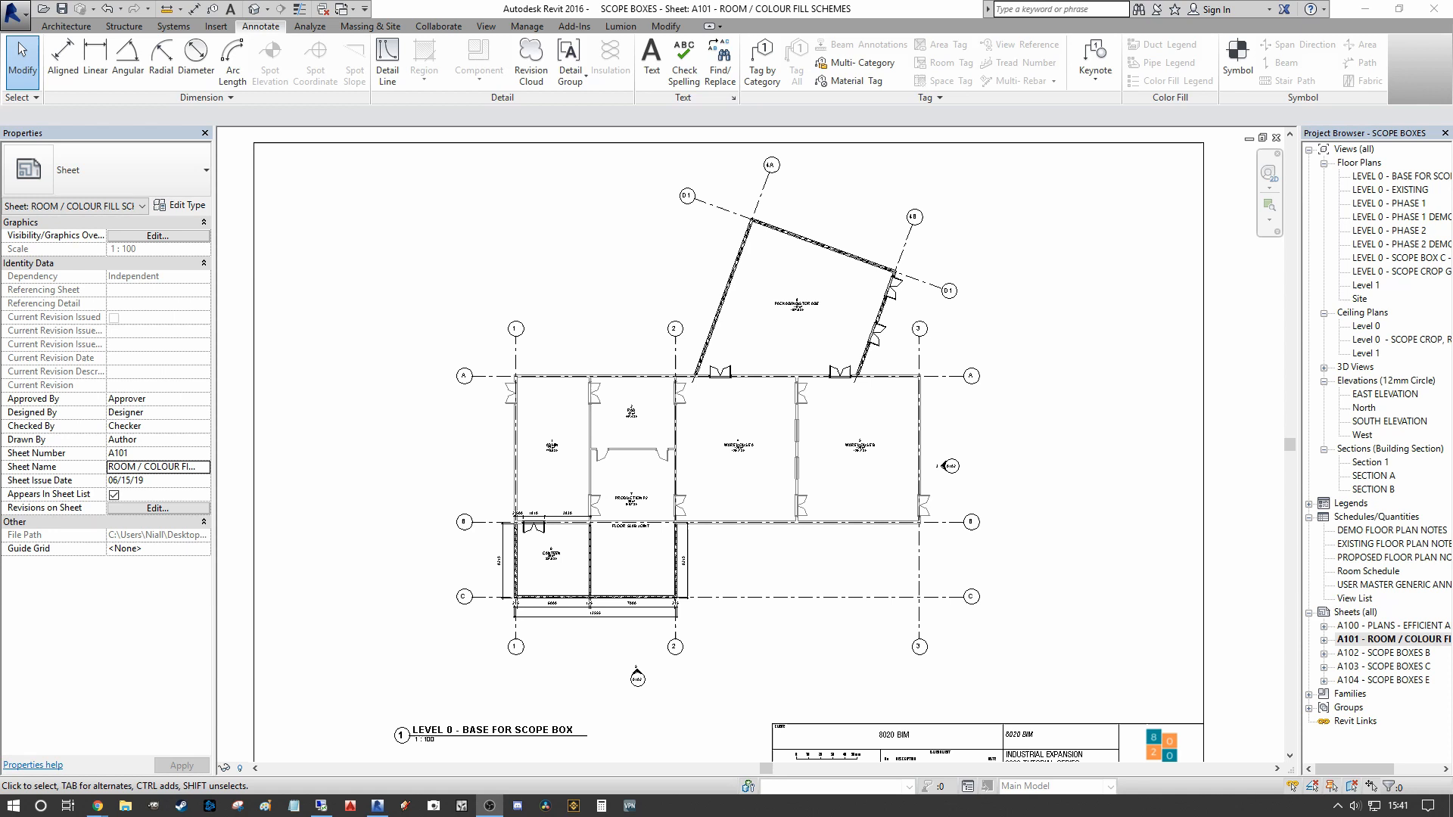
{"action": "mouse_move", "coordinate": [72, 399]}
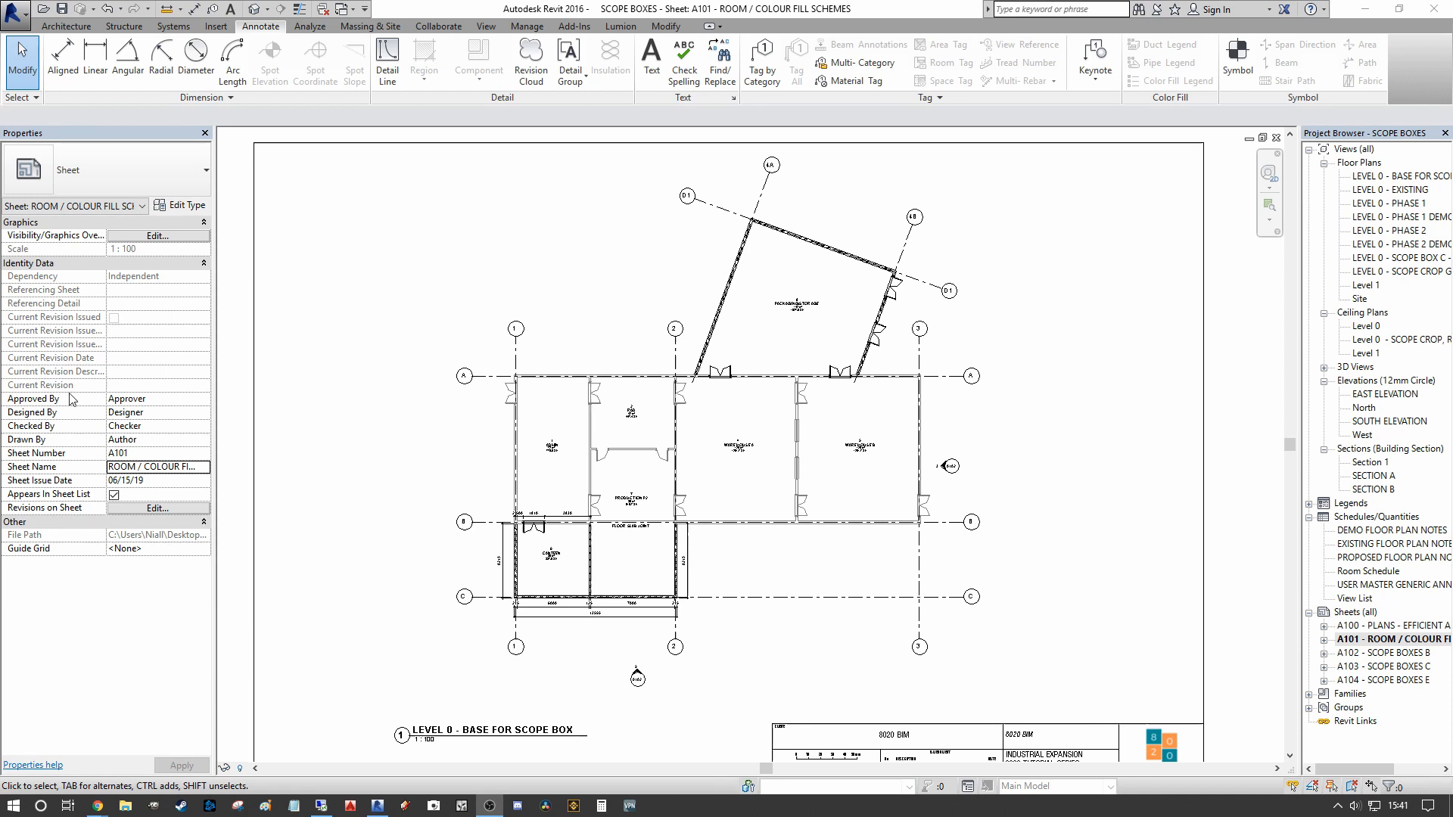
{"action": "mouse_move", "coordinate": [569, 425]}
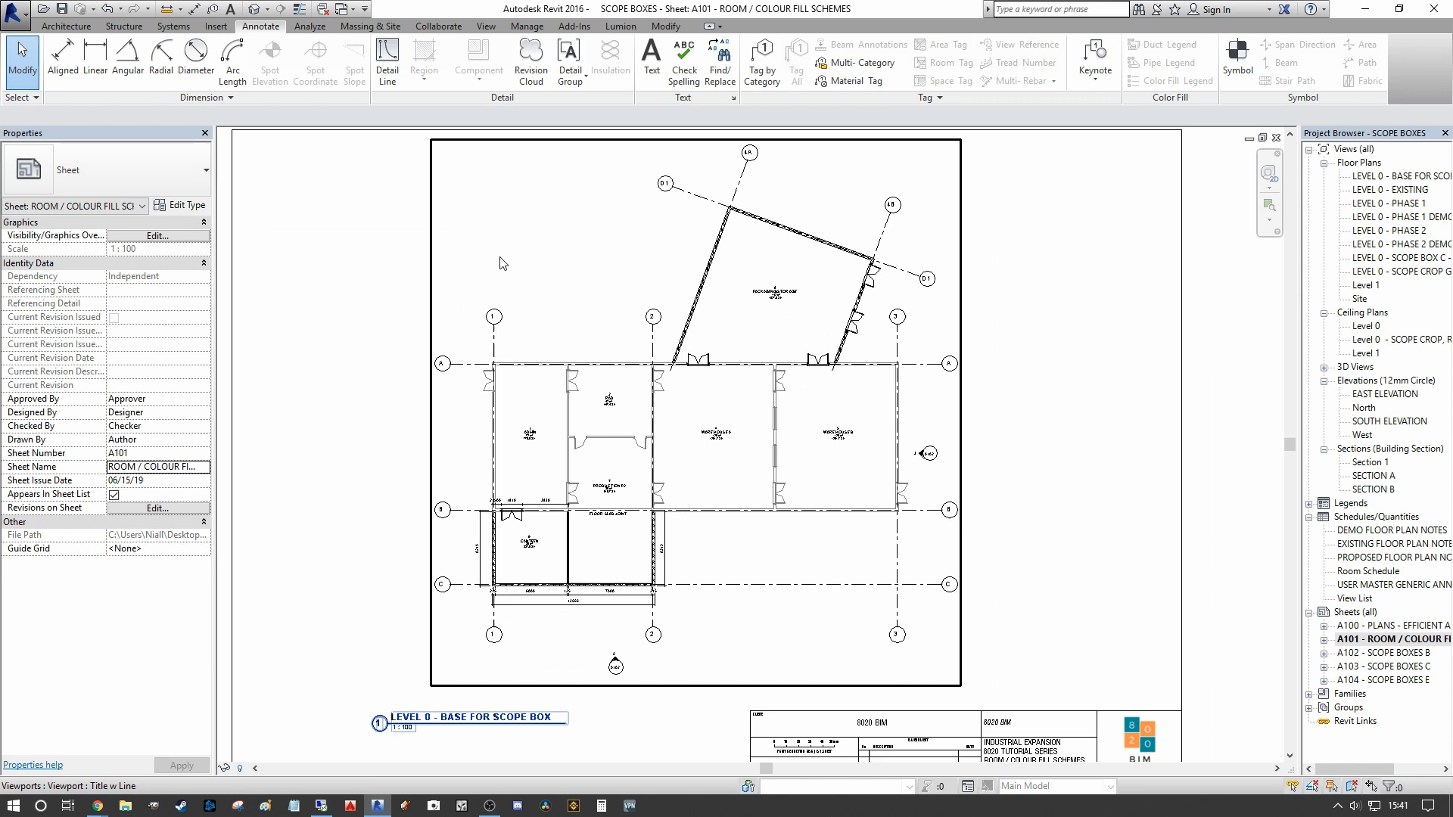
{"action": "mouse_move", "coordinate": [588, 296]}
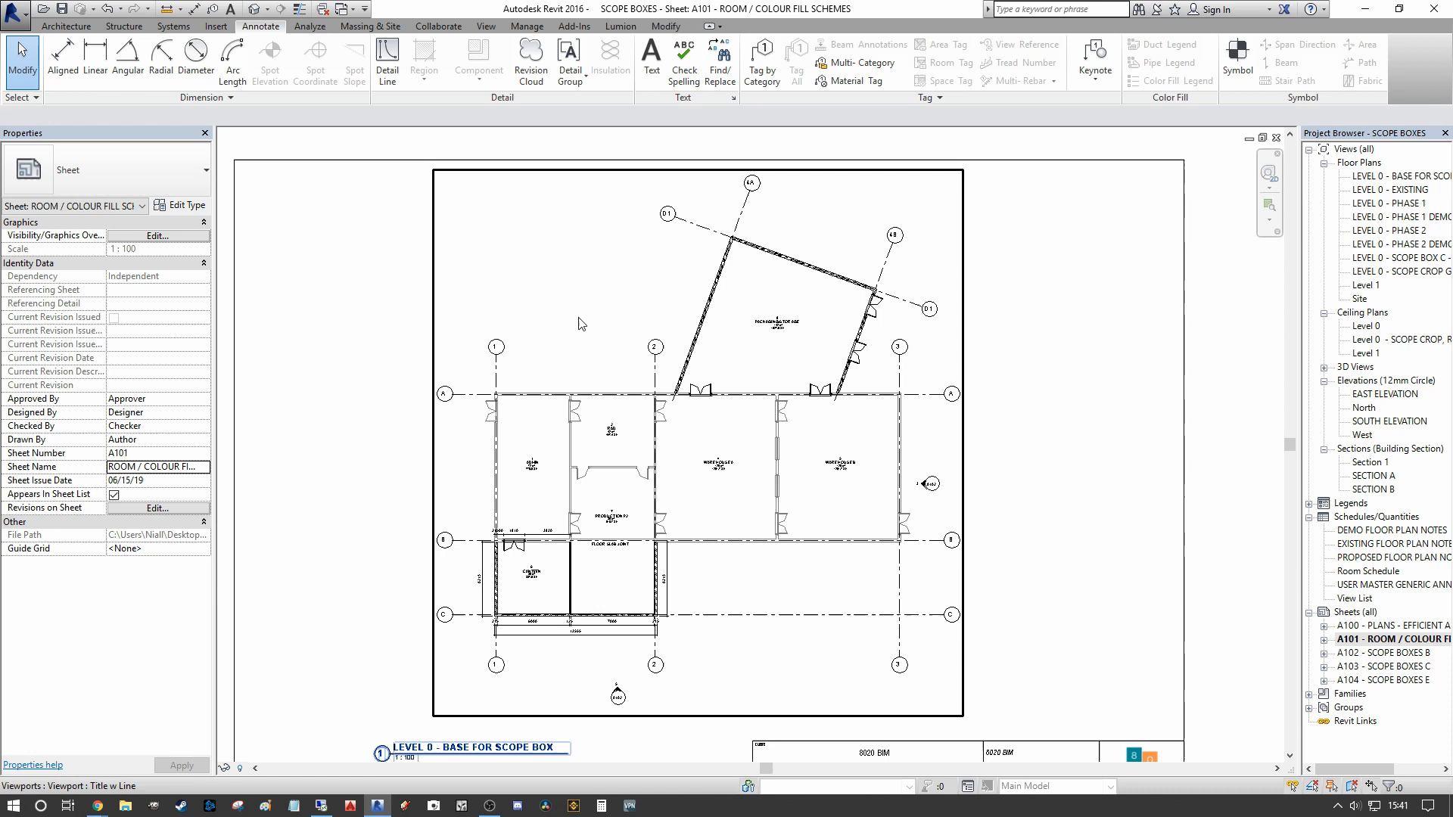
- Bring up the room colour scheme editor from the Architecture Room & Area tools
{"action": "left_click", "coordinate": [66, 25]}
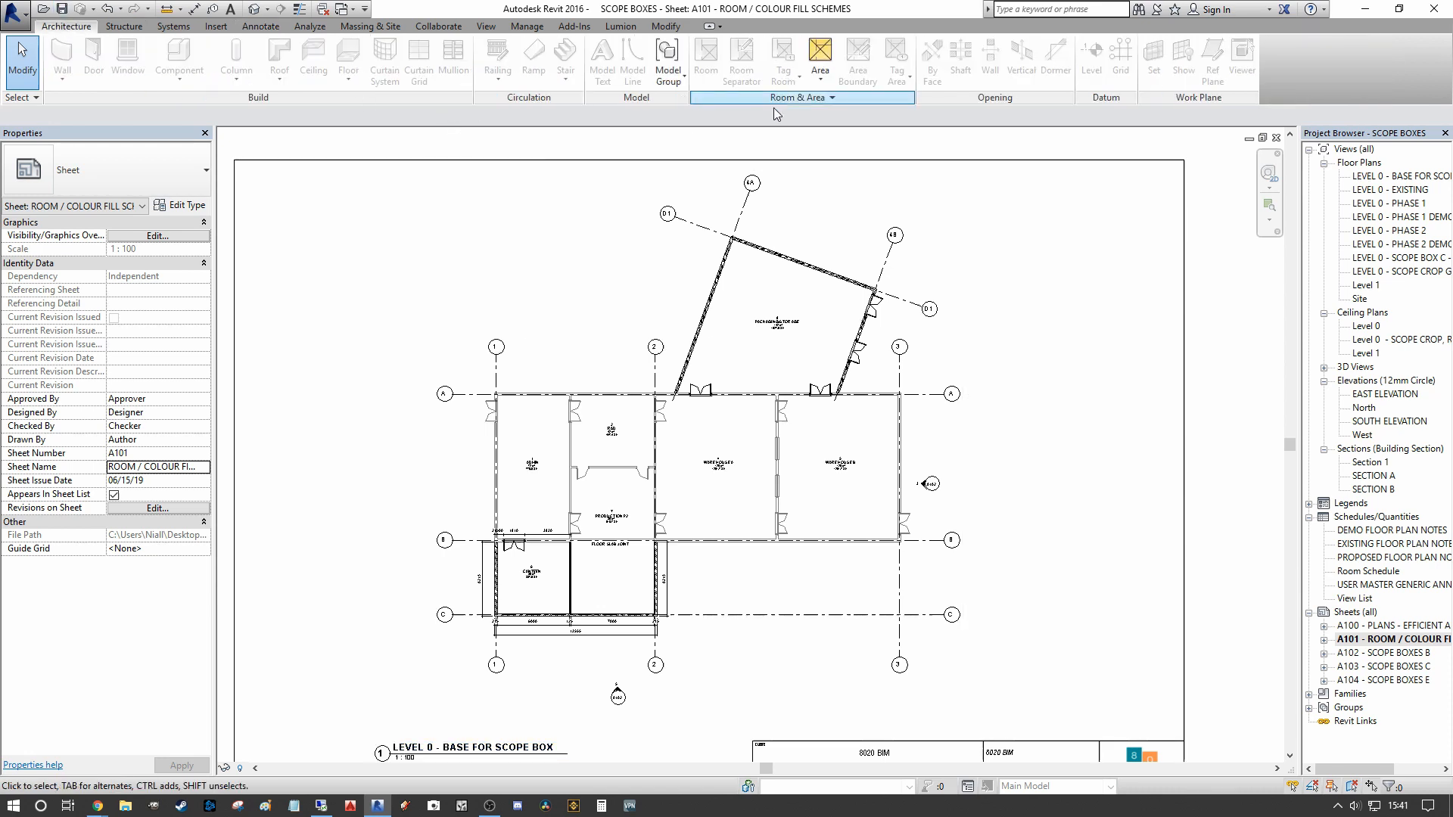
{"action": "left_click", "coordinate": [737, 115]}
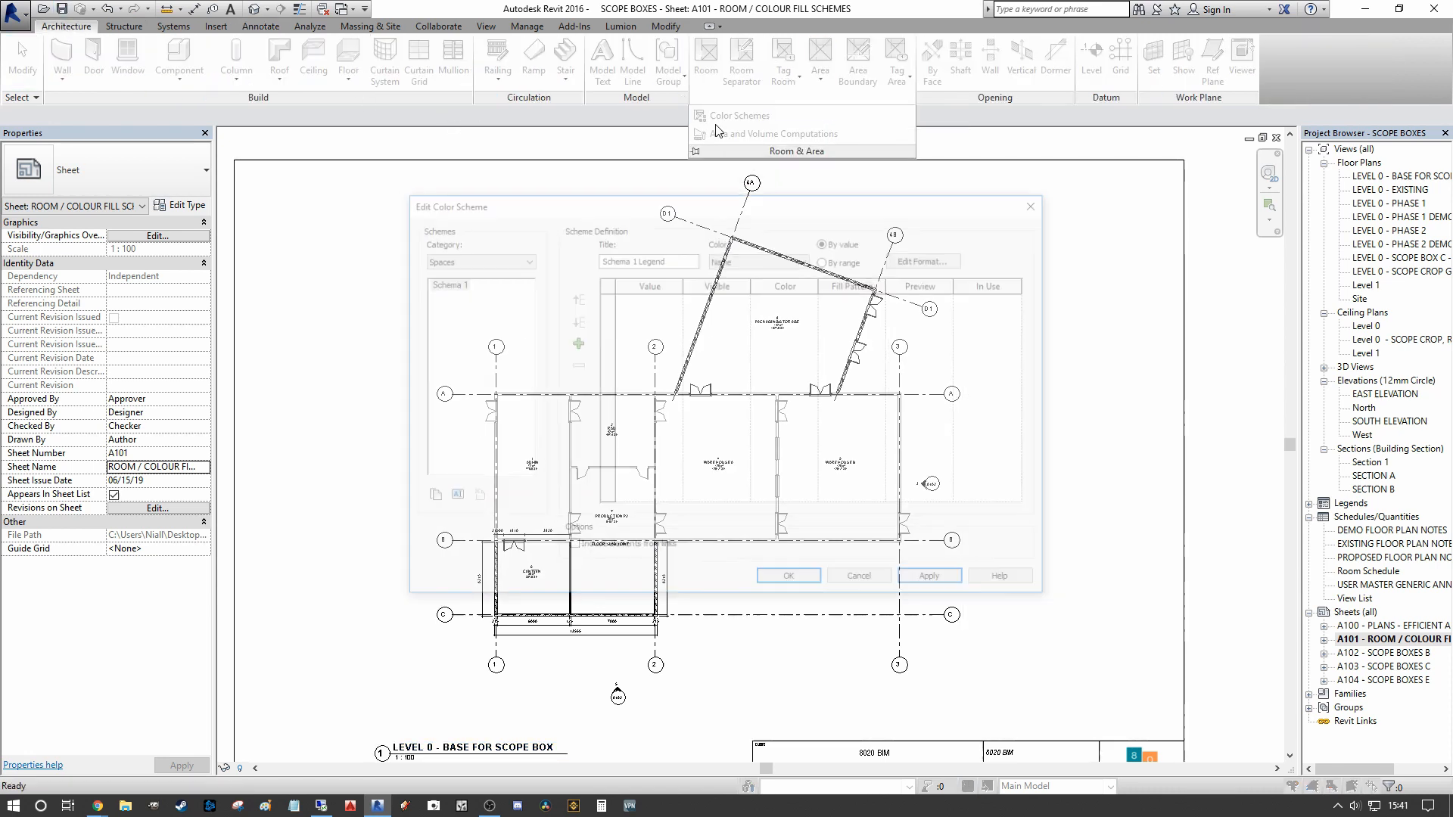
{"action": "left_click", "coordinate": [741, 115]}
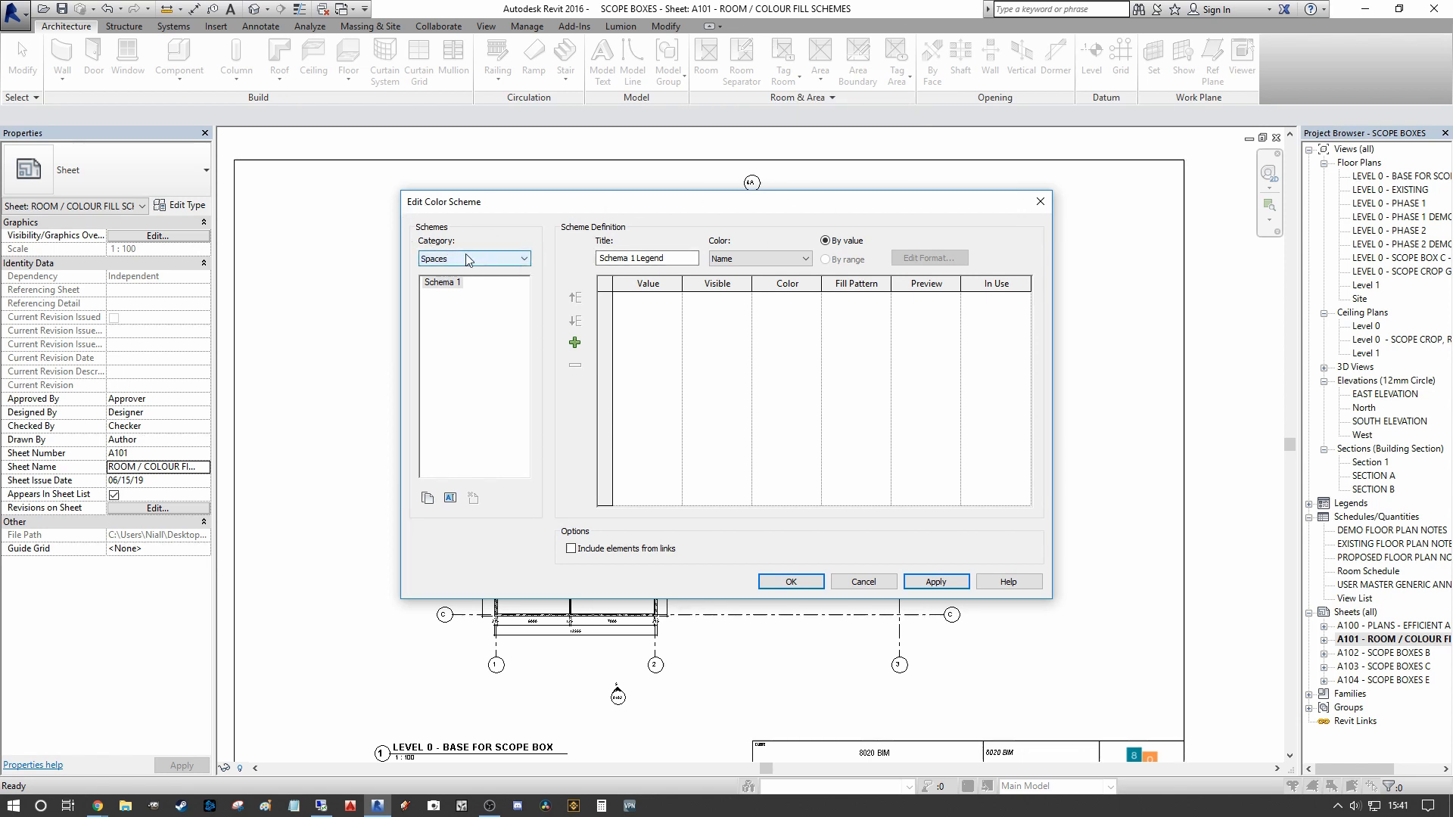
- Set the scheme category to Rooms and select the By Room Name scheme
{"action": "left_click", "coordinate": [525, 259]}
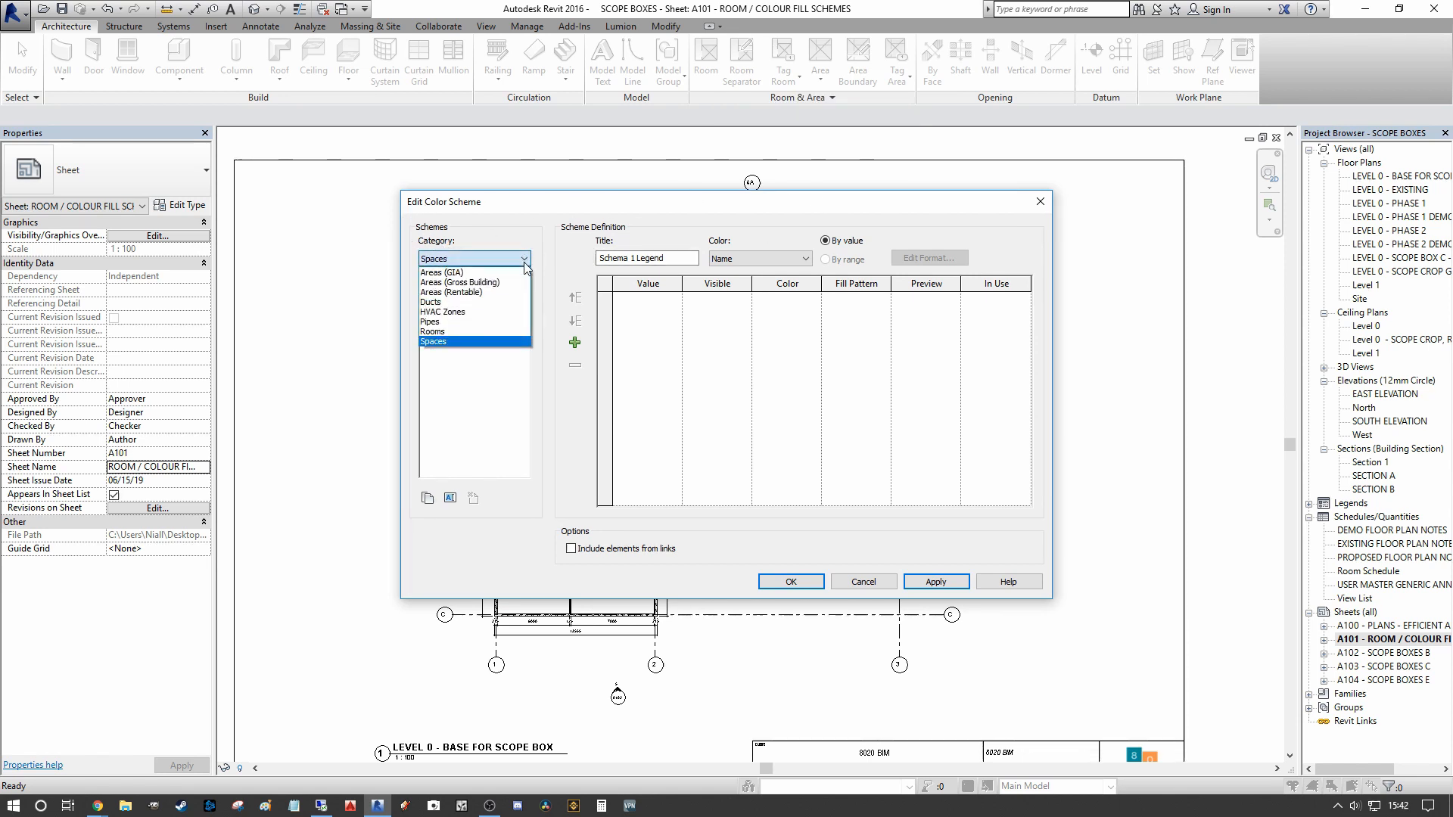
{"action": "left_click", "coordinate": [432, 330]}
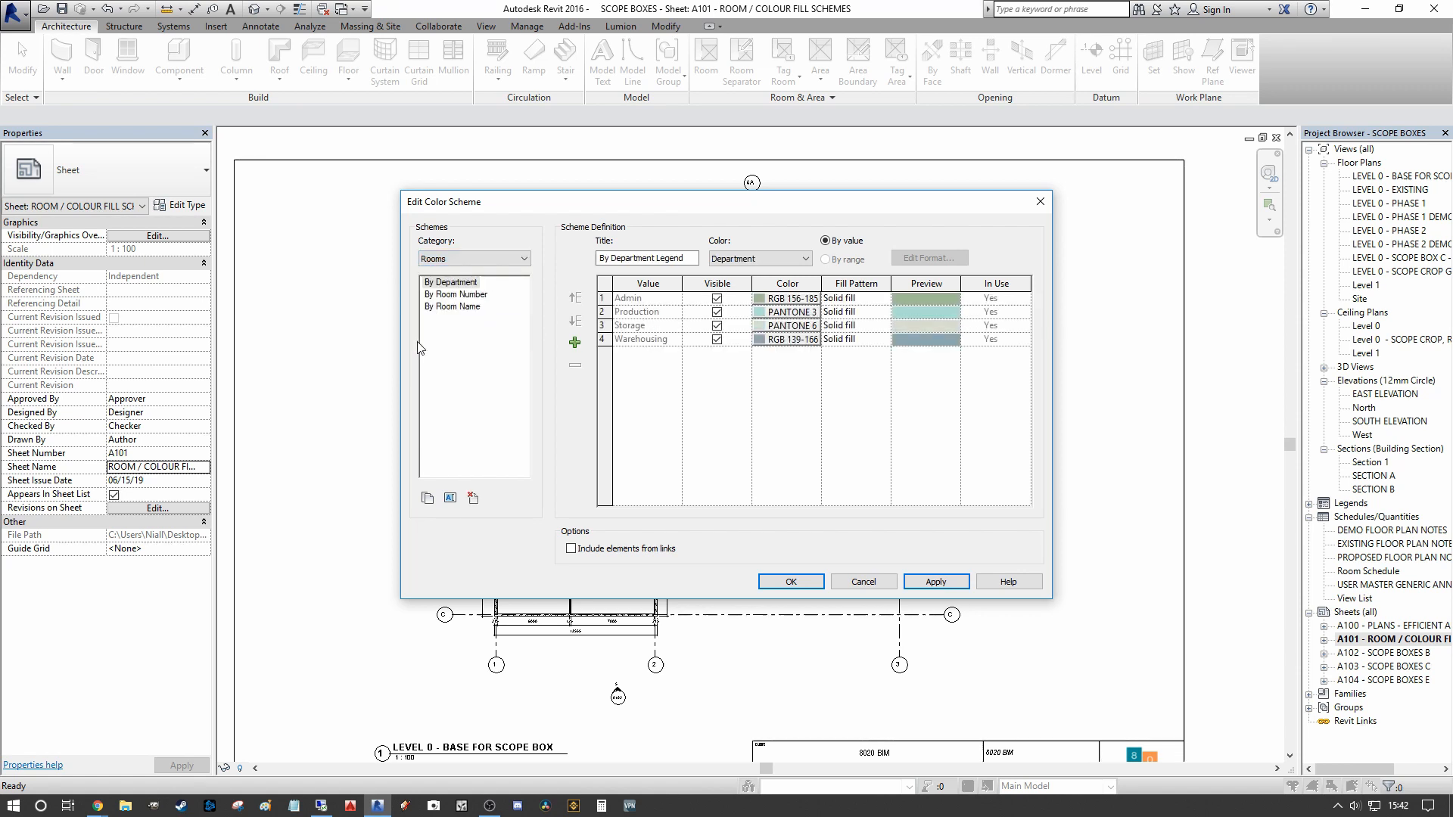
{"action": "mouse_move", "coordinate": [455, 429]}
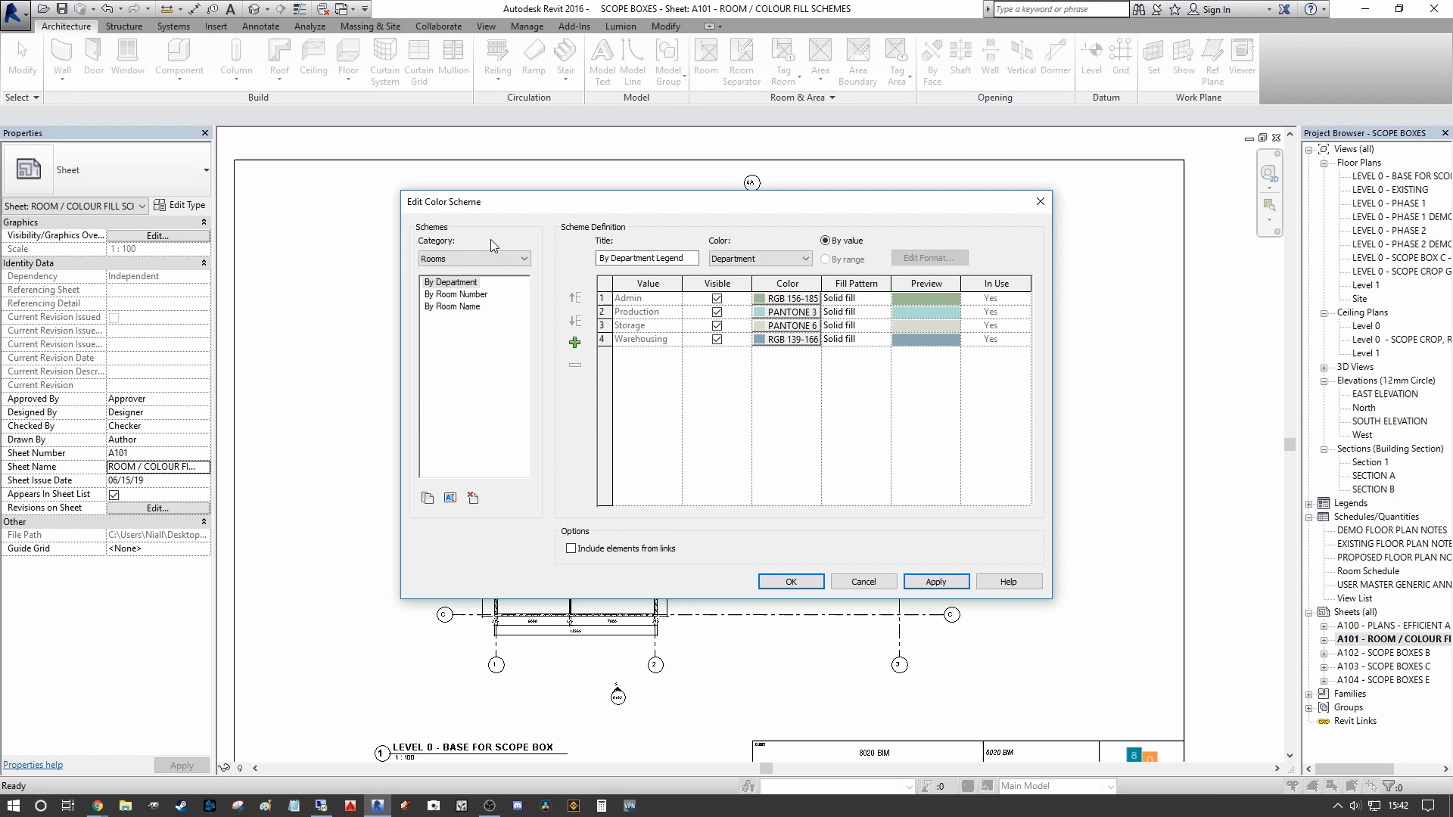
{"action": "left_click", "coordinate": [454, 306]}
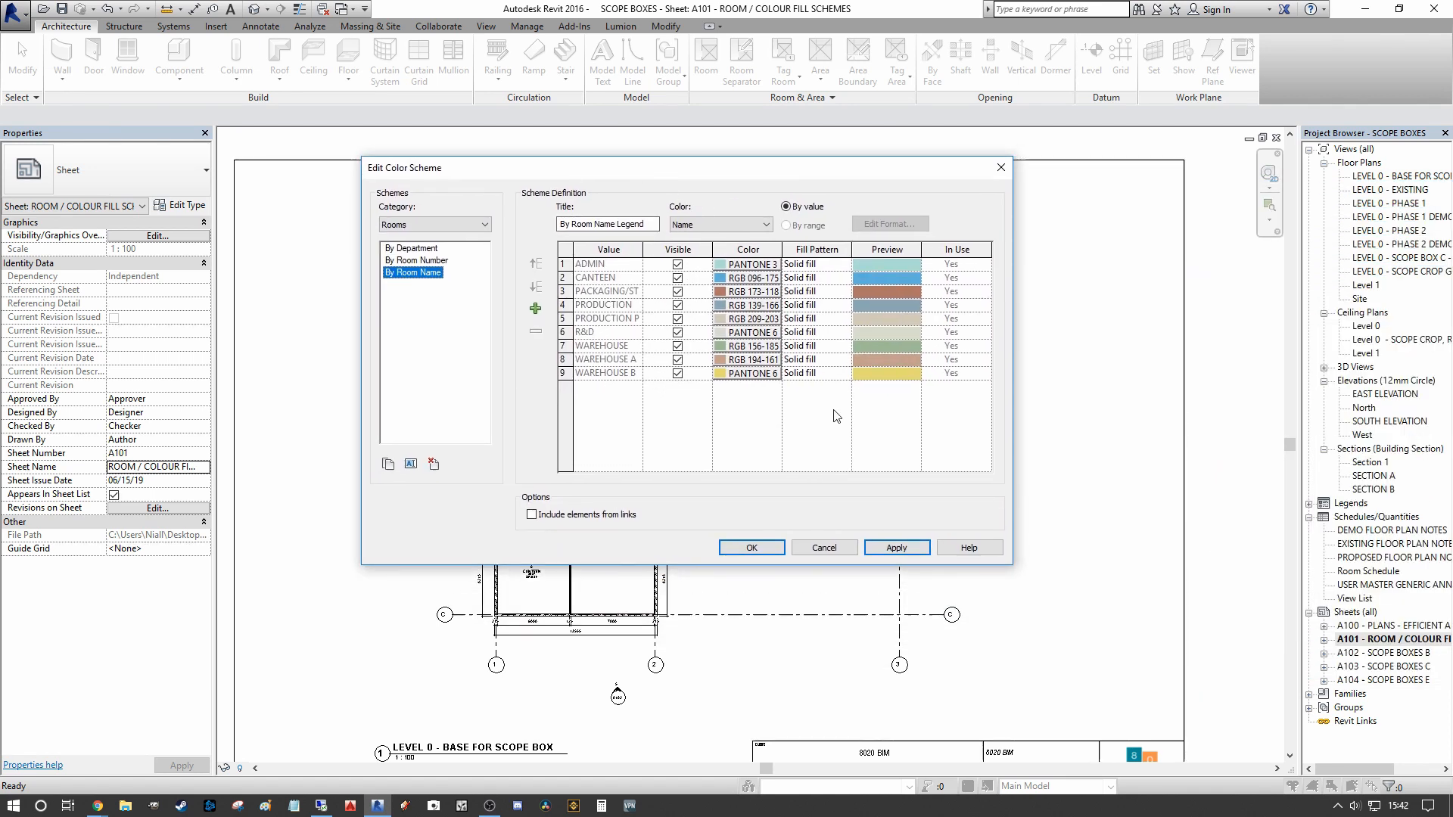
{"action": "mouse_move", "coordinate": [912, 261]}
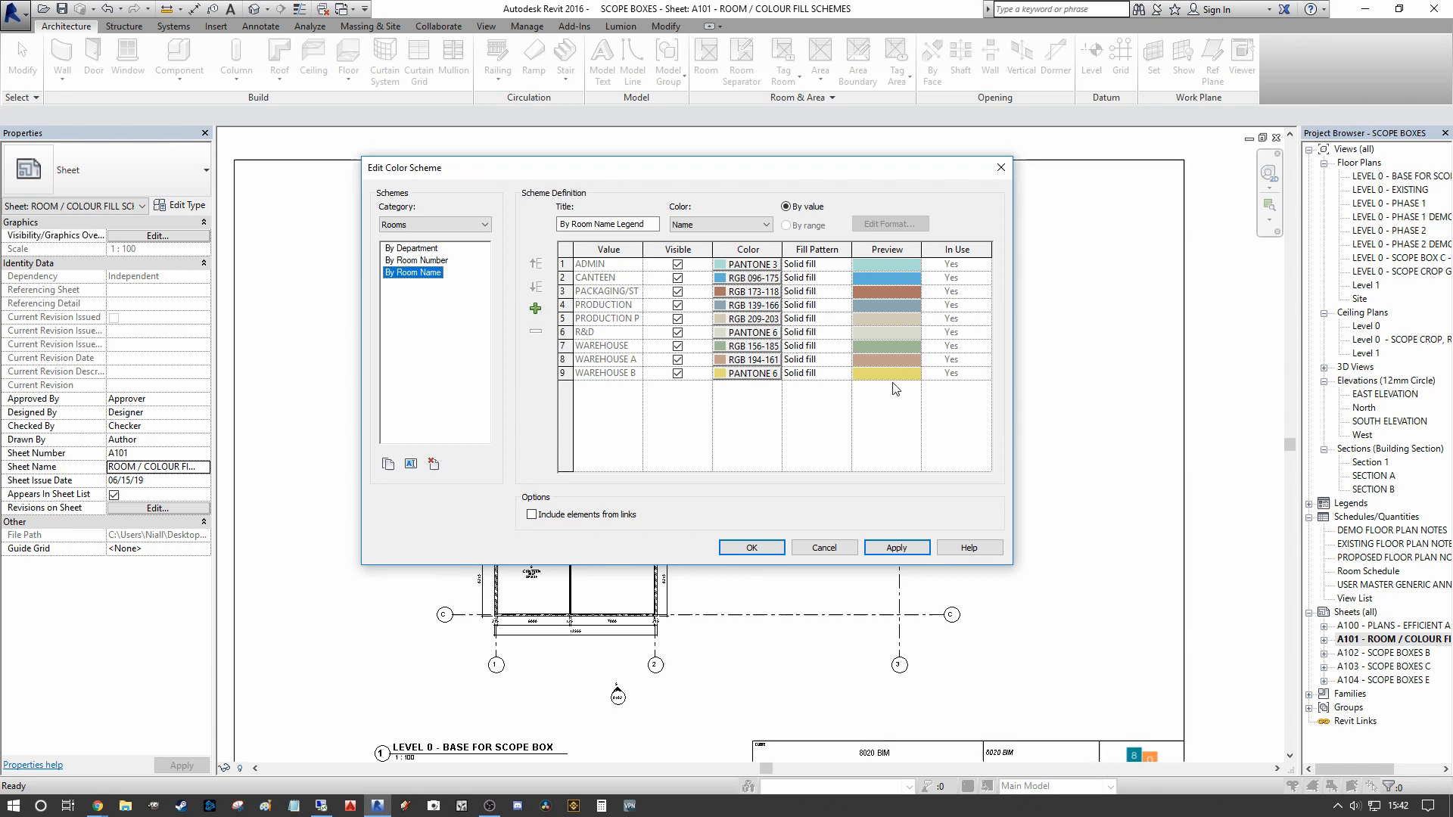
{"action": "mouse_move", "coordinate": [754, 306]}
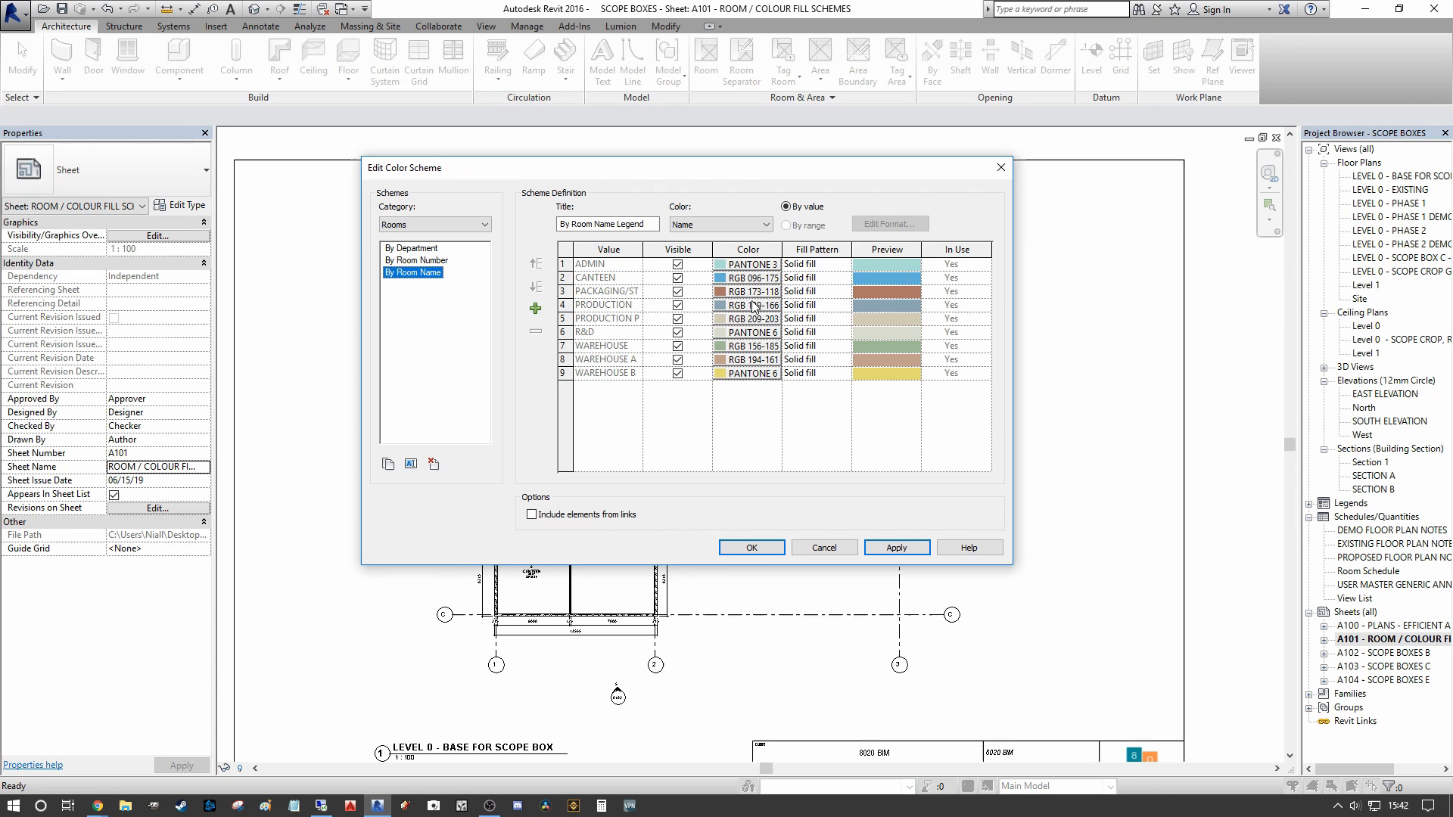
- Change the PACKAGING/STORAGE room colour to pale green (RGB 200-220-156) and apply it
{"action": "left_click", "coordinate": [751, 304]}
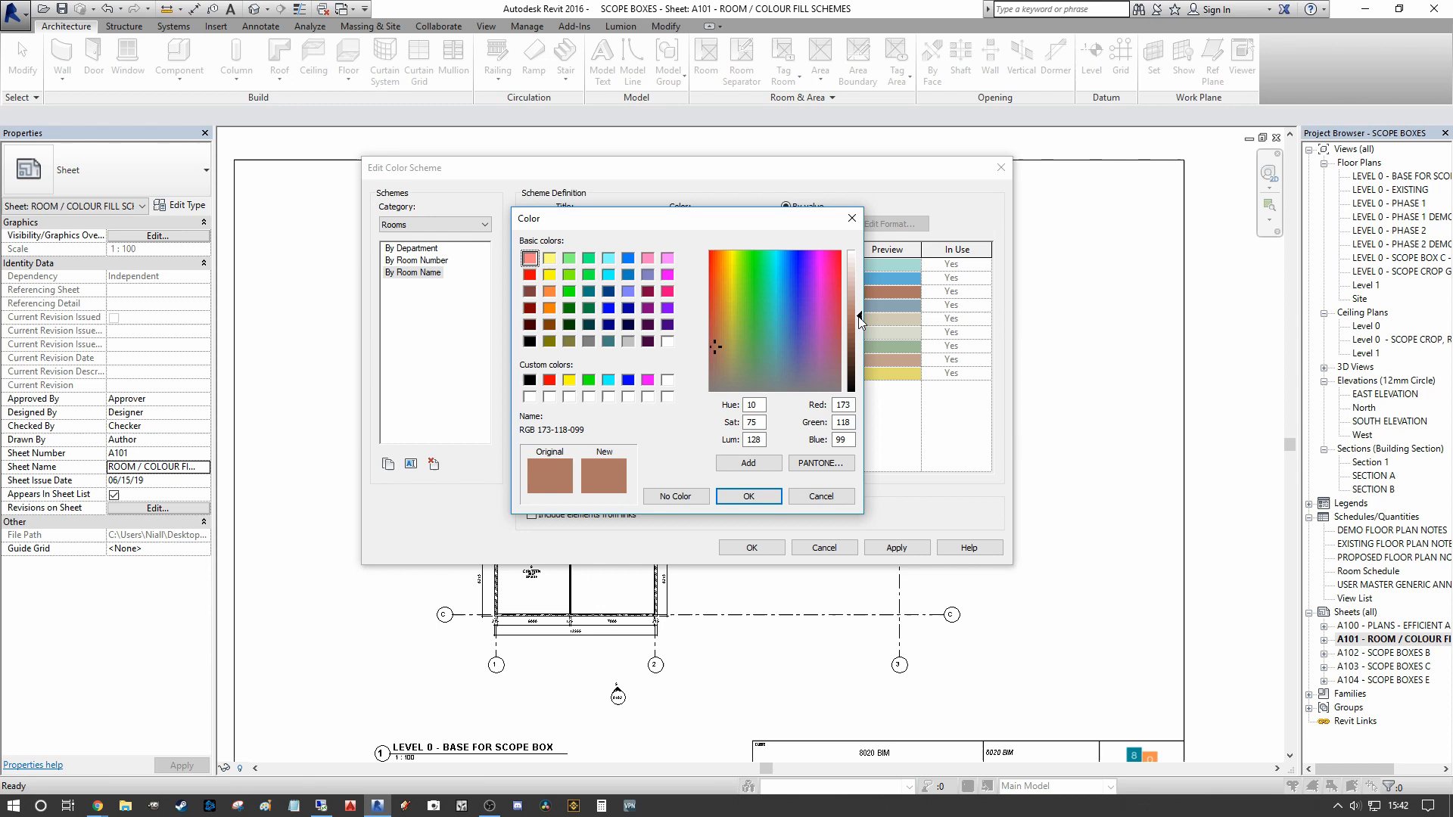
{"action": "left_click", "coordinate": [587, 309]}
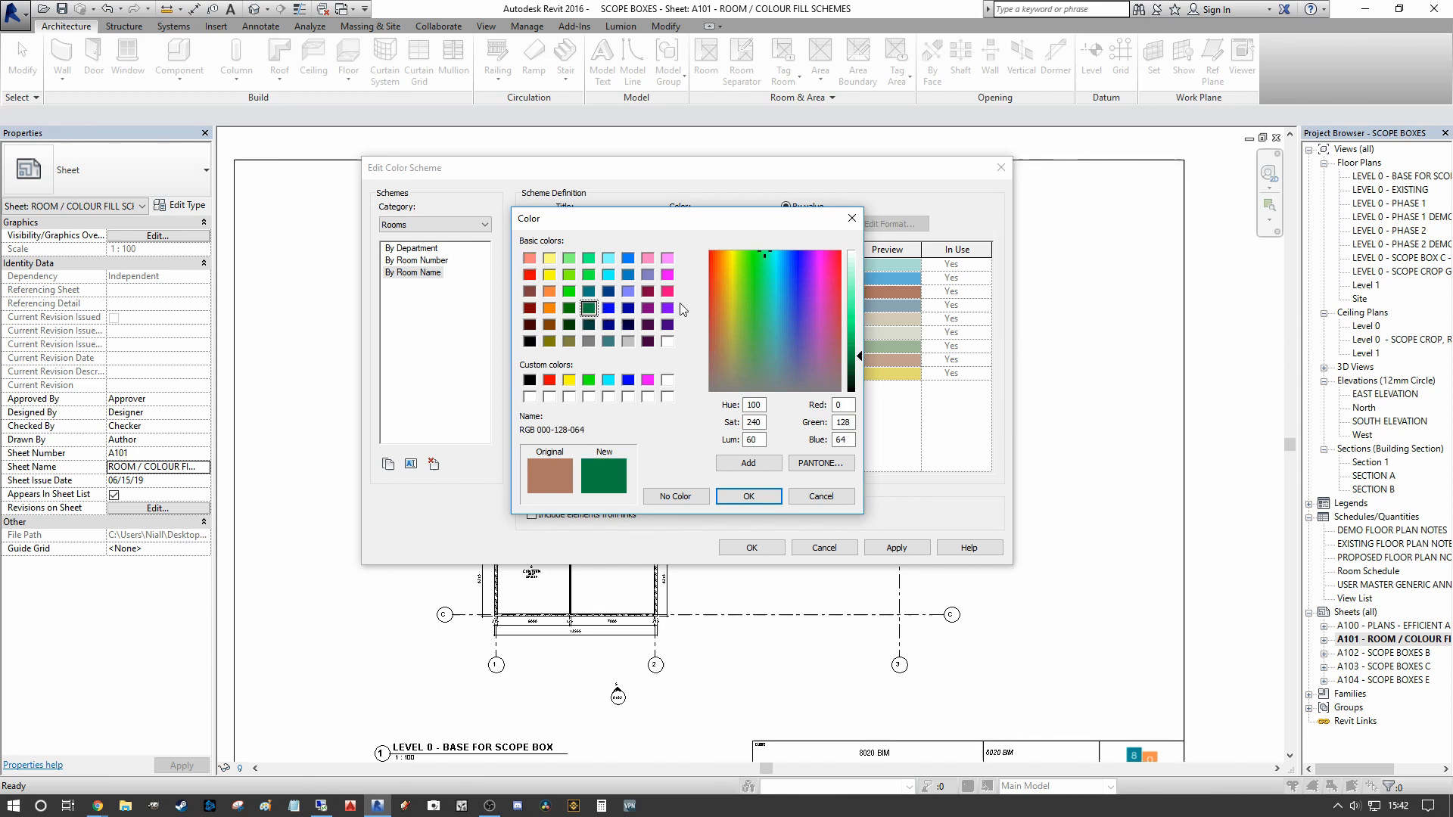
{"action": "left_click", "coordinate": [748, 345]}
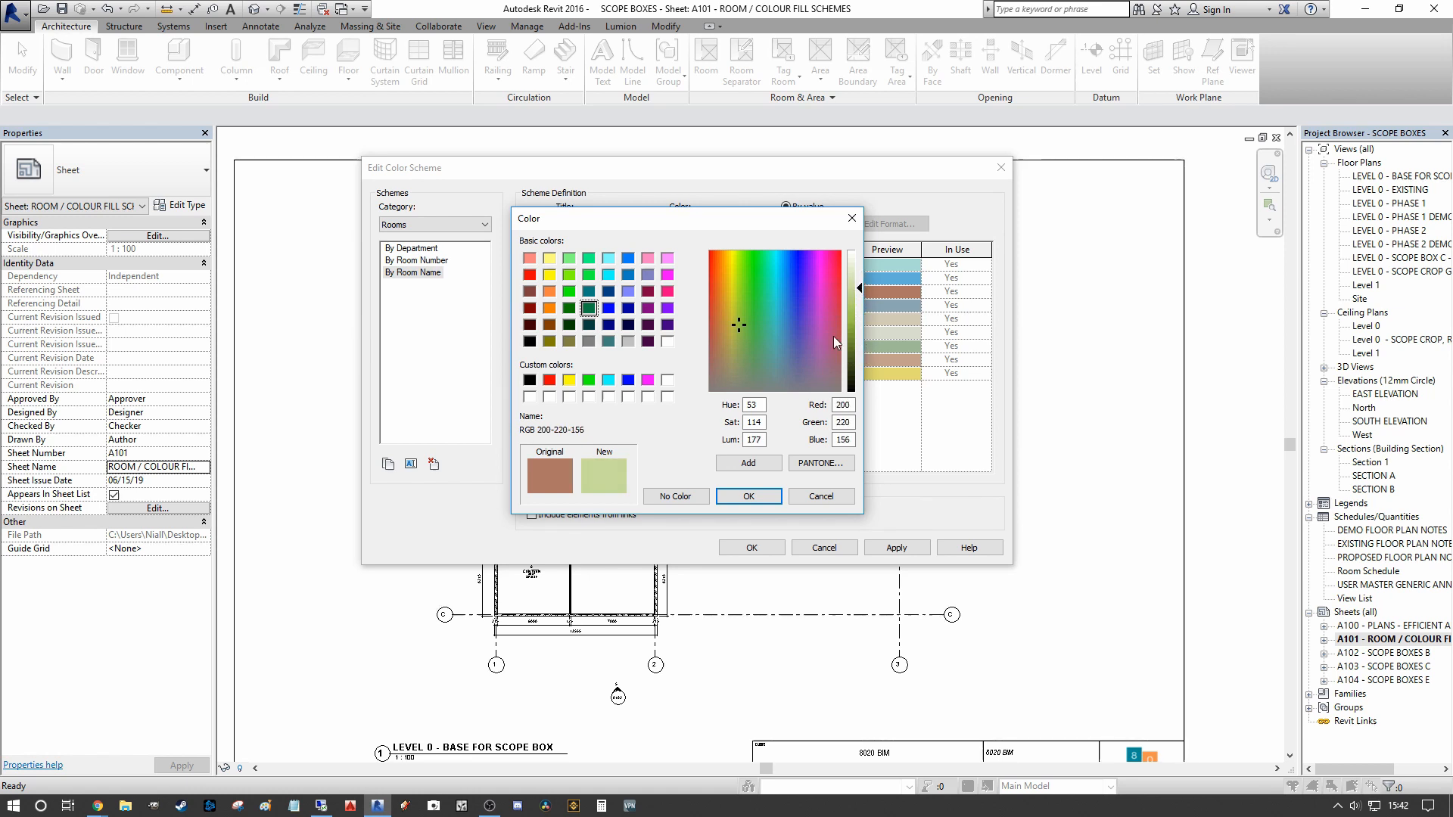
{"action": "left_click", "coordinate": [748, 495]}
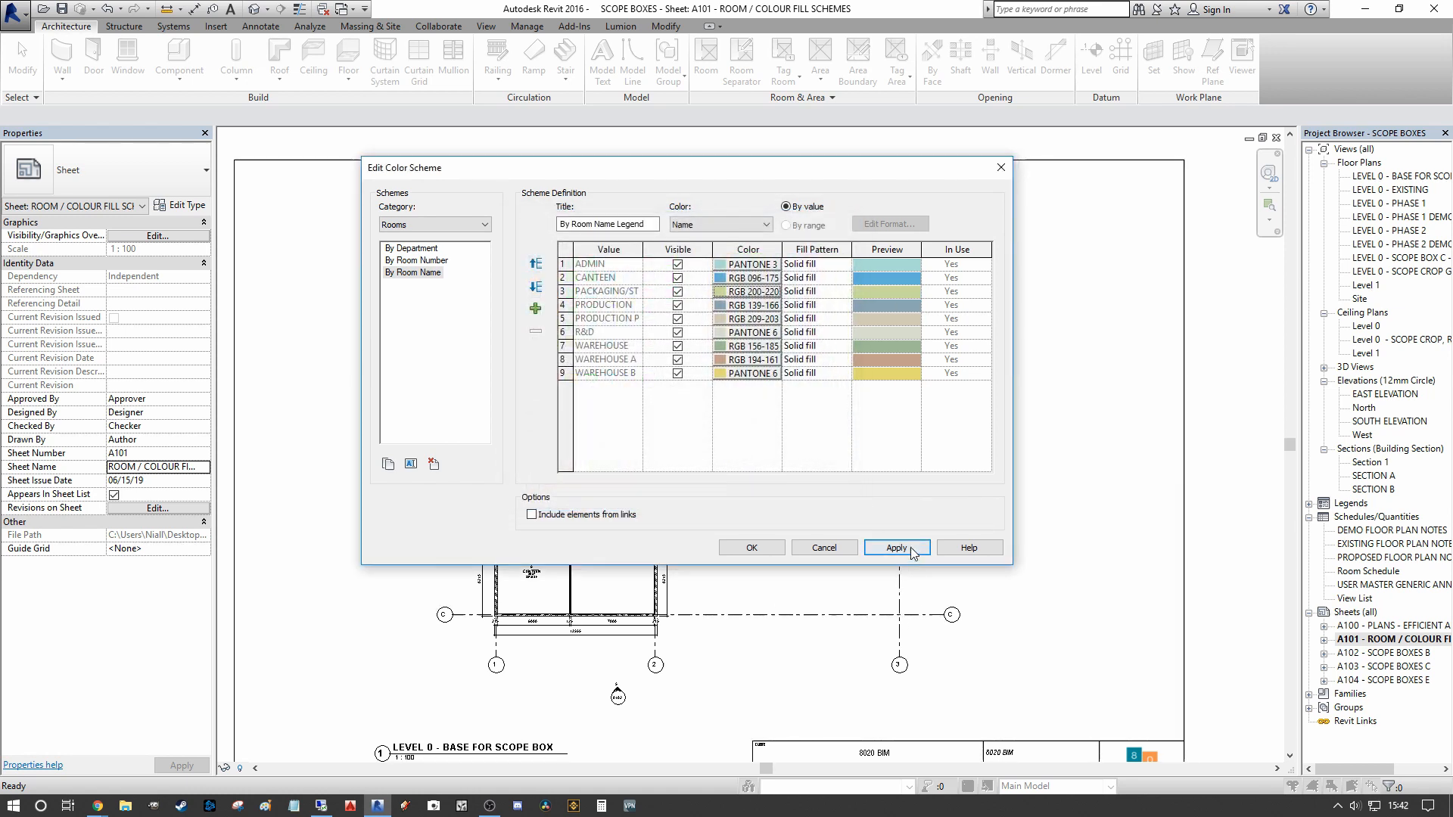
{"action": "left_click", "coordinate": [895, 546]}
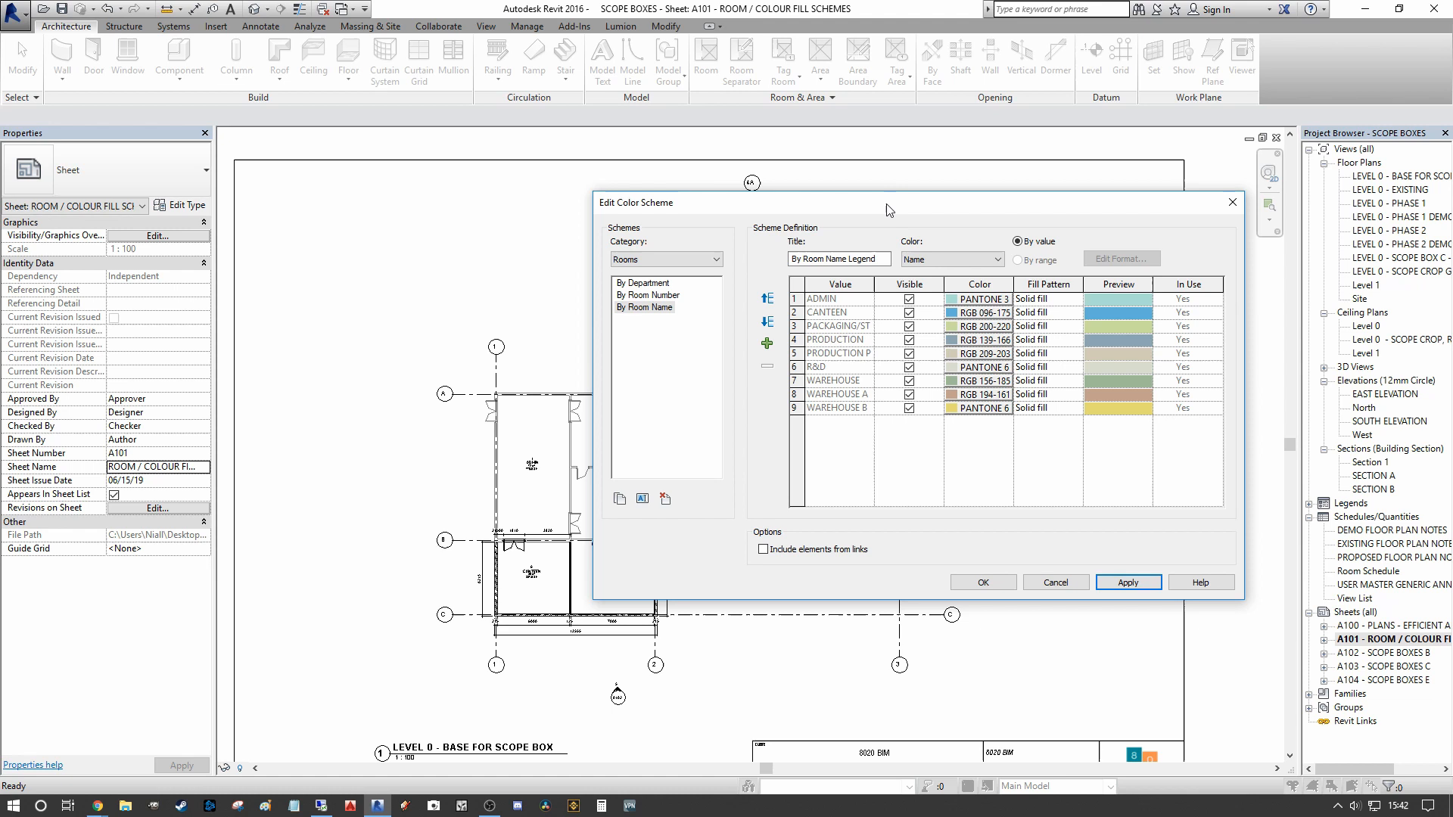
- Rename the By Room Name scheme to 'COLOUR SCHEME BY ROOM' and close the editor
{"action": "left_click", "coordinate": [646, 306]}
{"action": "type", "text": "cOLOU"}
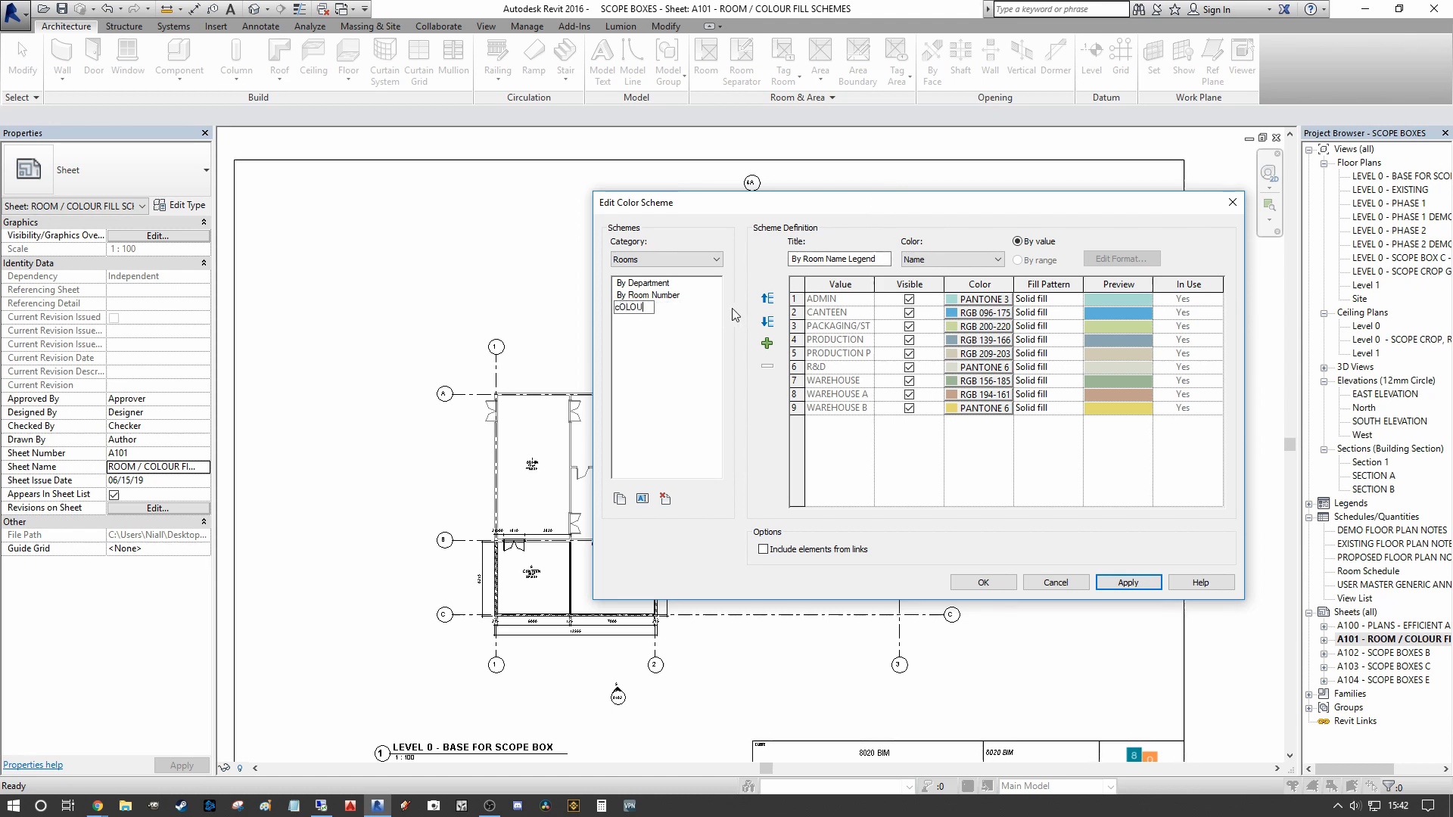
{"action": "type", "text": "COLOUR SCHEME BY ROO"}
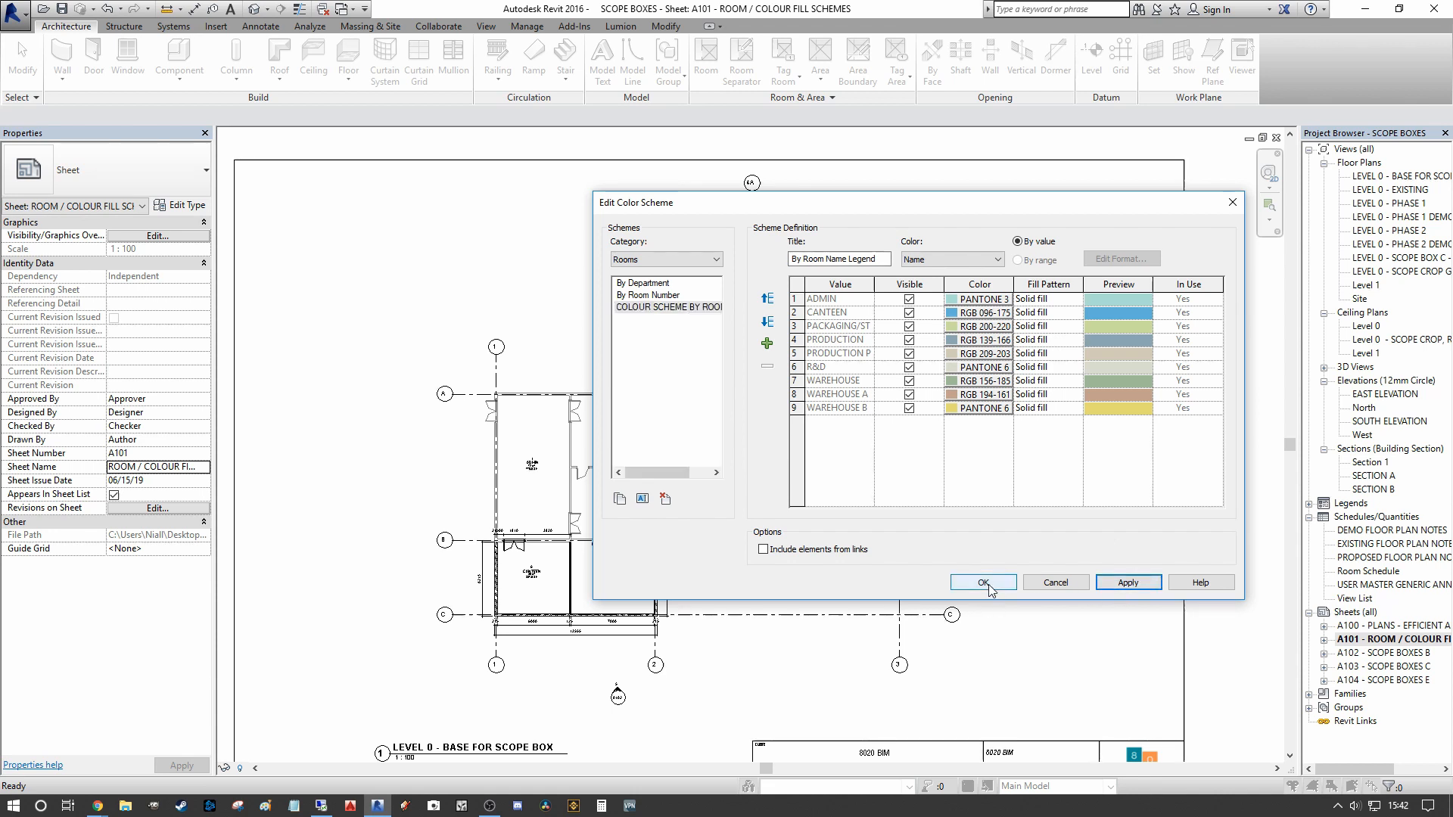
{"action": "left_click", "coordinate": [981, 582]}
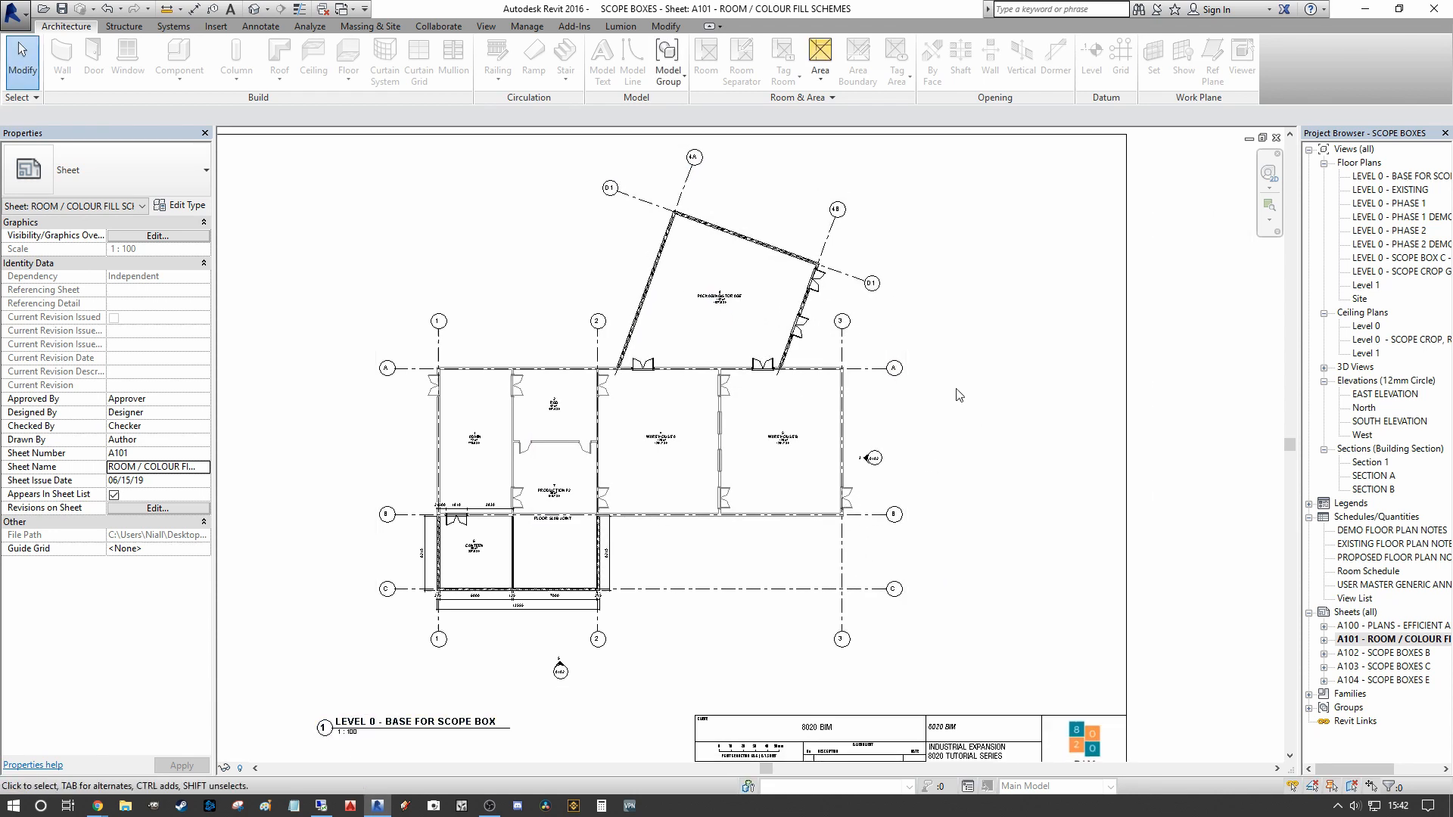
- Activate the Level 0 plan viewport on sheet A101 and locate its Color Scheme property
{"action": "left_click", "coordinate": [831, 98]}
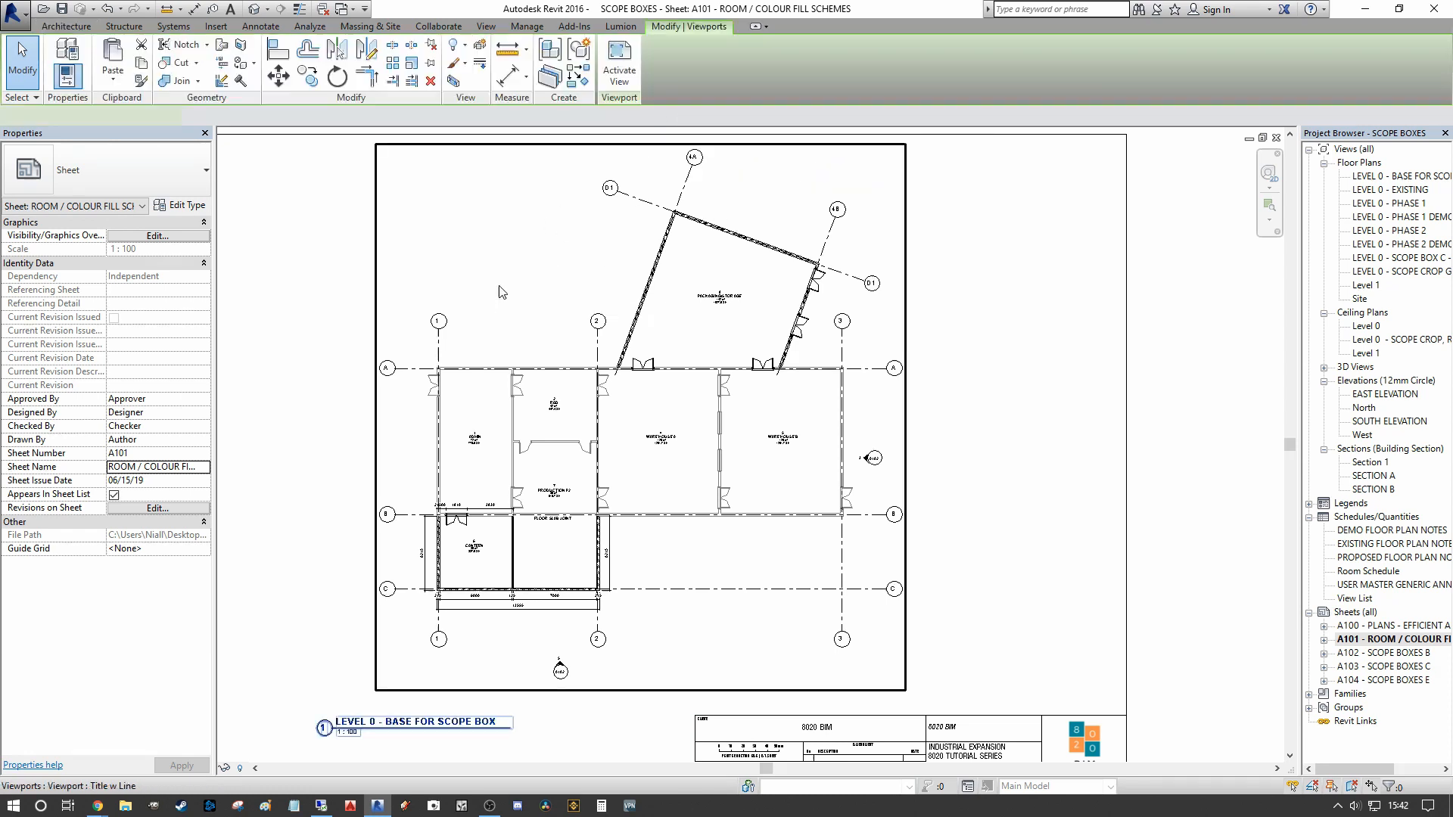
{"action": "left_click", "coordinate": [414, 722]}
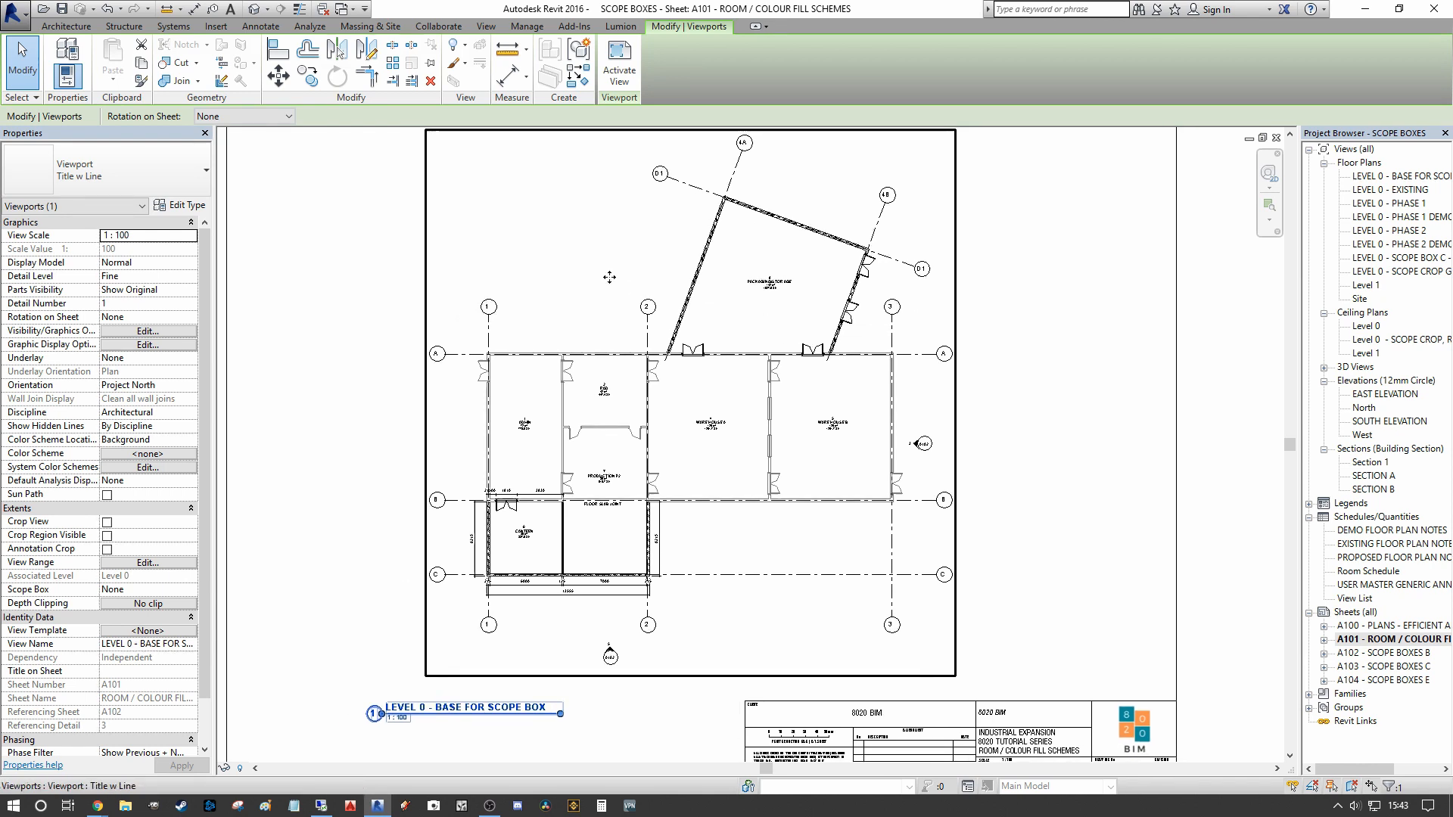
{"action": "mouse_move", "coordinate": [740, 336]}
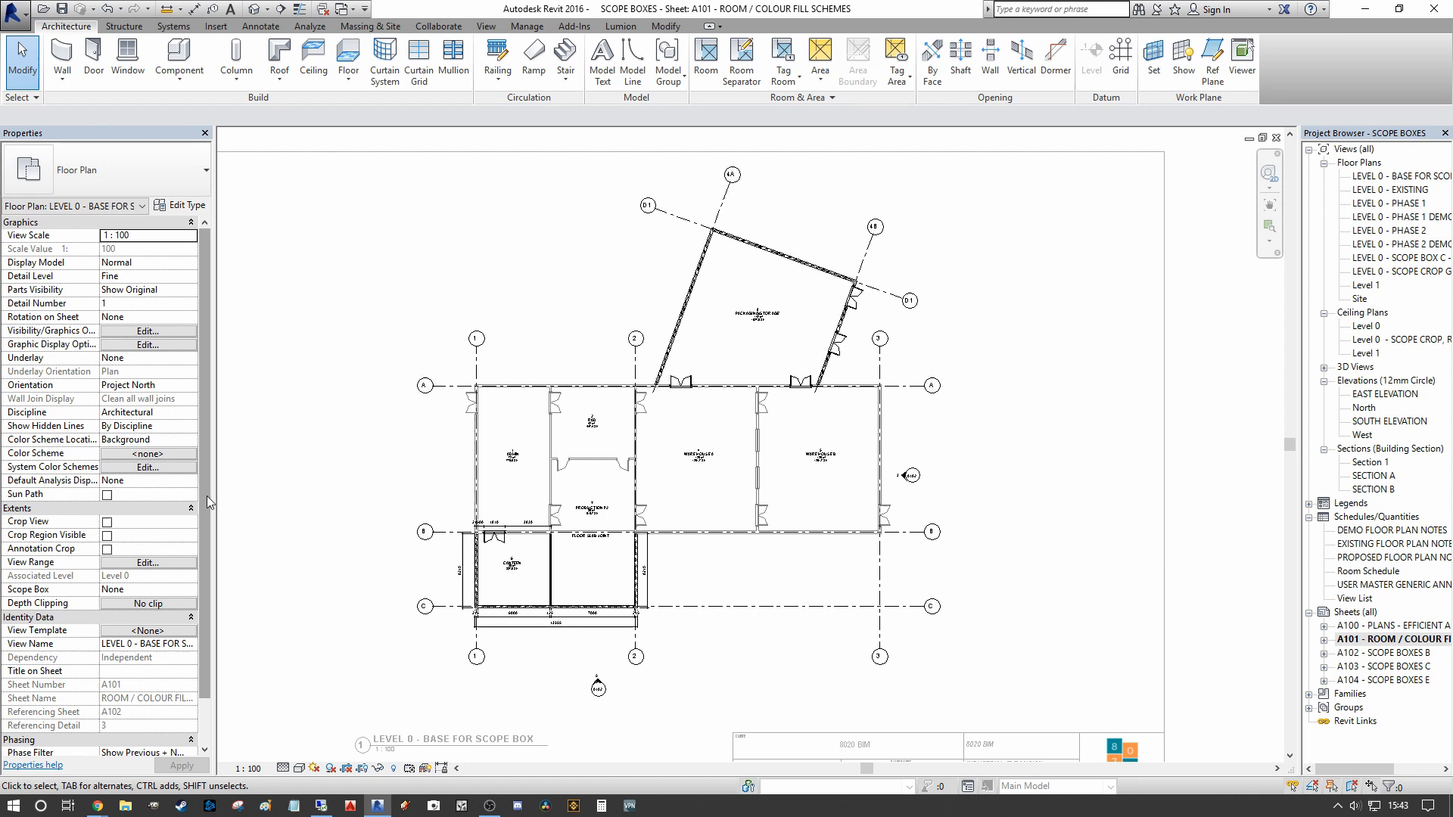
{"action": "scroll", "scroll_direction": "down", "scroll_amount": 3}
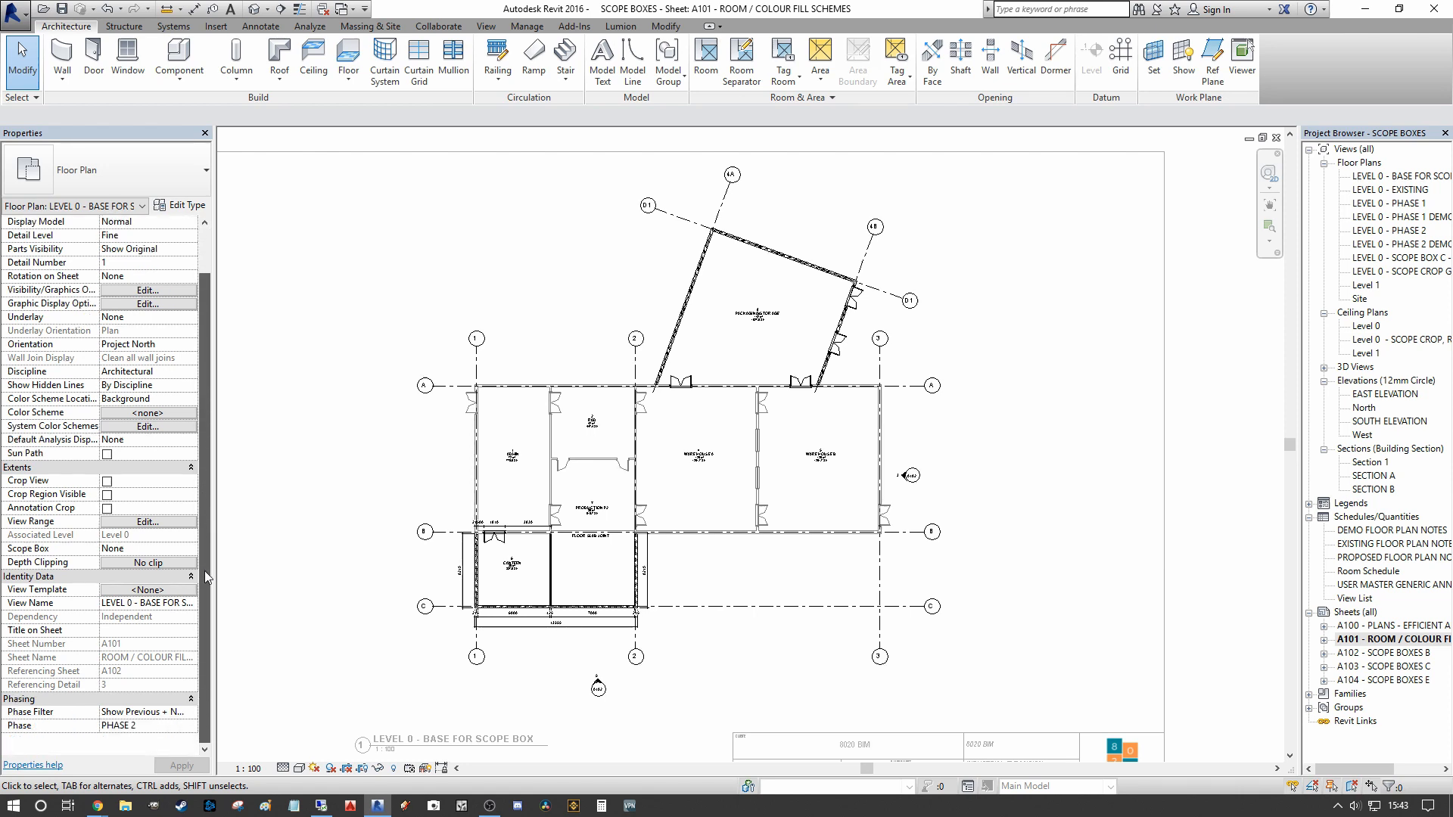
{"action": "scroll", "scroll_direction": "up", "scroll_amount": 3}
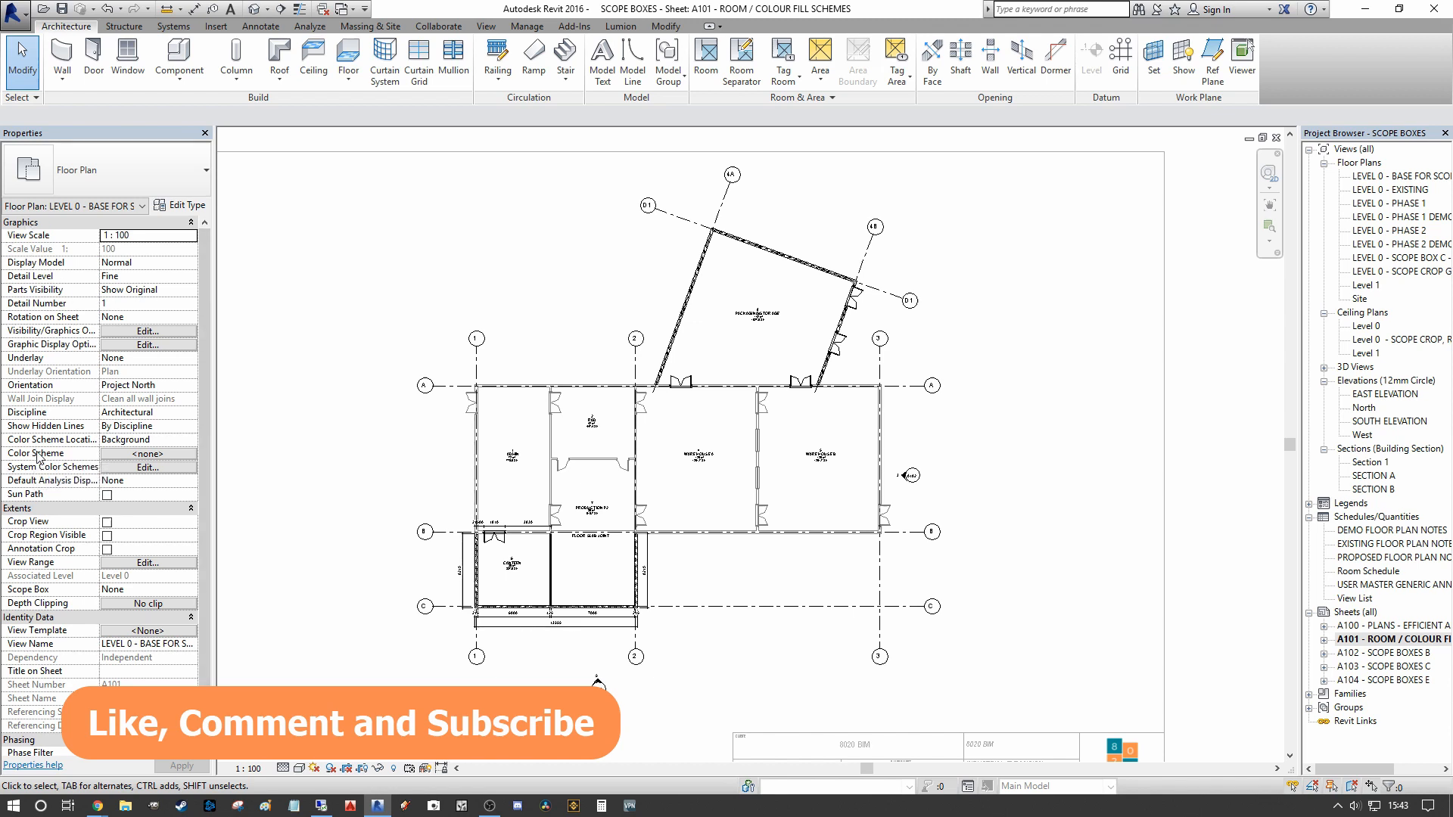
- Apply COLOUR SCHEME BY ROOM to the Level 0 plan so rooms fill with colour
{"action": "left_click", "coordinate": [148, 453]}
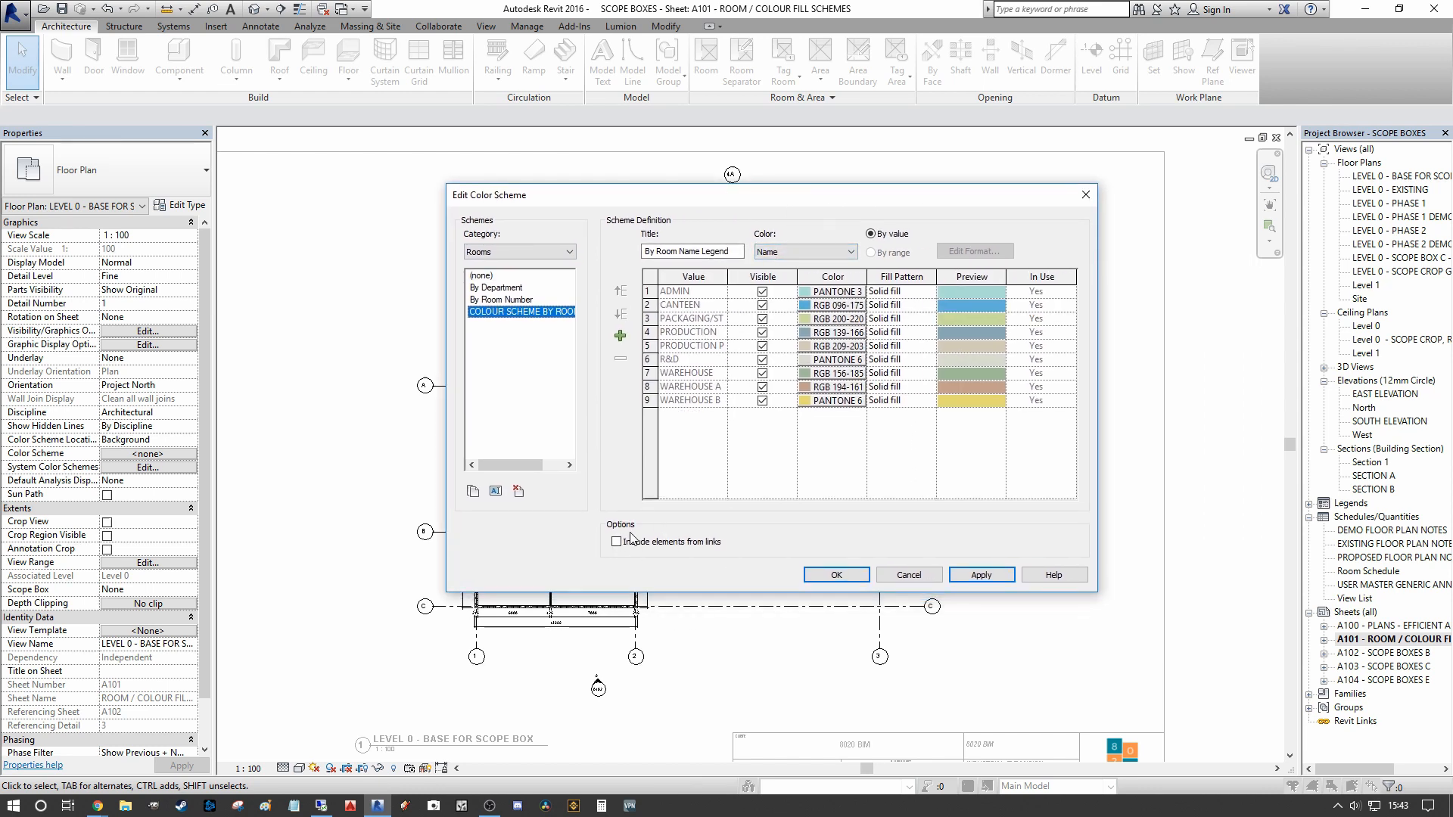
{"action": "mouse_move", "coordinate": [657, 559]}
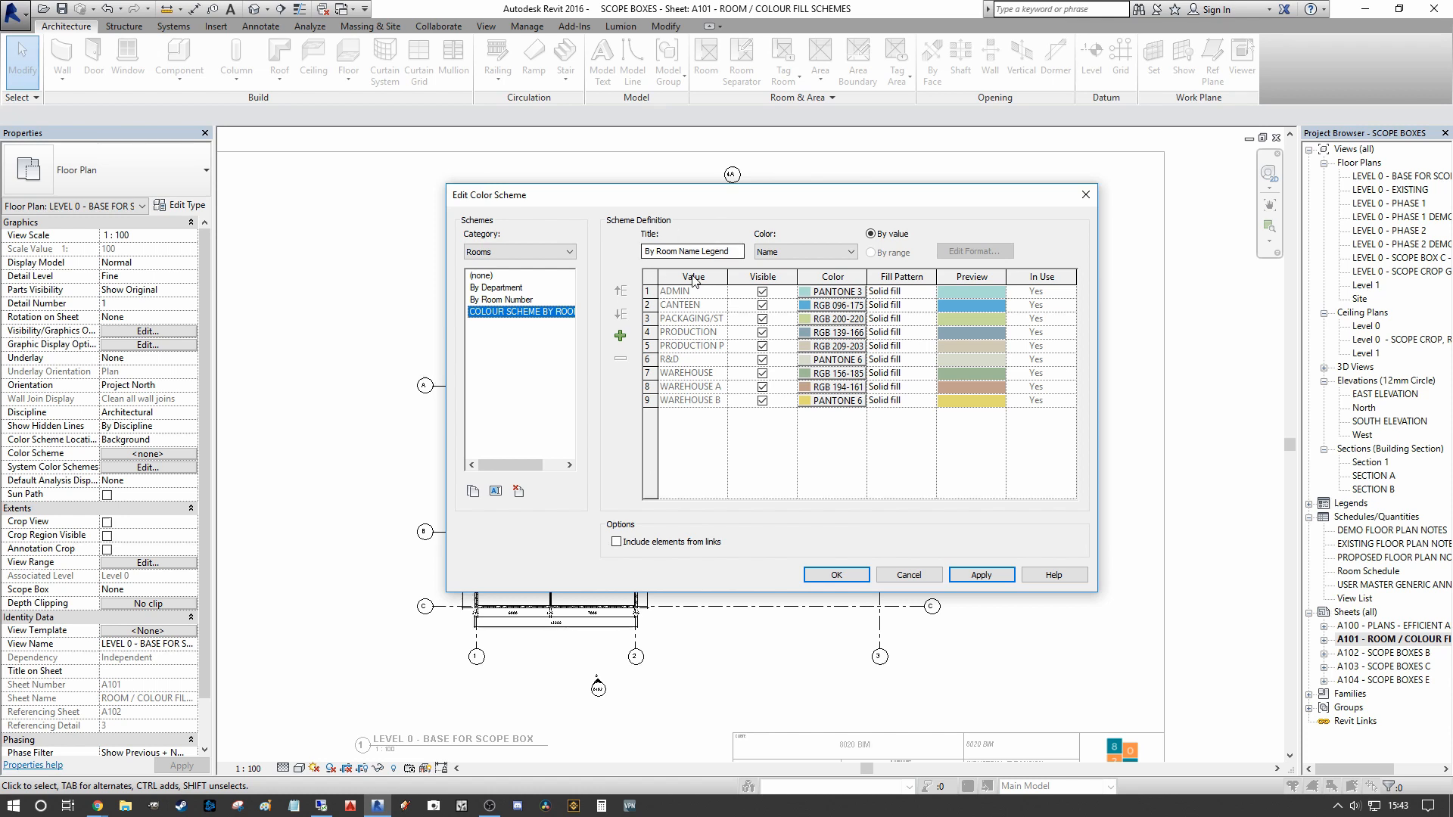
{"action": "mouse_move", "coordinate": [970, 441]}
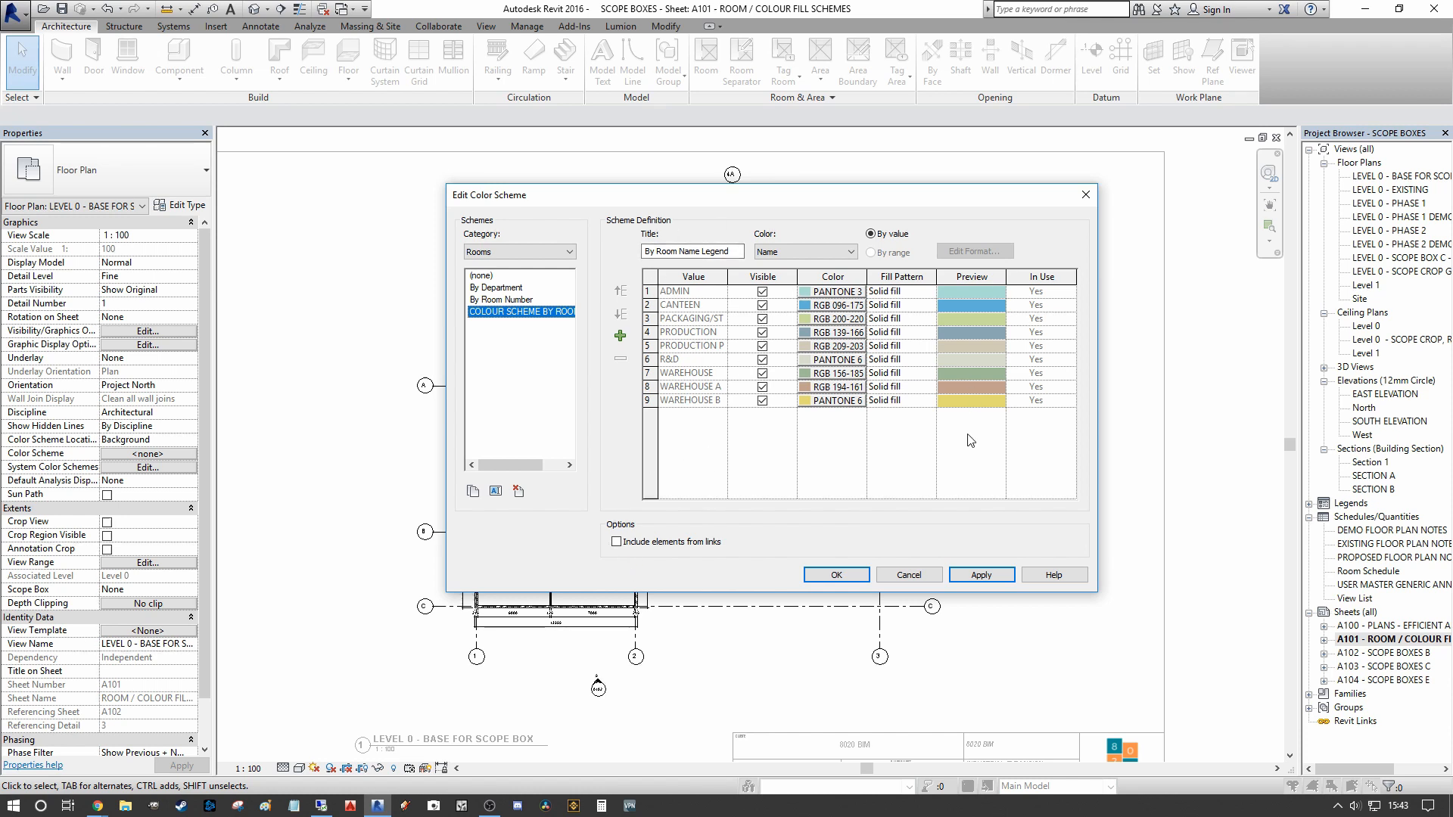
{"action": "mouse_move", "coordinate": [848, 633]}
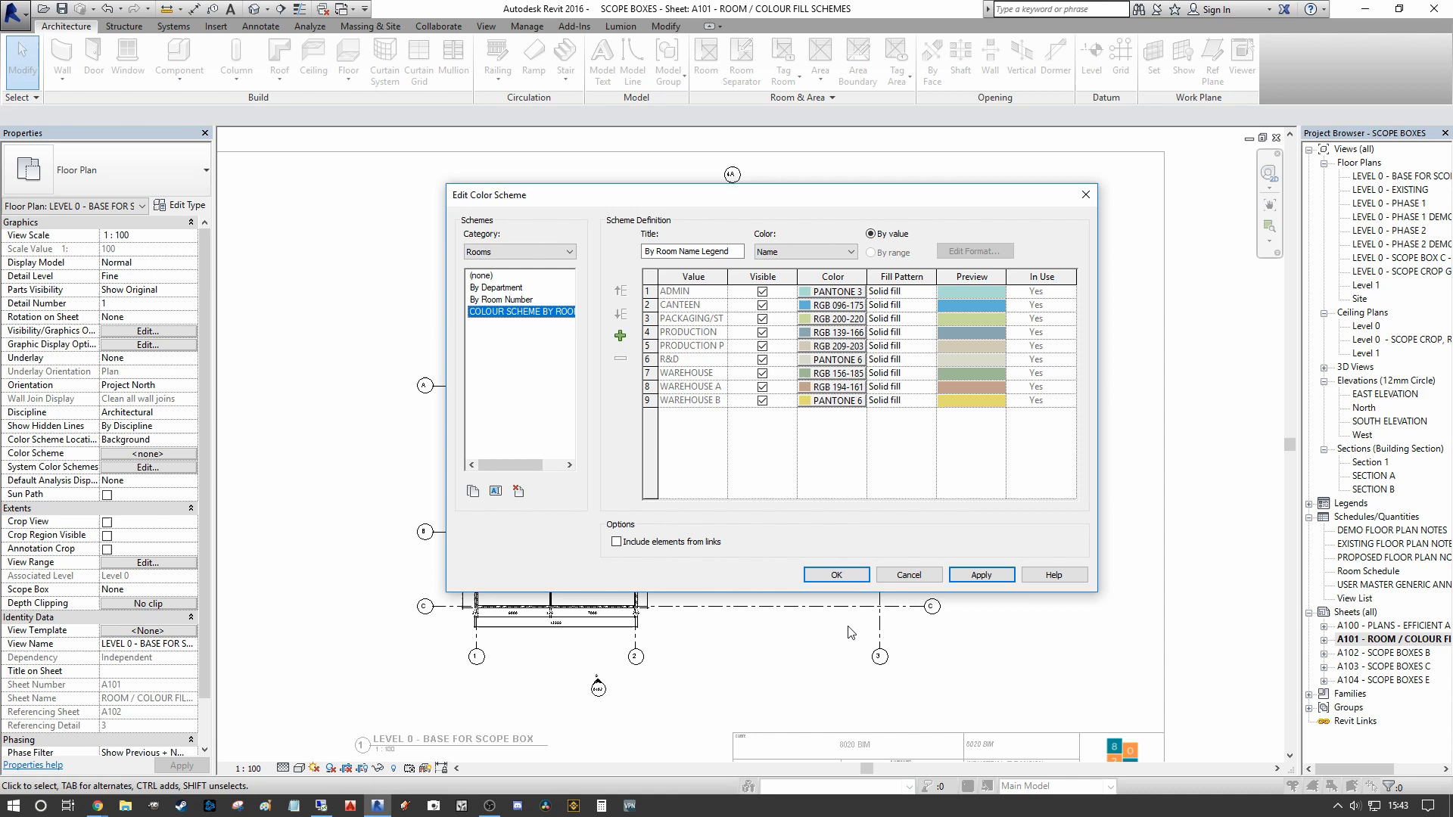
{"action": "left_click", "coordinate": [834, 574]}
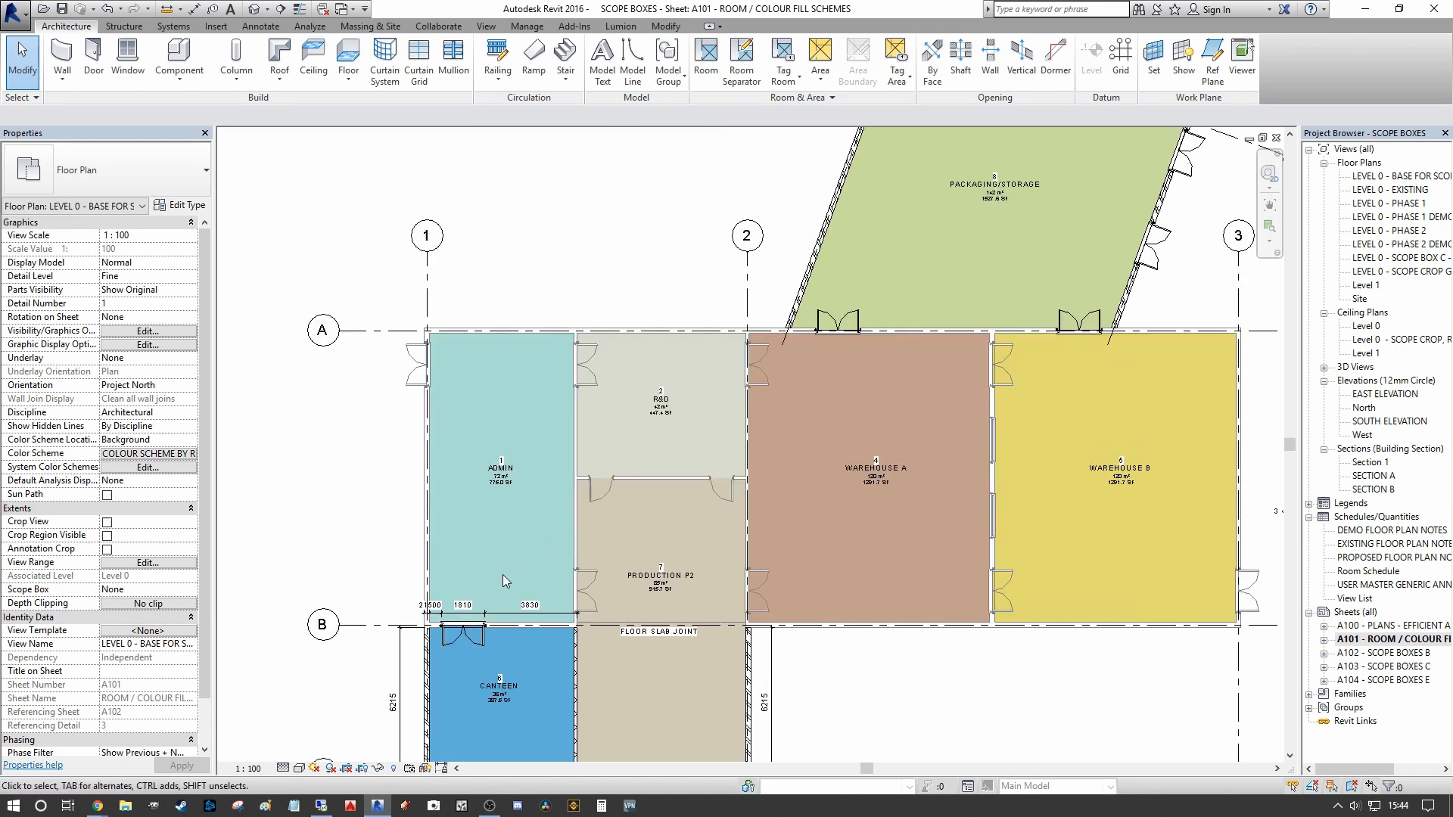
- Select all room name tags in the project and hide them, leaving only the coloured fills
{"action": "scroll", "scroll_direction": "down", "scroll_amount": 3}
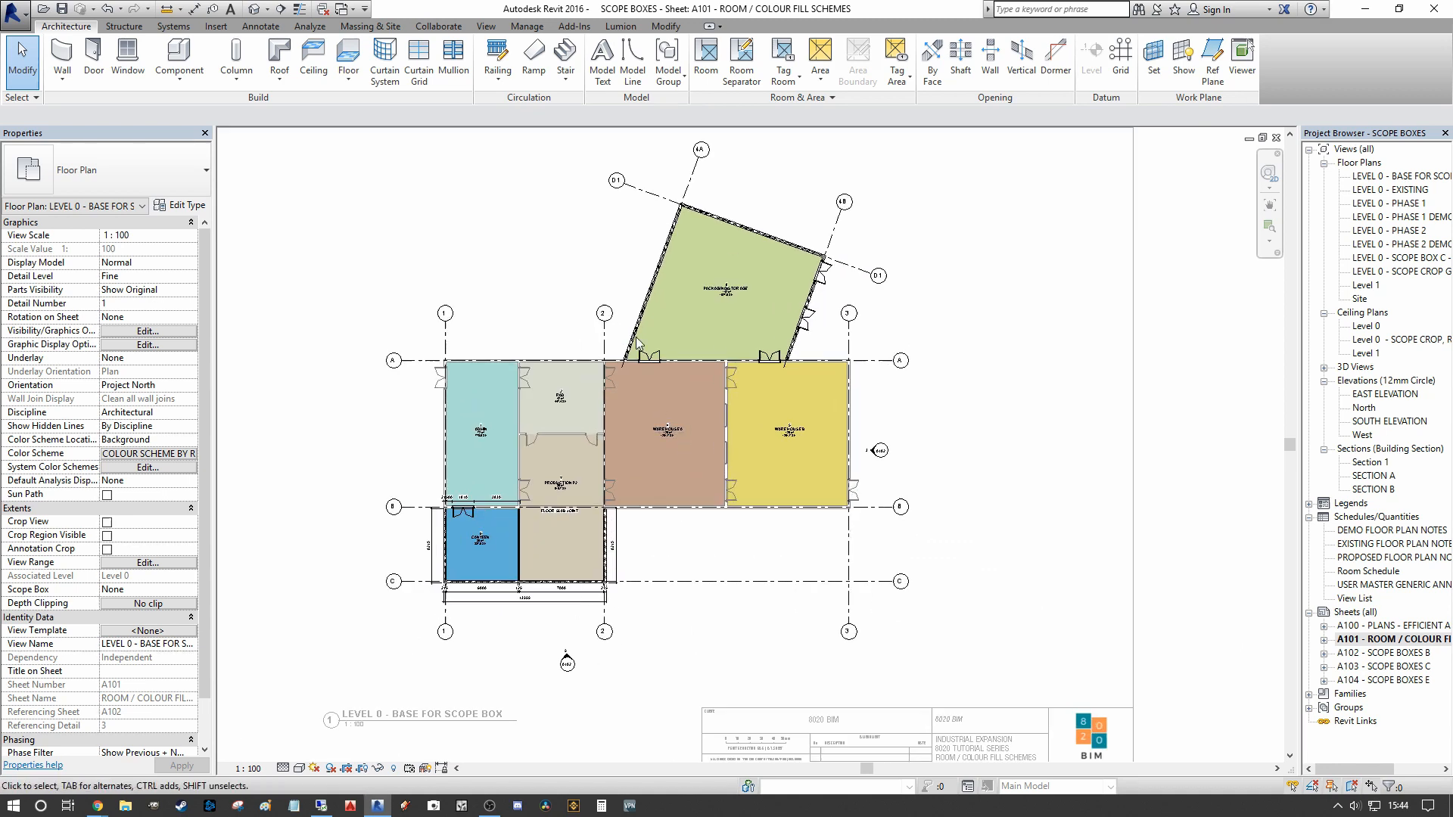
{"action": "mouse_move", "coordinate": [642, 362]}
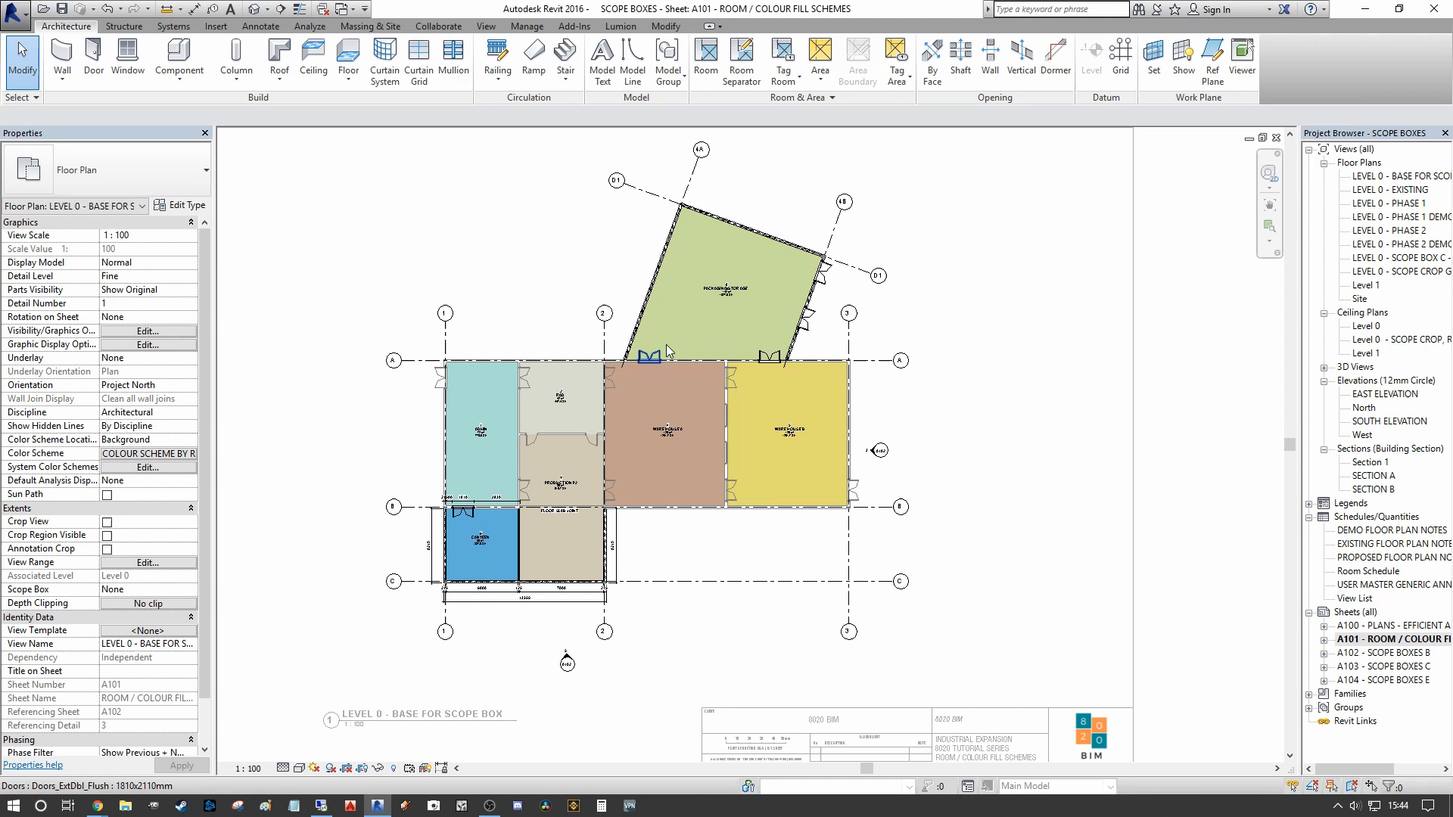
{"action": "left_click", "coordinate": [721, 289]}
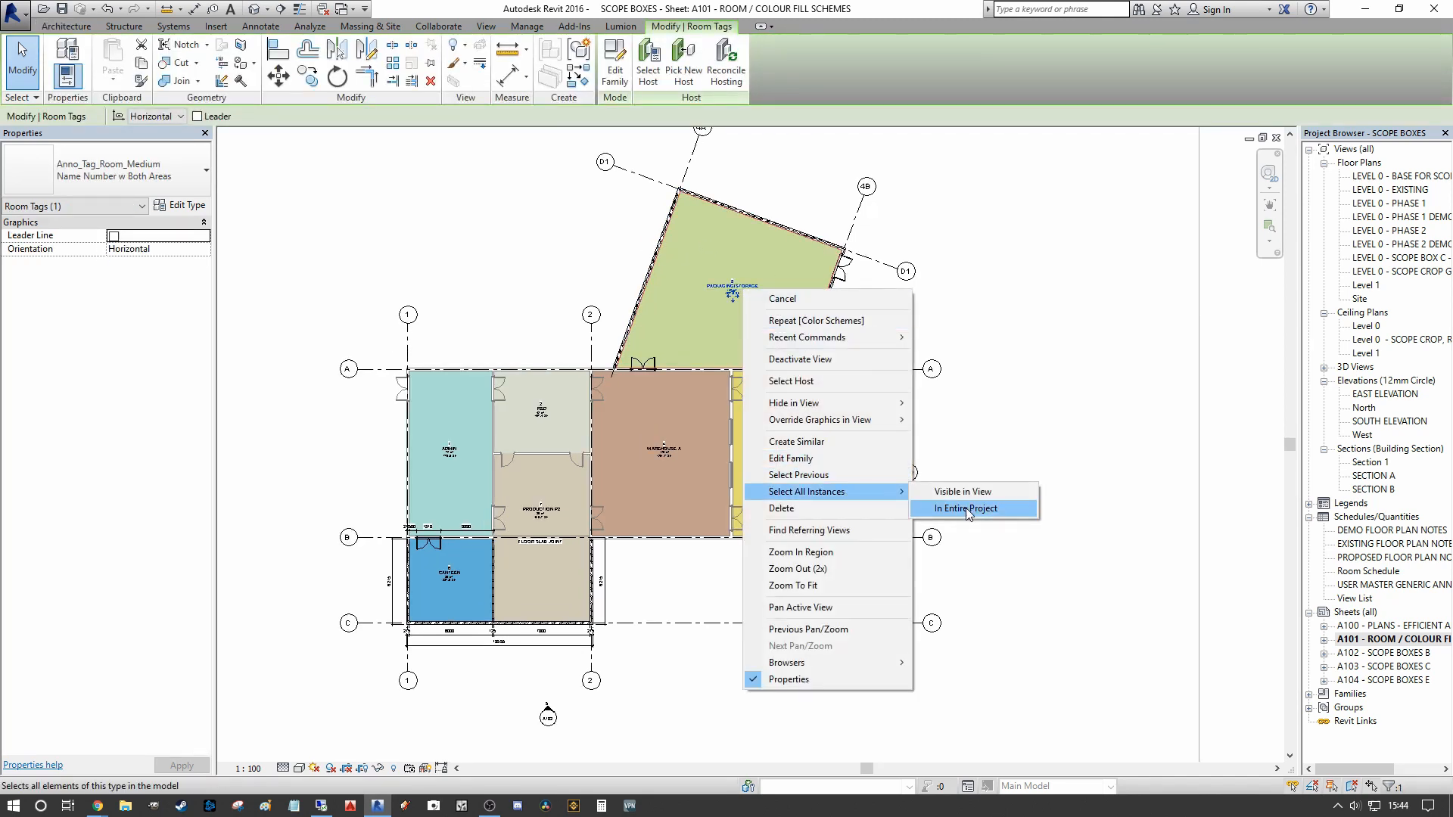
{"action": "left_click", "coordinate": [965, 508]}
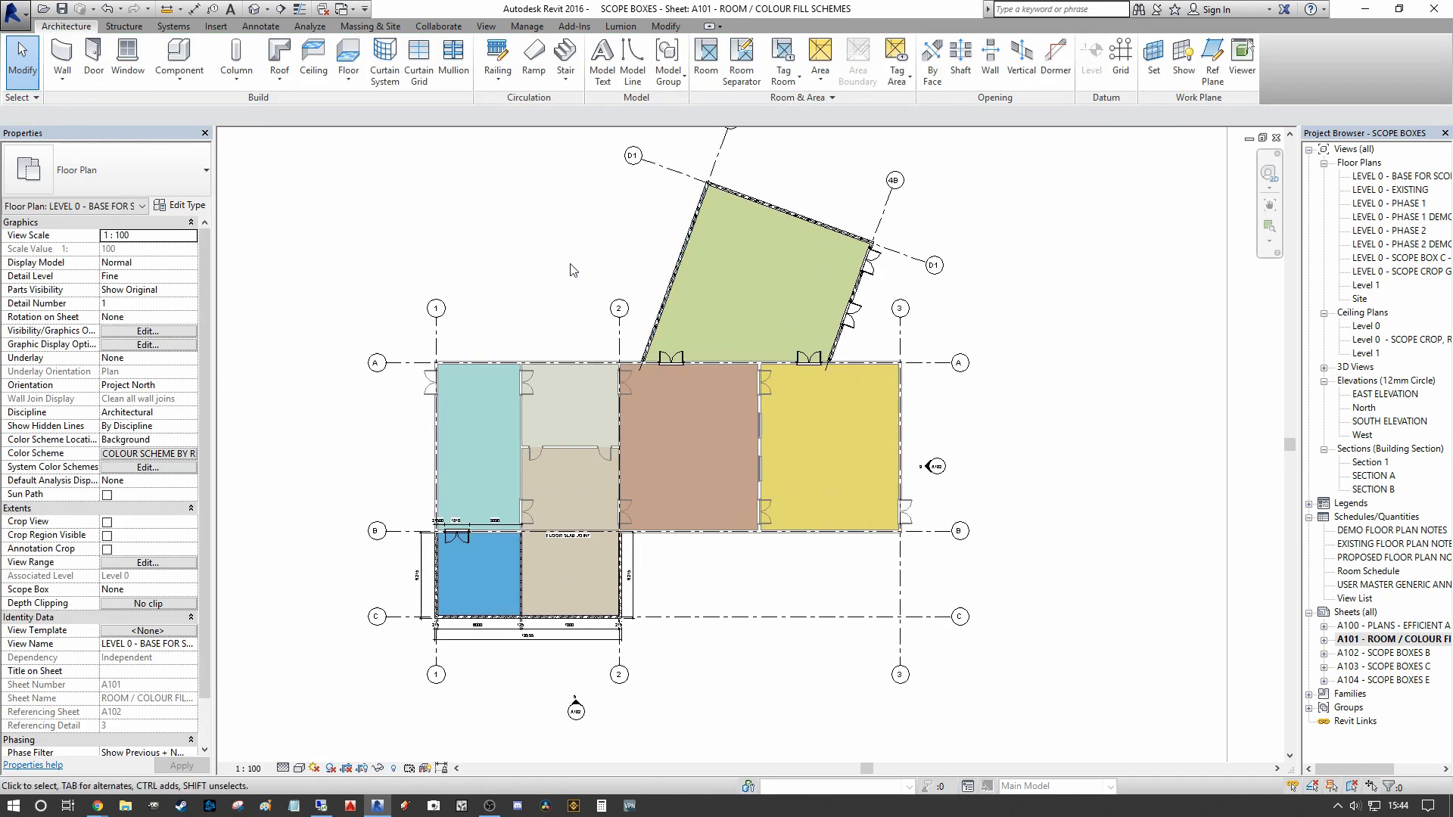
{"action": "mouse_move", "coordinate": [742, 322]}
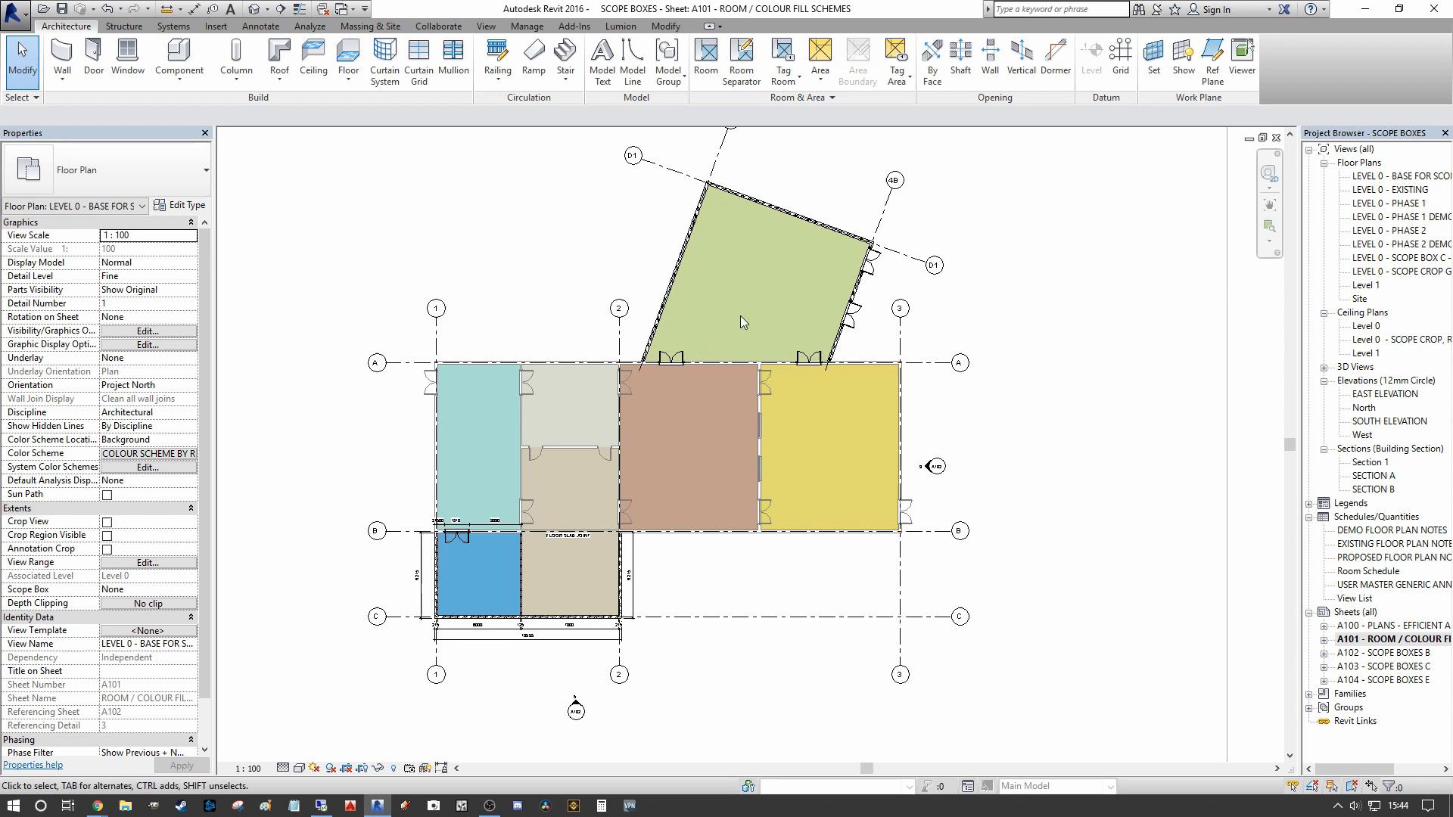
{"action": "mouse_move", "coordinate": [727, 259]}
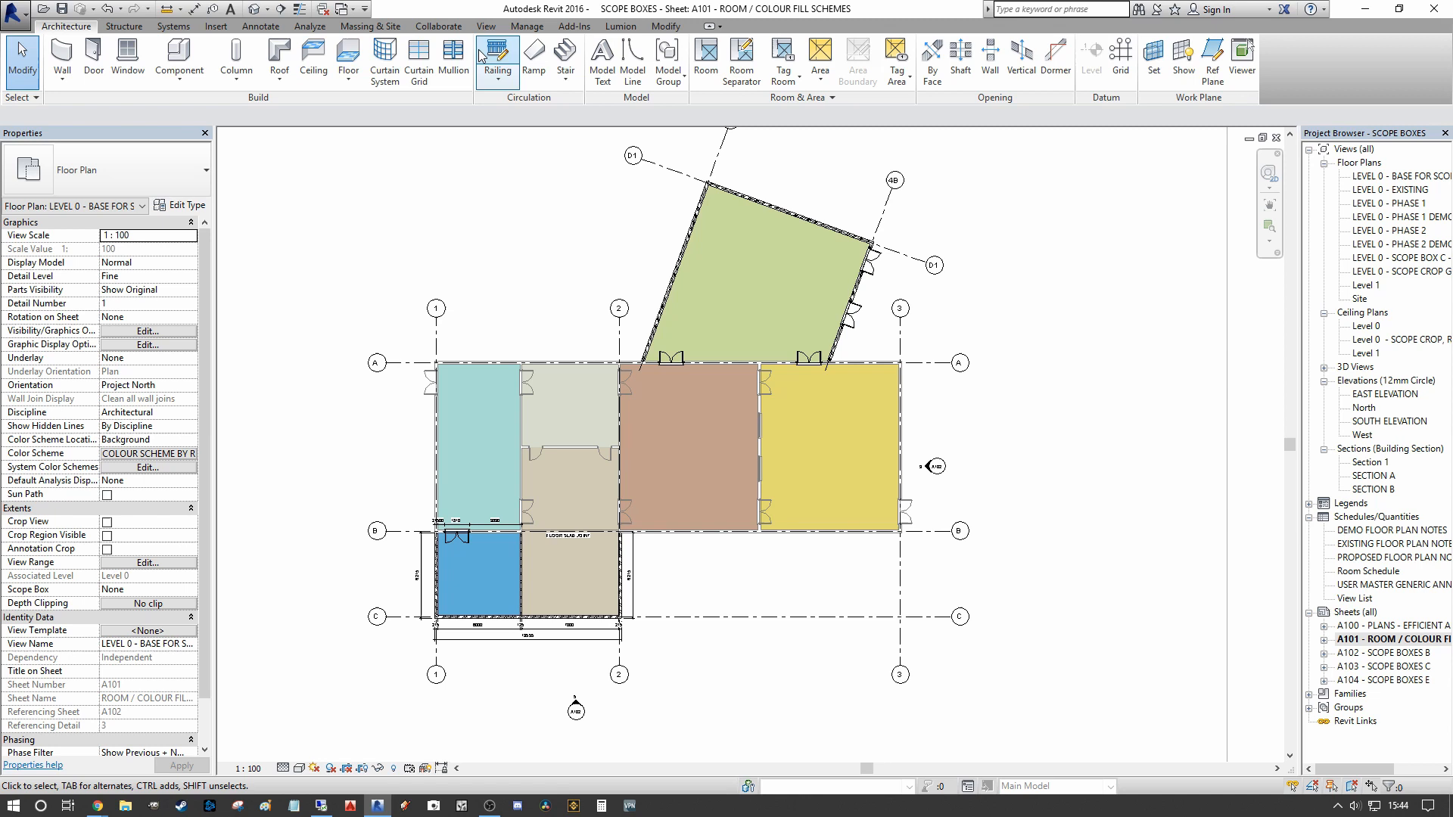
{"action": "left_click", "coordinate": [260, 25]}
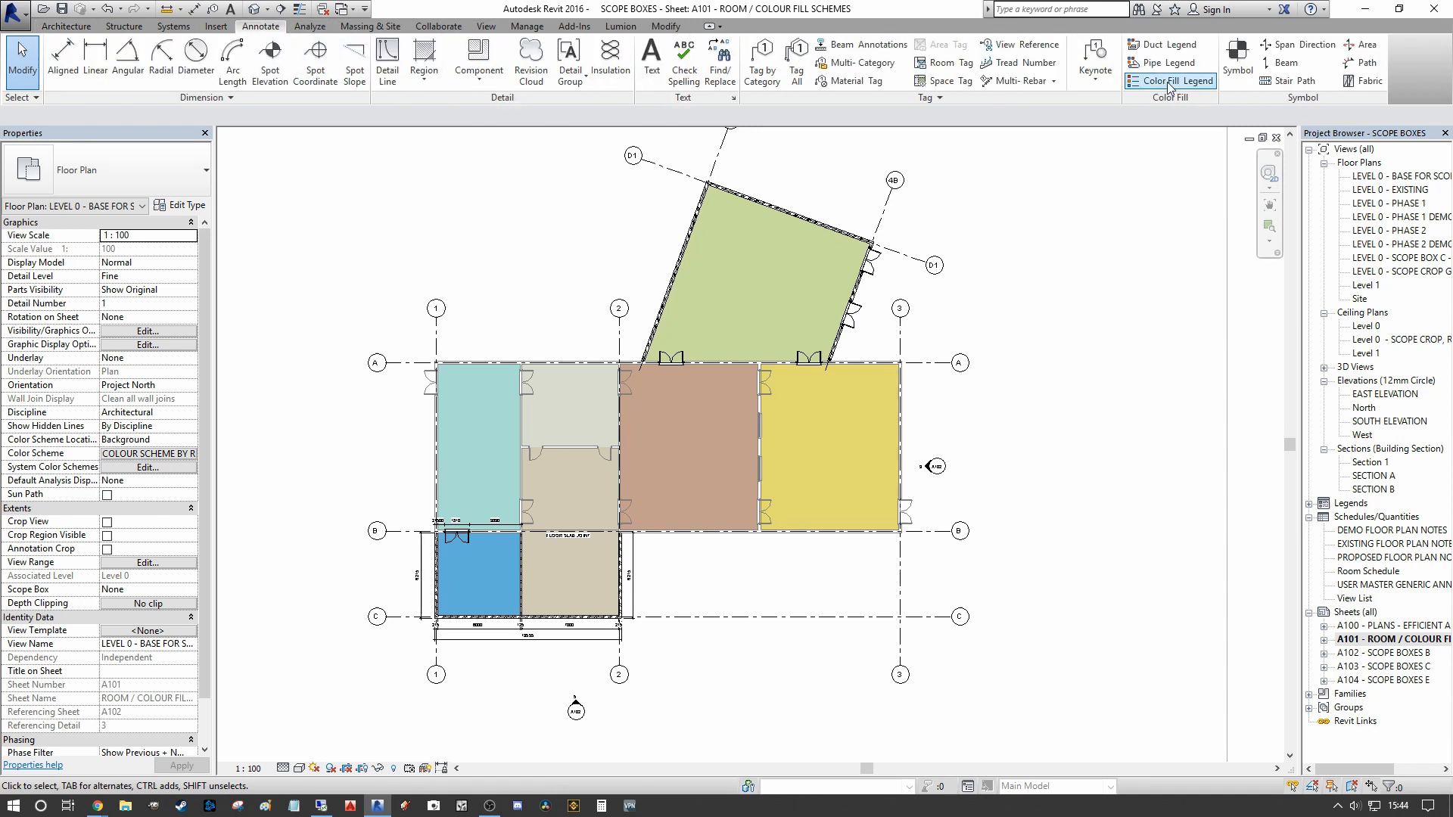
- Place a By Room Name colour fill legend below the Level 0 floor plan
{"action": "left_click", "coordinate": [1169, 82]}
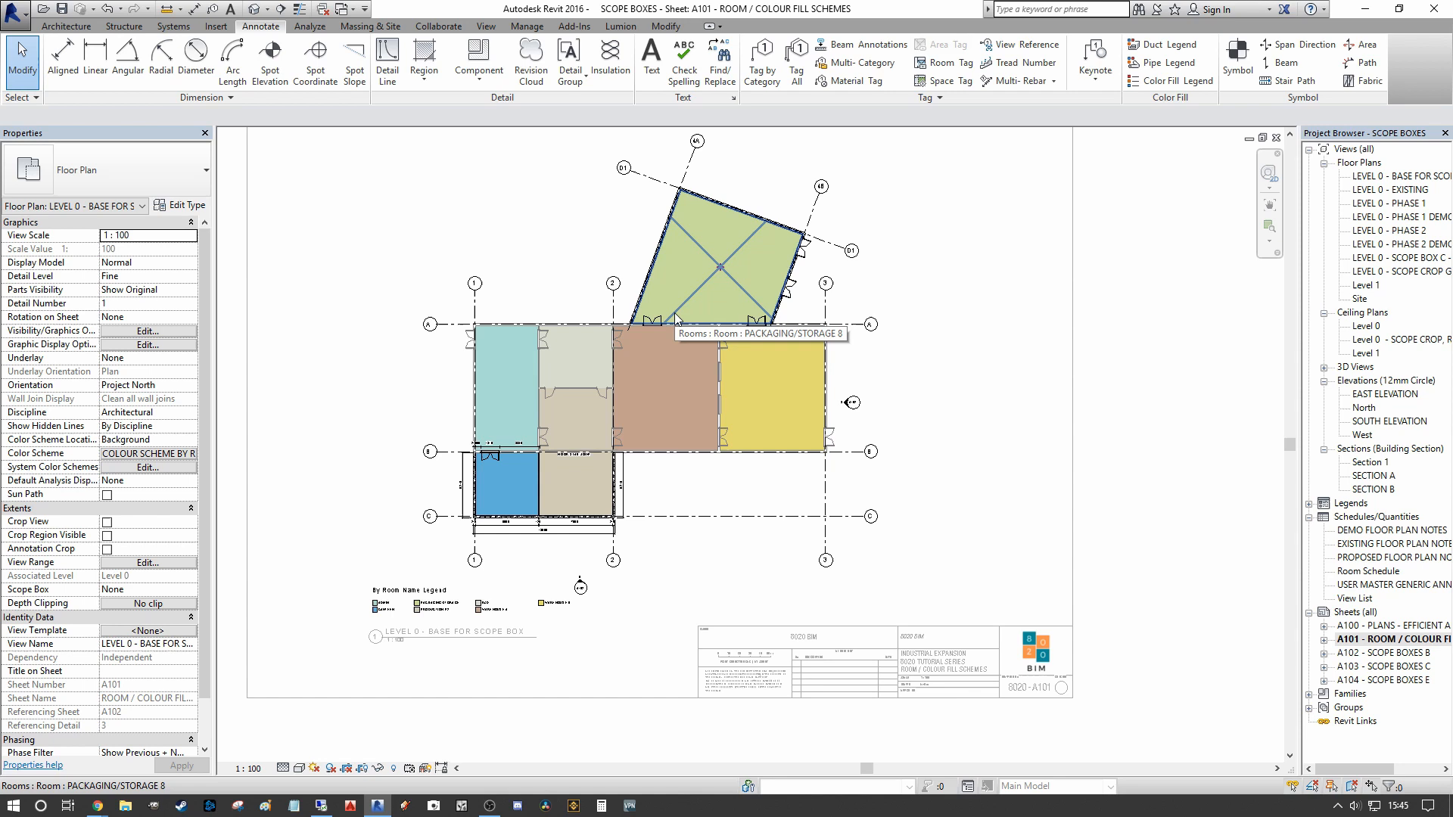
{"action": "mouse_move", "coordinate": [676, 319]}
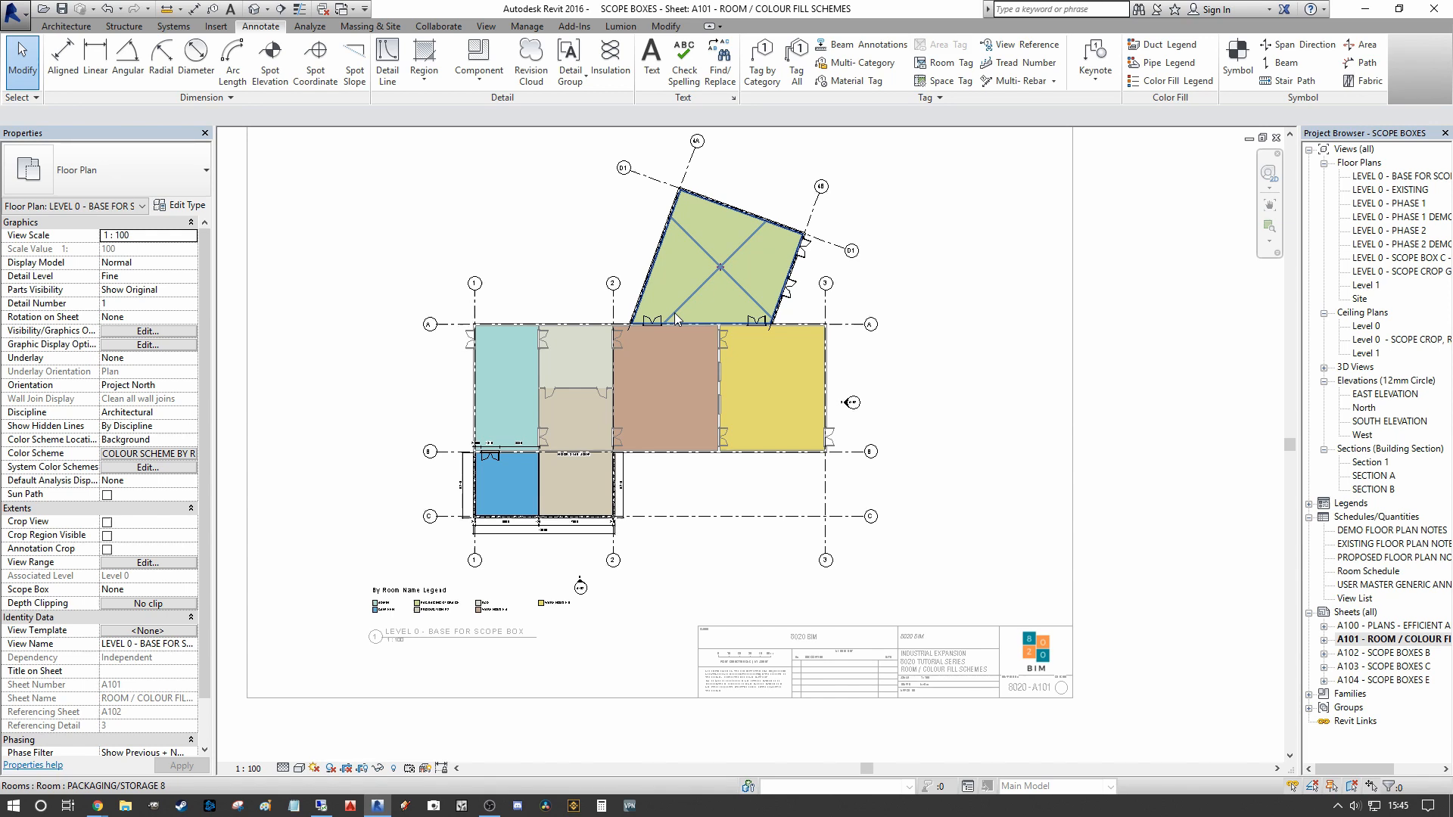
- Revert the Level 0 plan to no colour scheme with room tags visible again
{"action": "left_click", "coordinate": [963, 373]}
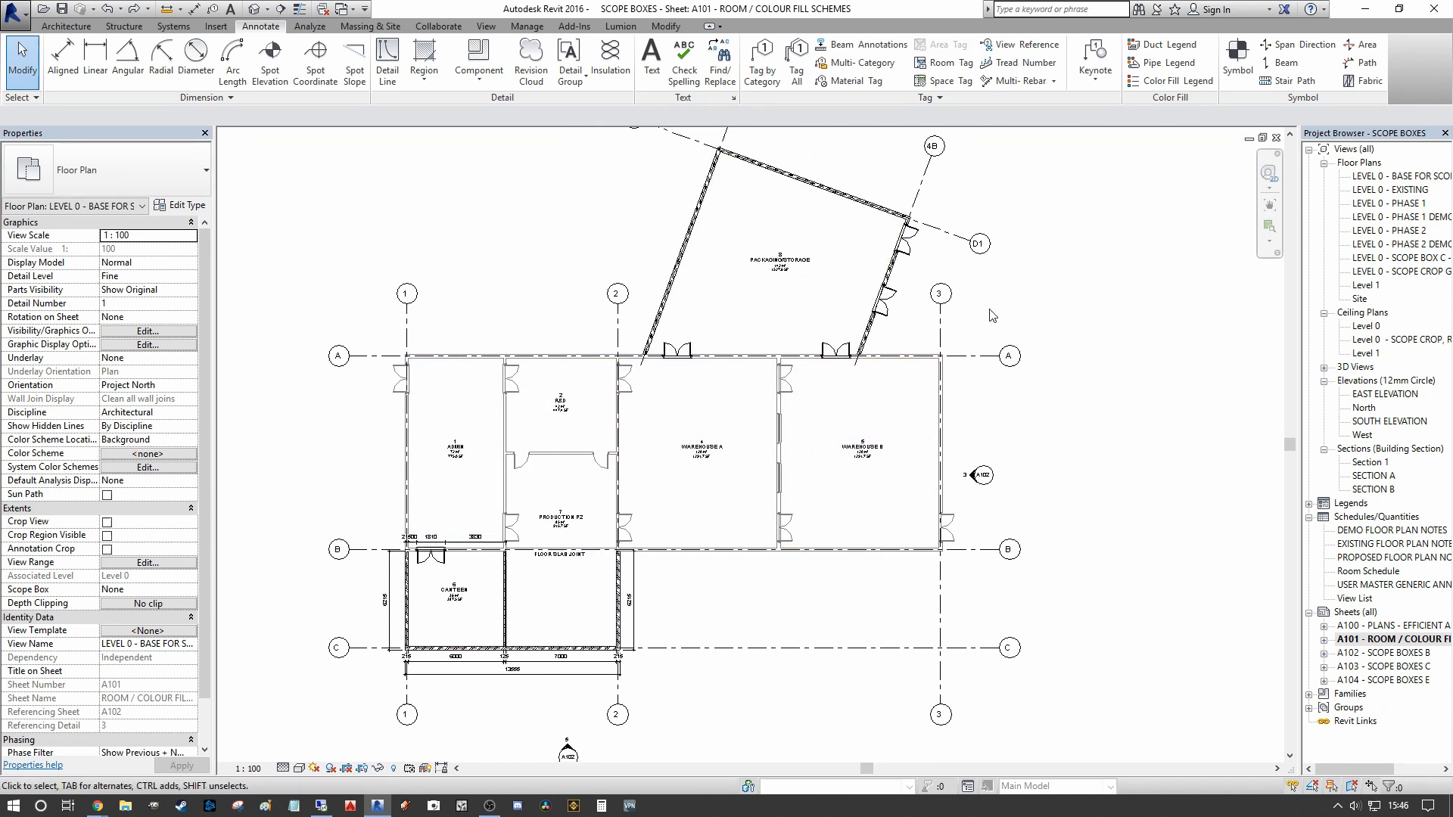
{"action": "mouse_move", "coordinate": [819, 282]}
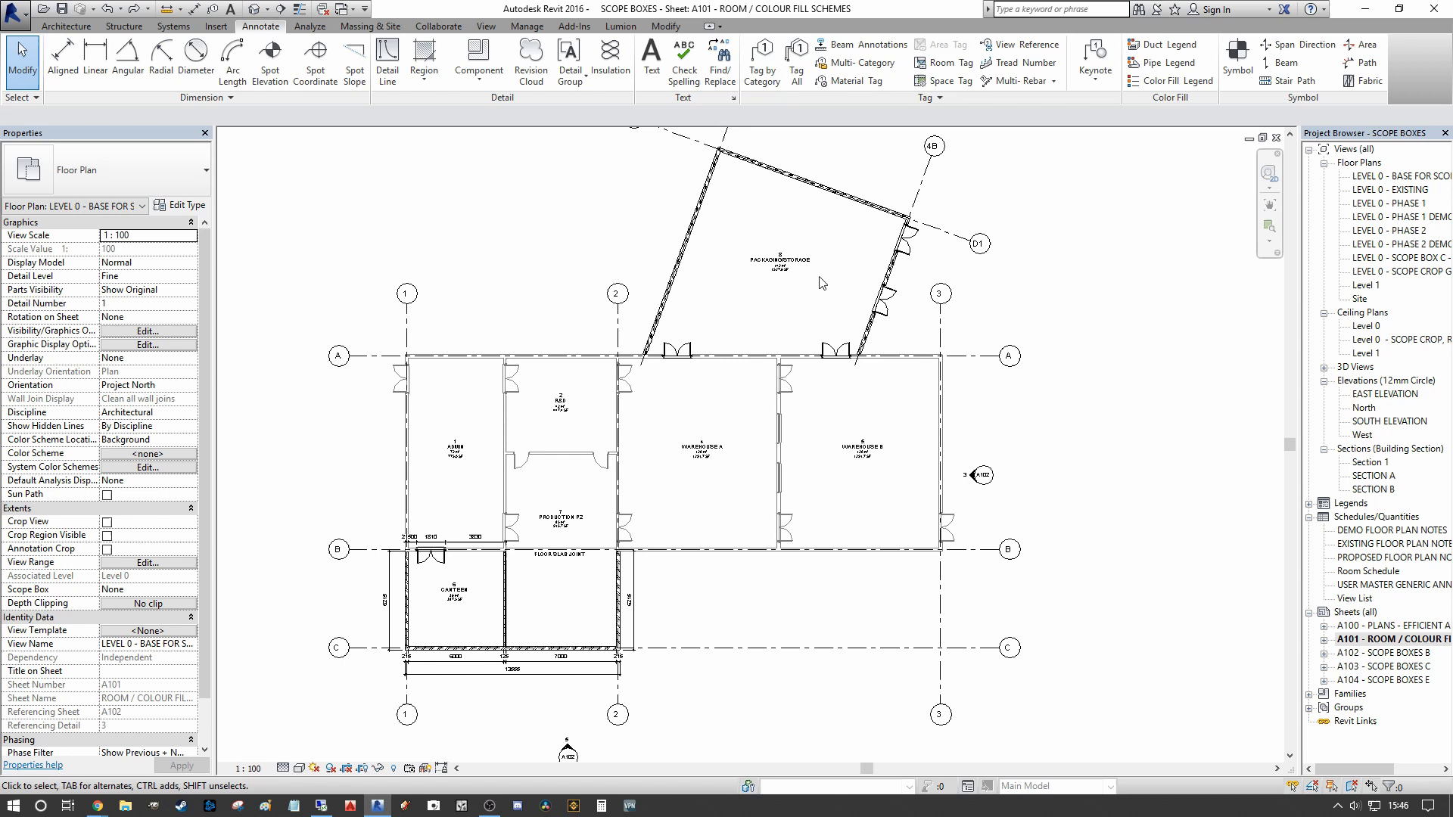
{"action": "mouse_move", "coordinate": [554, 244]}
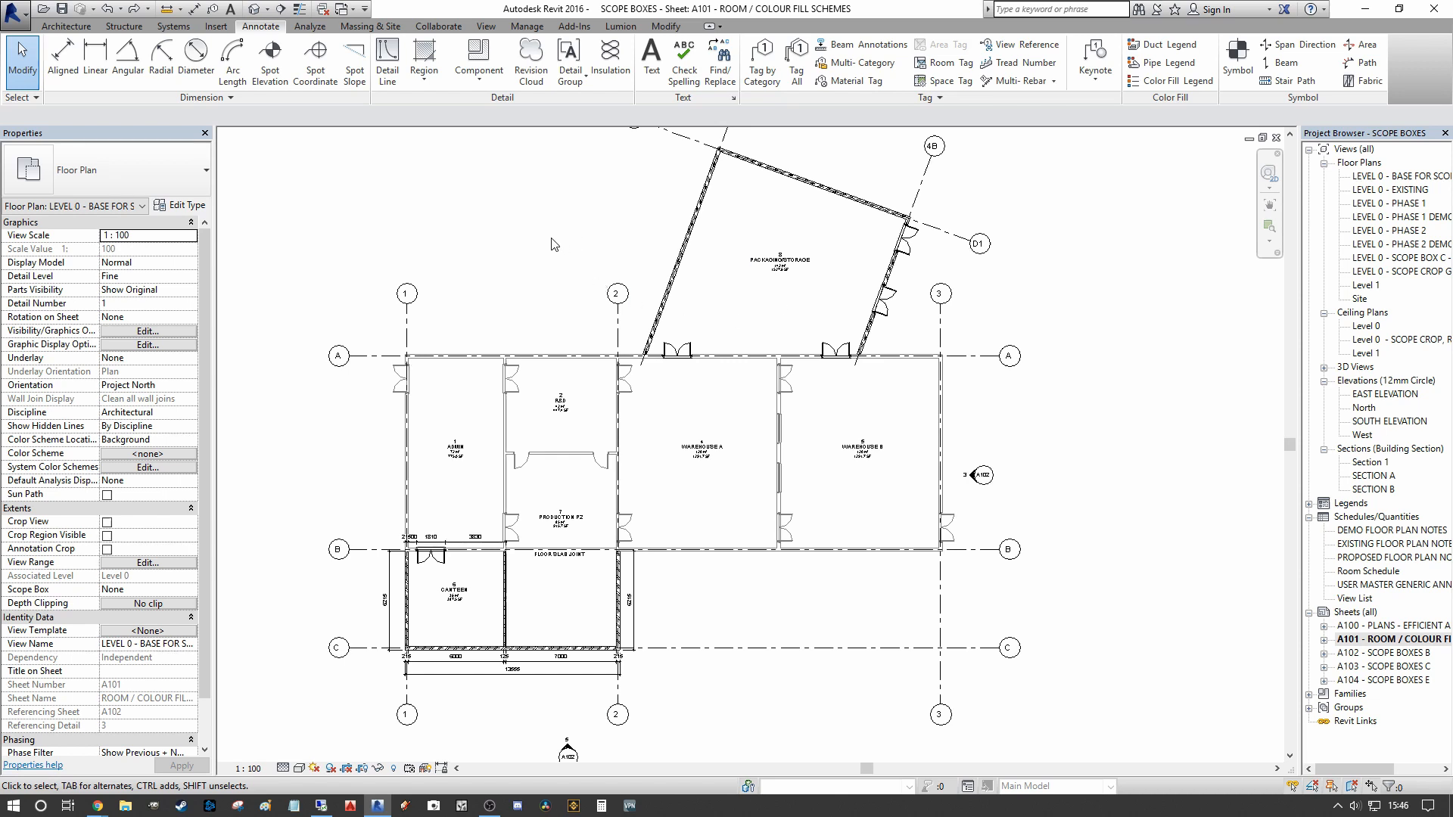
{"action": "left_click", "coordinate": [65, 25]}
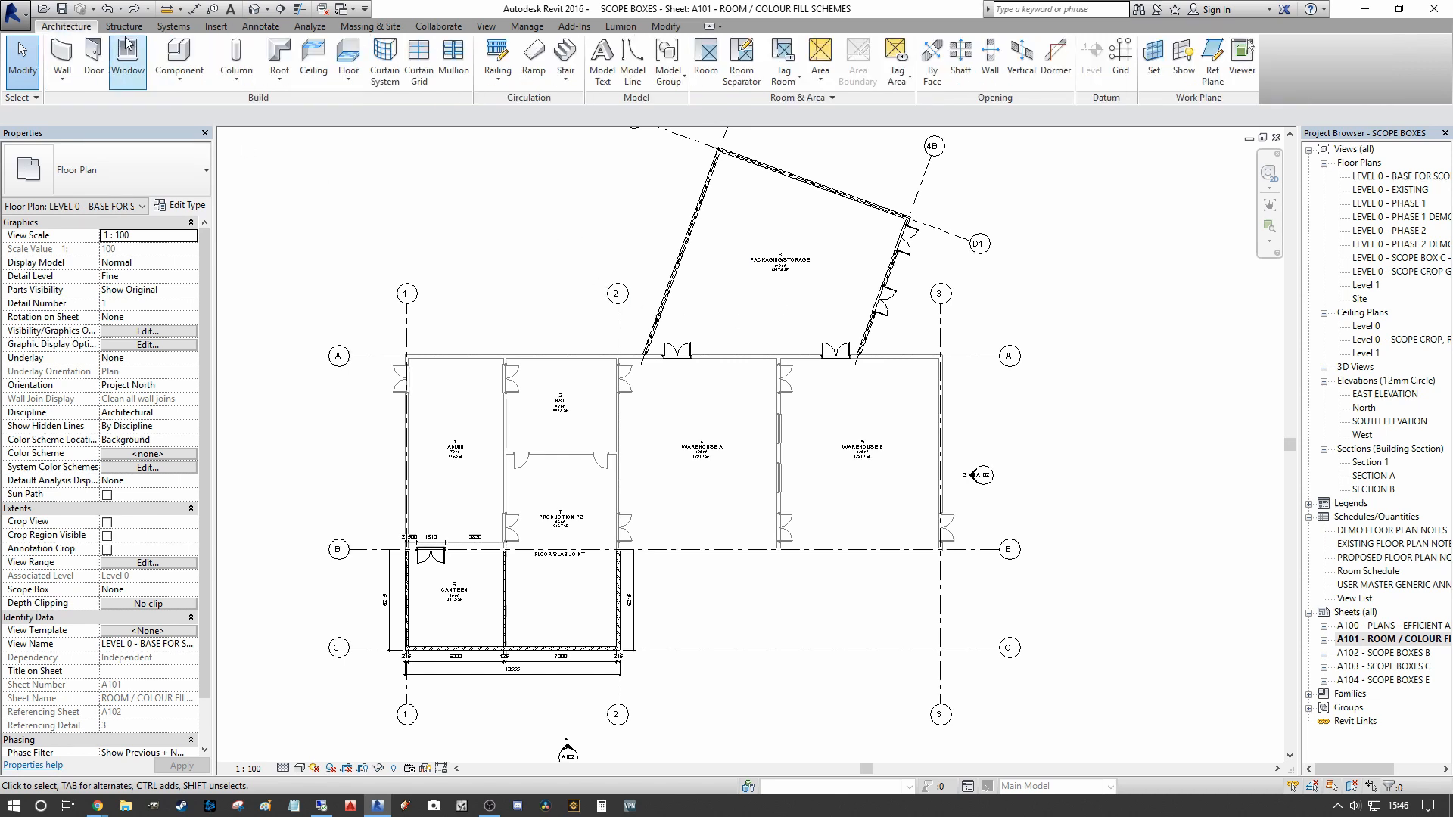
{"action": "mouse_move", "coordinate": [795, 98]}
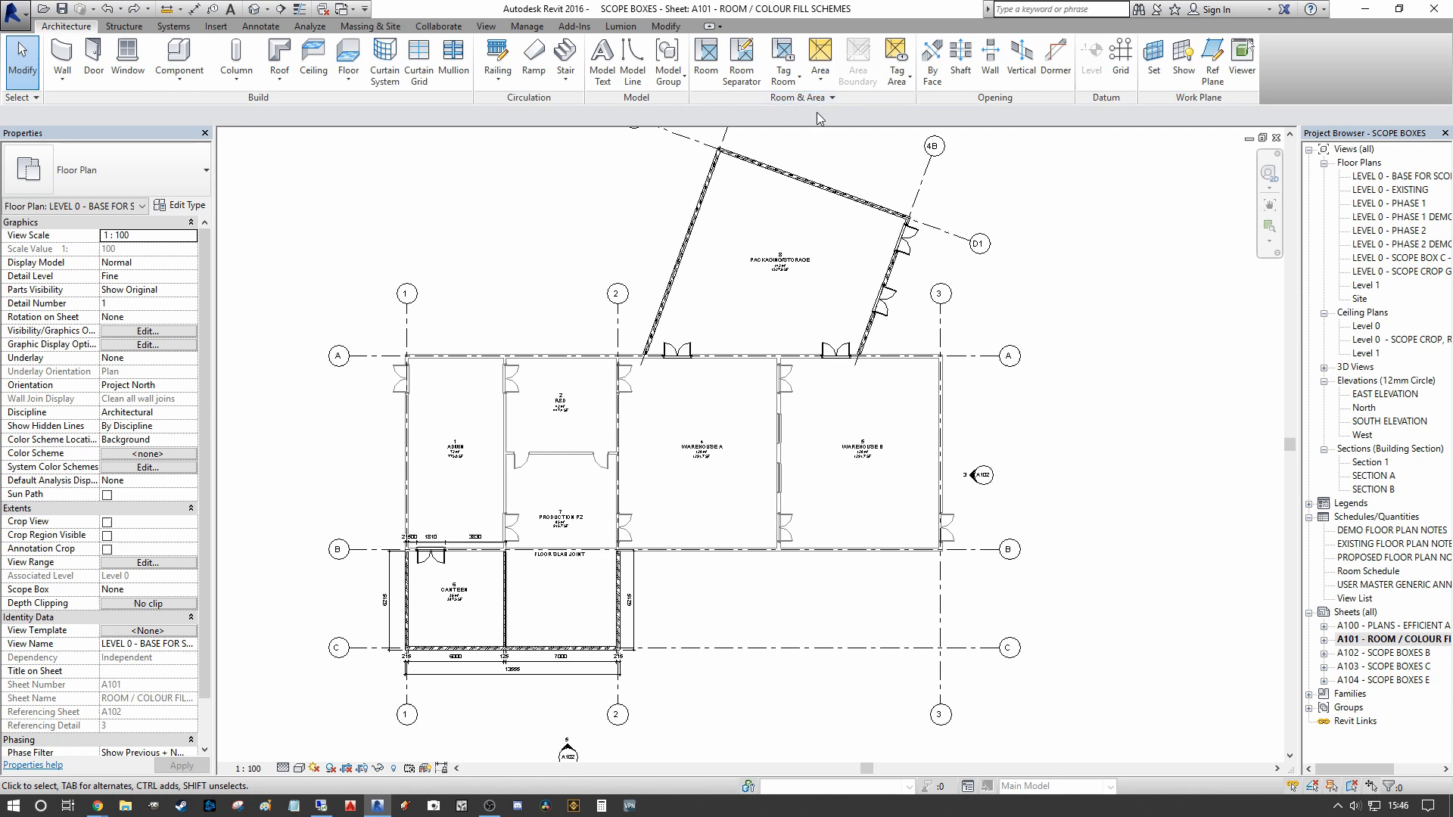
{"action": "left_click", "coordinate": [738, 115]}
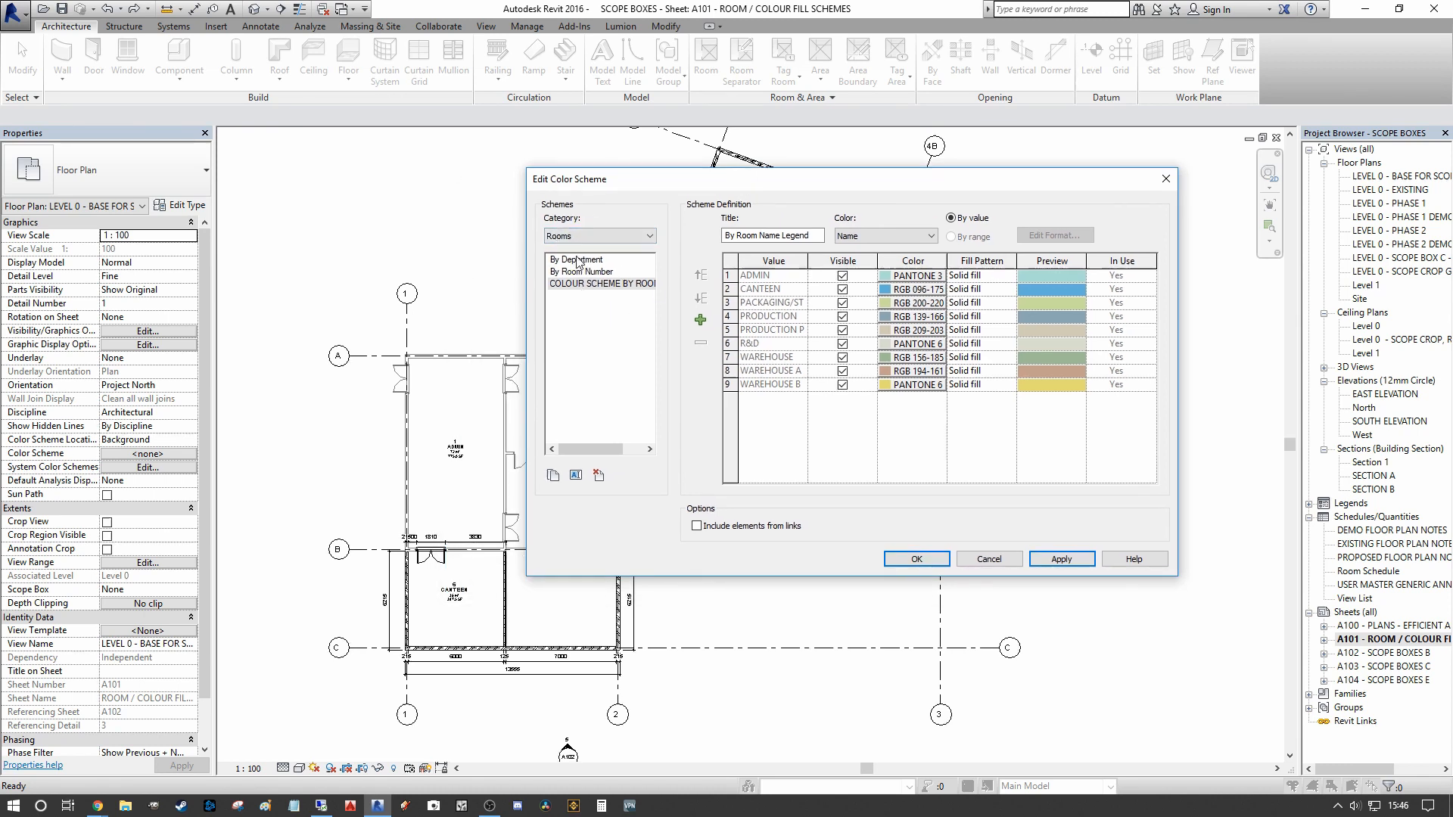
{"action": "left_click", "coordinate": [575, 260]}
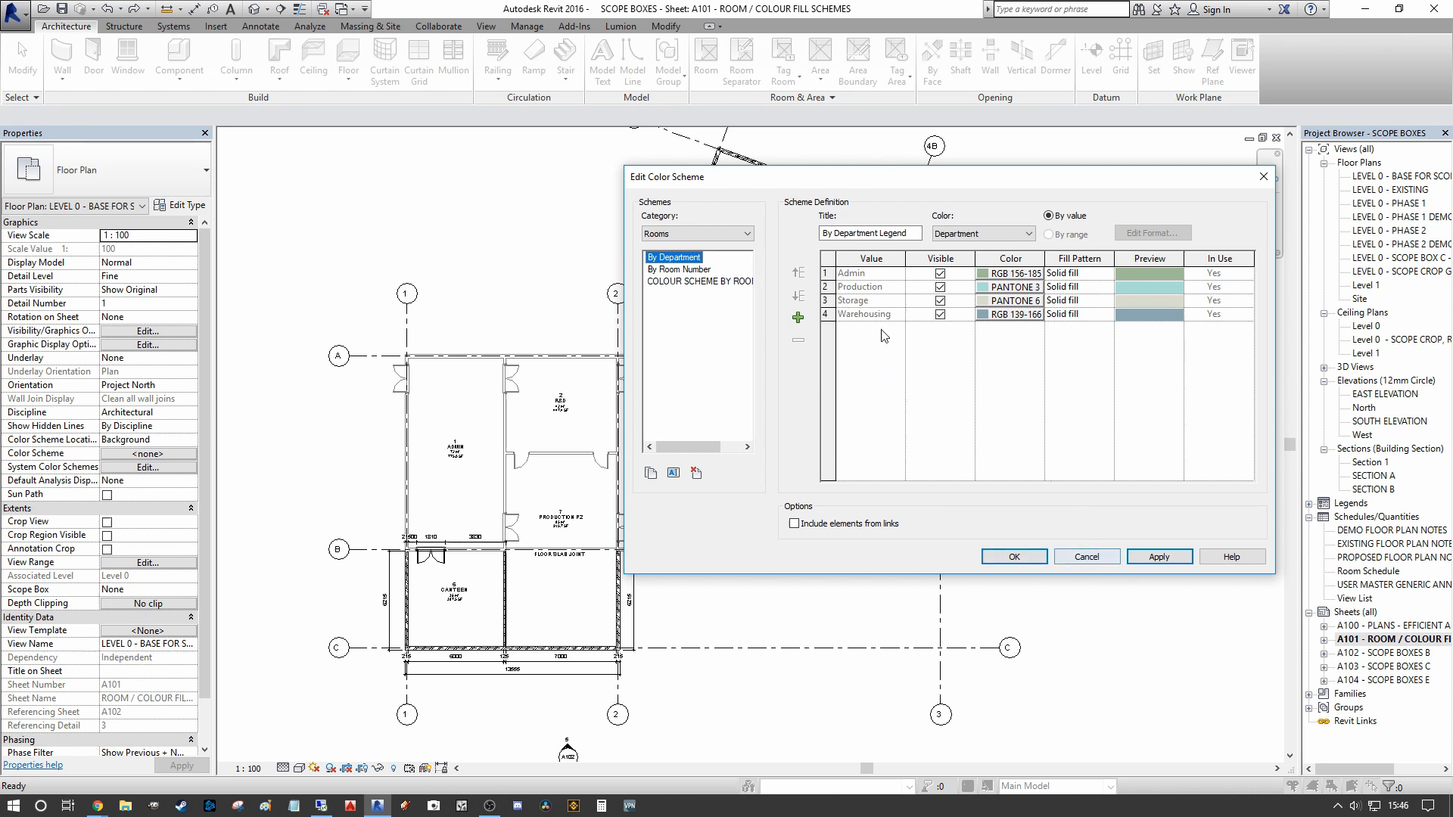
{"action": "left_click", "coordinate": [1013, 556]}
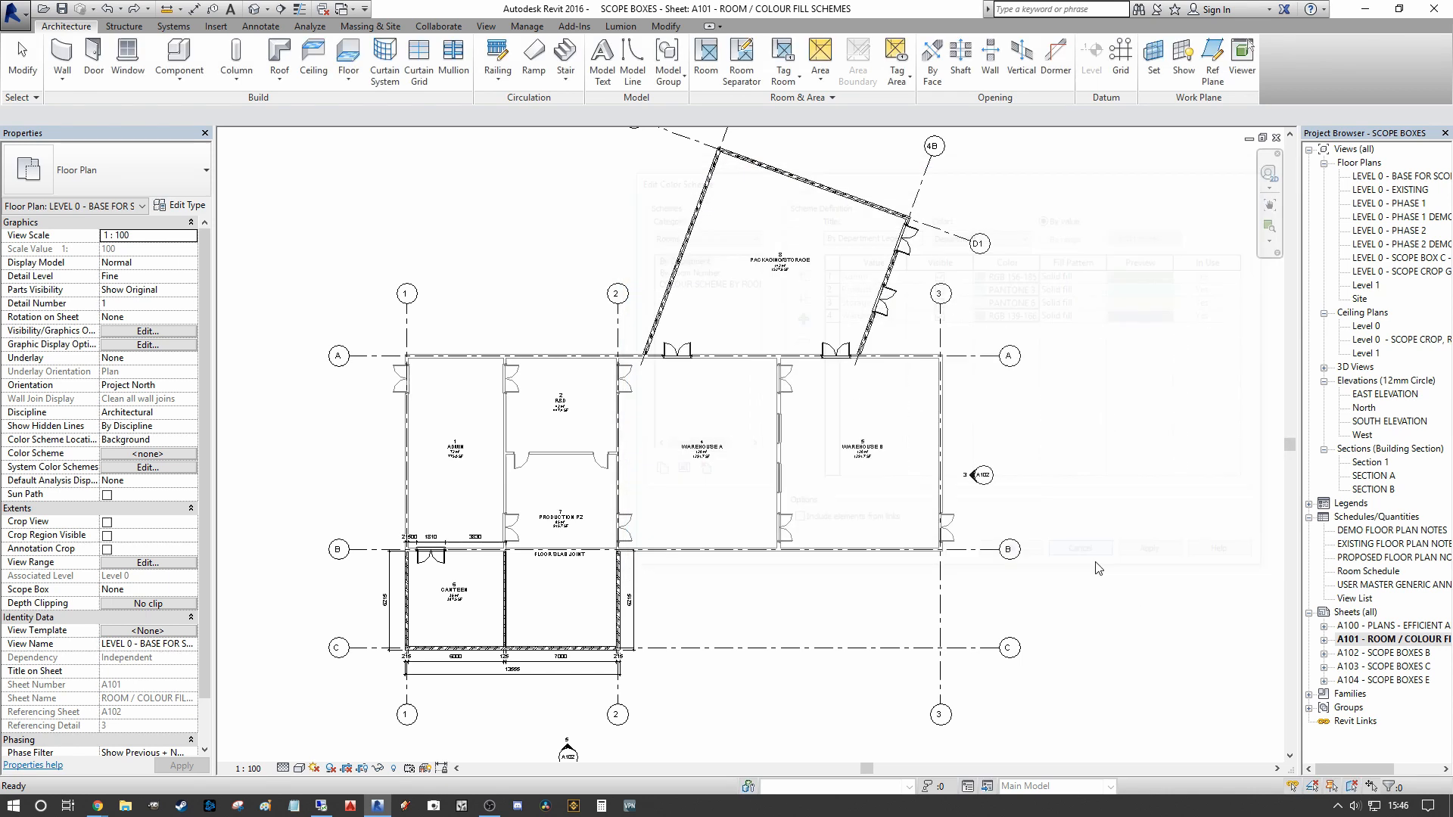
- Select the ADMIN and CANTEEN rooms and set their Department to Production
{"action": "left_click", "coordinate": [455, 450]}
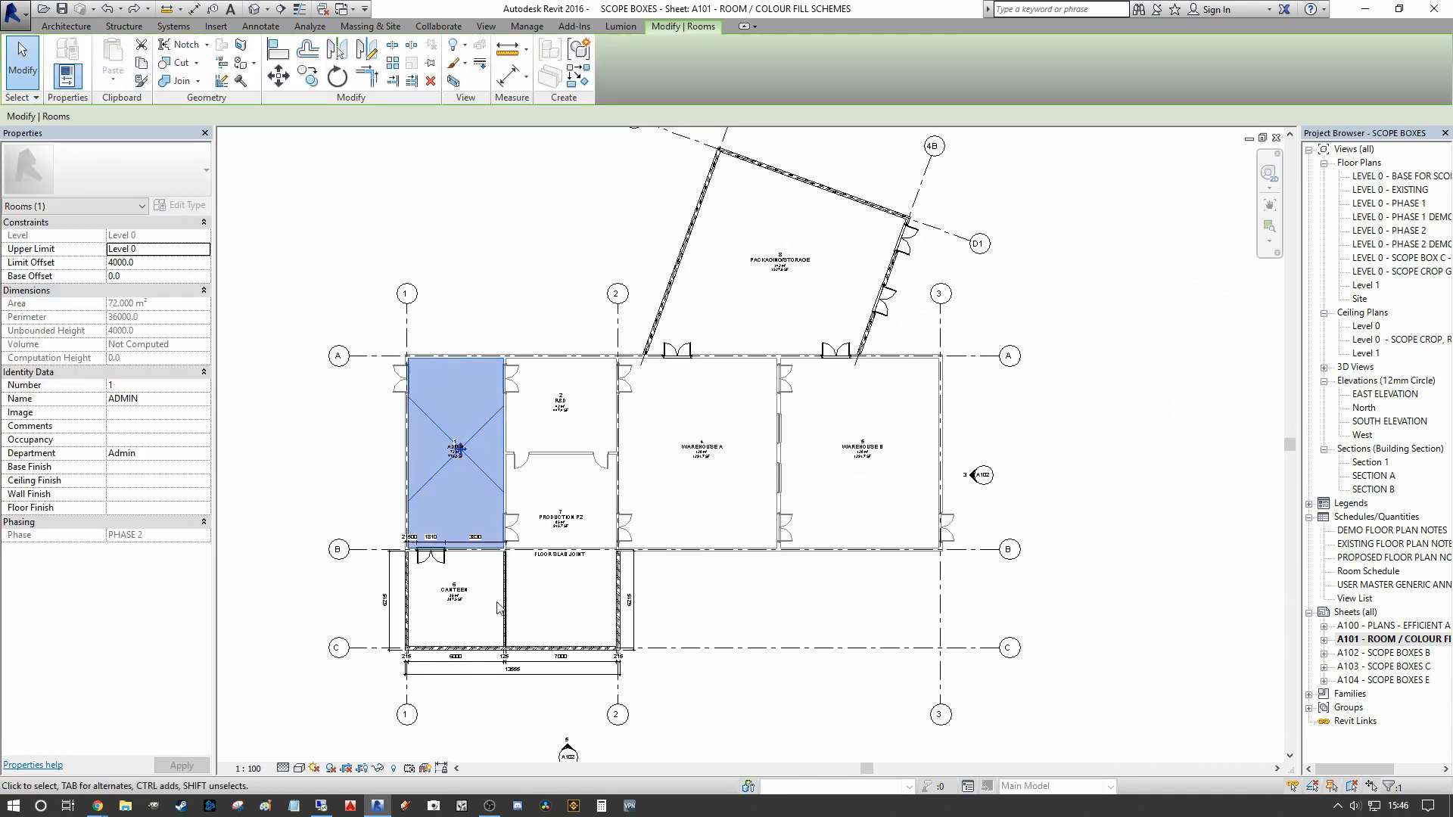
{"action": "left_click", "coordinate": [454, 598]}
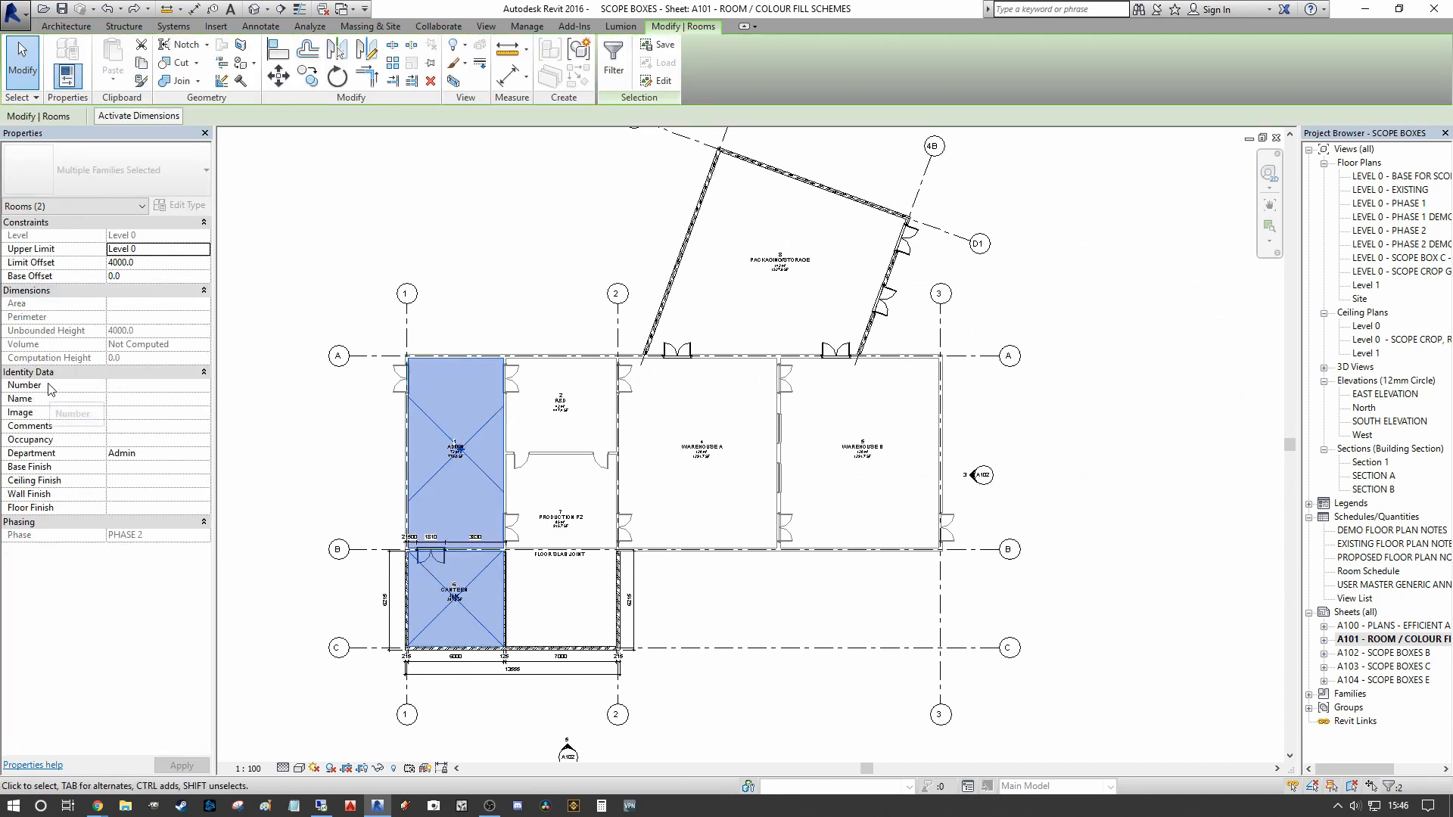
{"action": "mouse_move", "coordinate": [73, 466]}
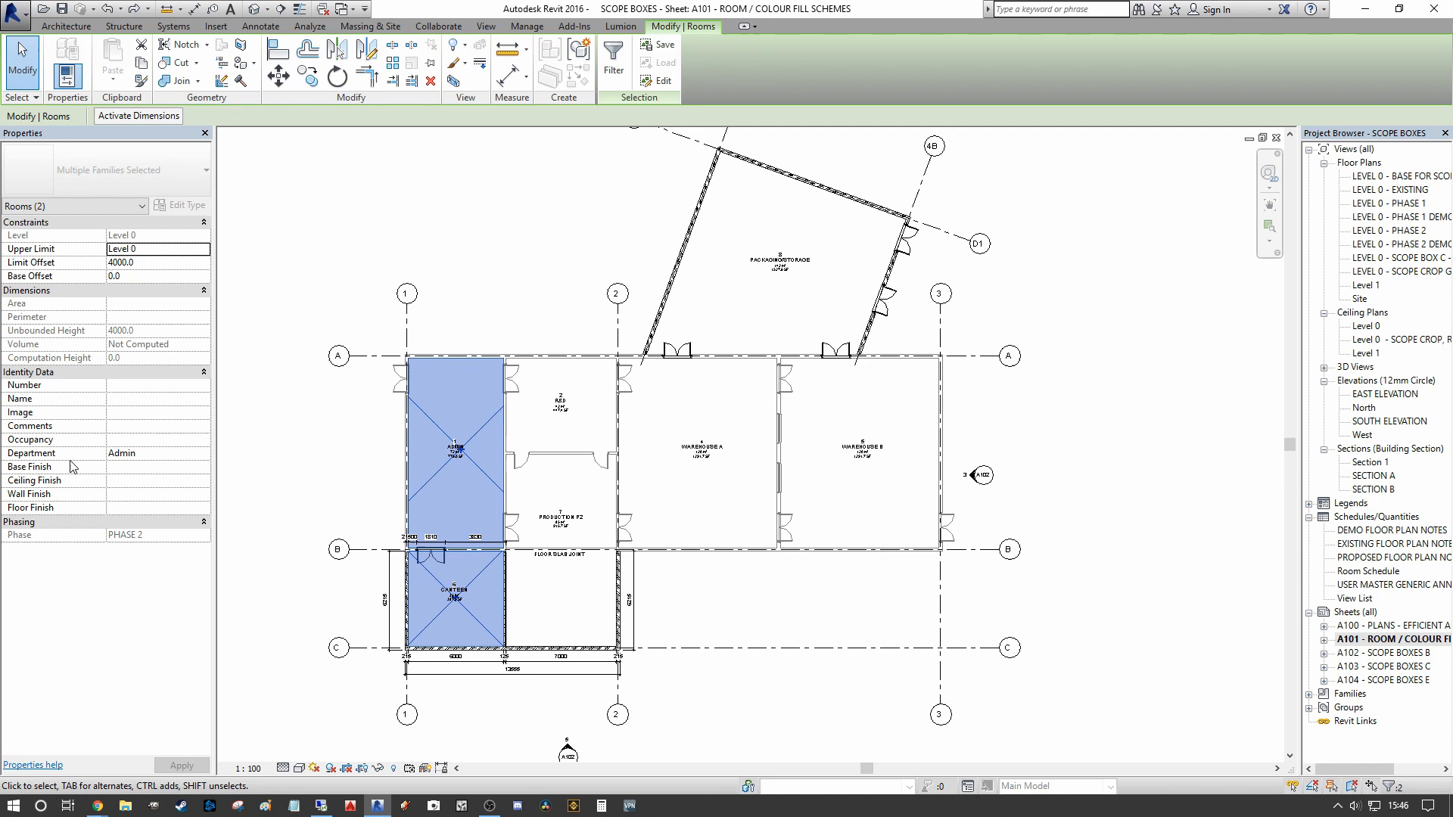
{"action": "left_click", "coordinate": [200, 453]}
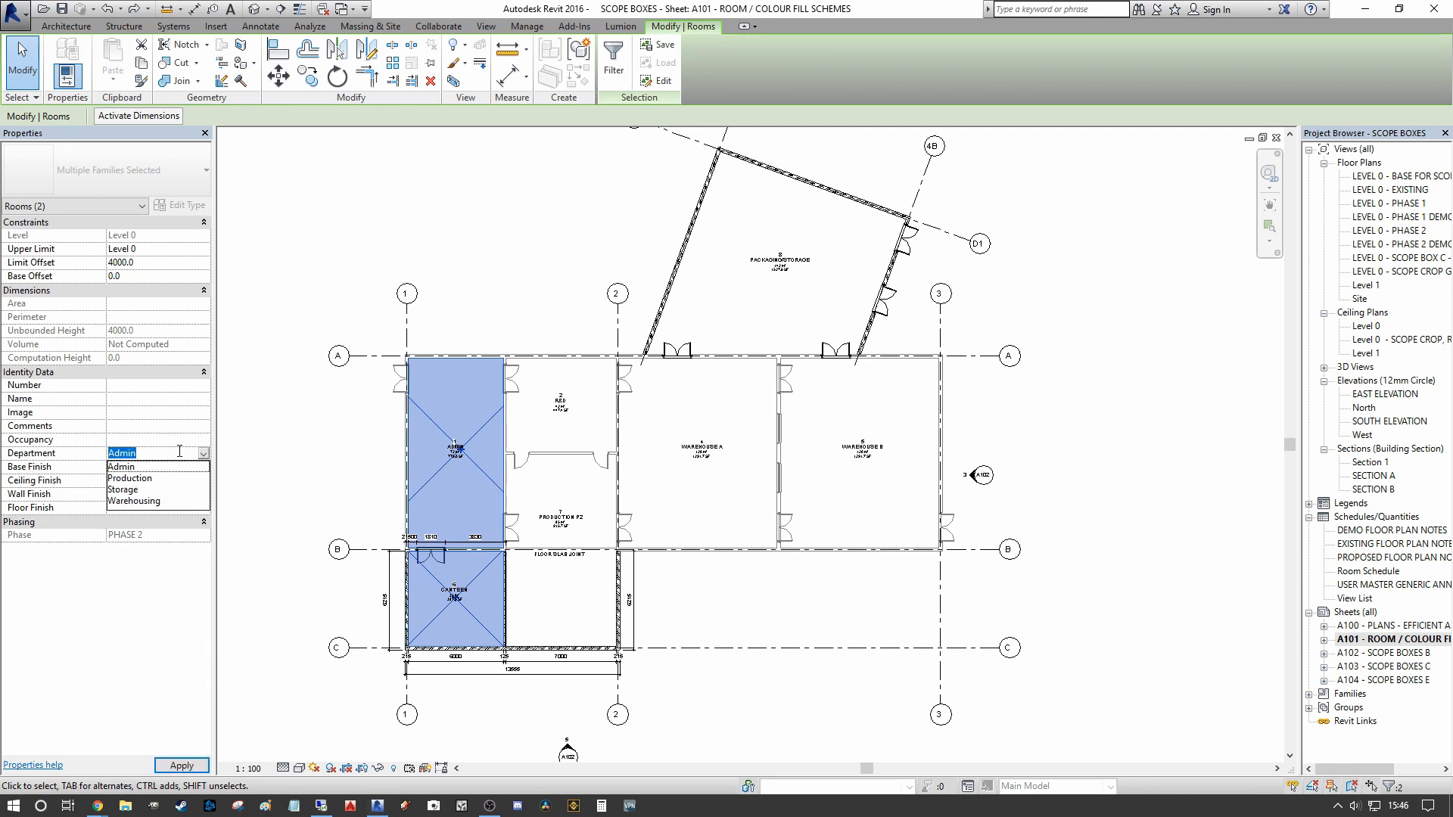
{"action": "left_click", "coordinate": [130, 478]}
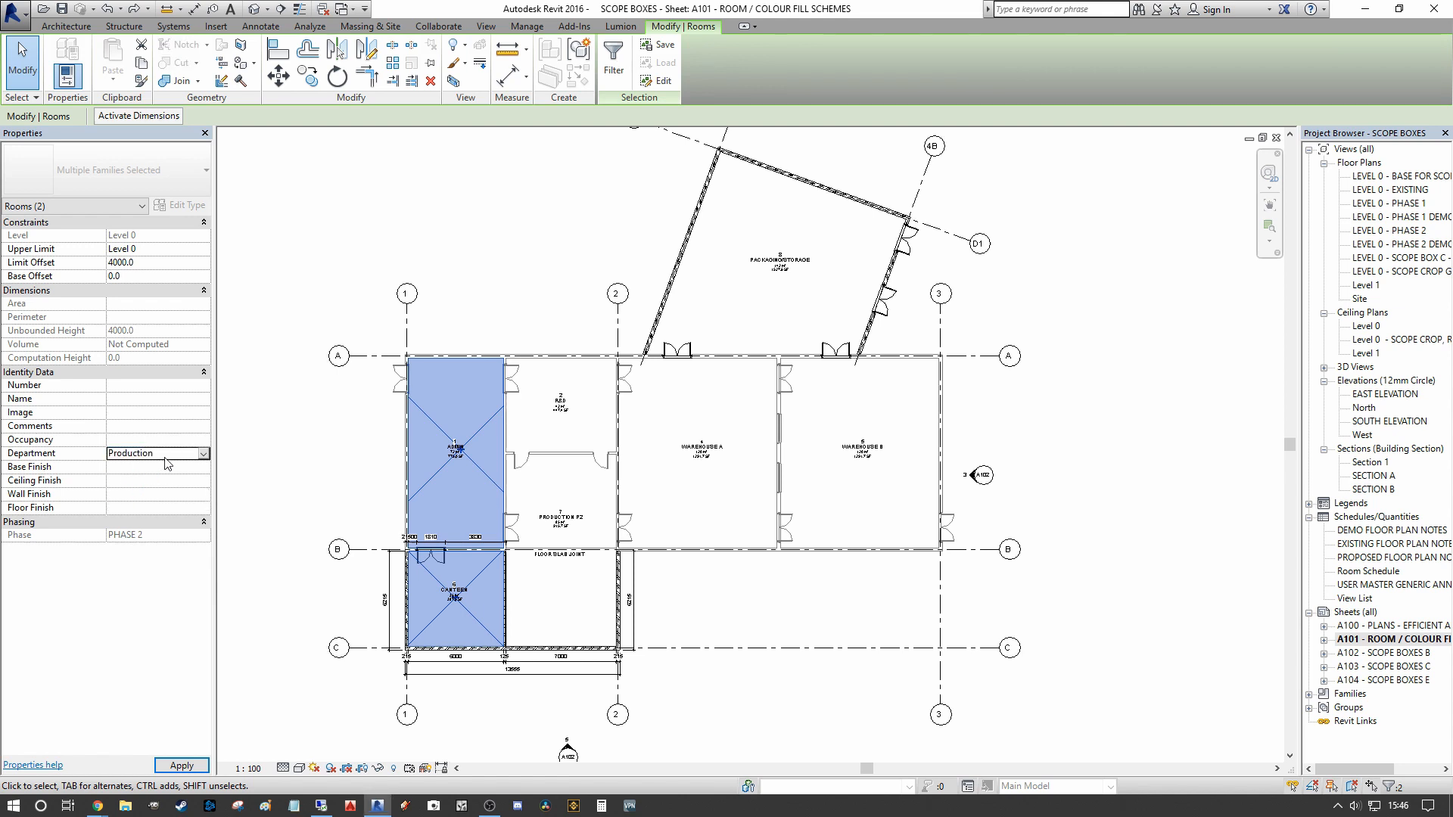
- Re-edit the two rooms' Department value by hand to 'Administration'
{"action": "left_click", "coordinate": [199, 453]}
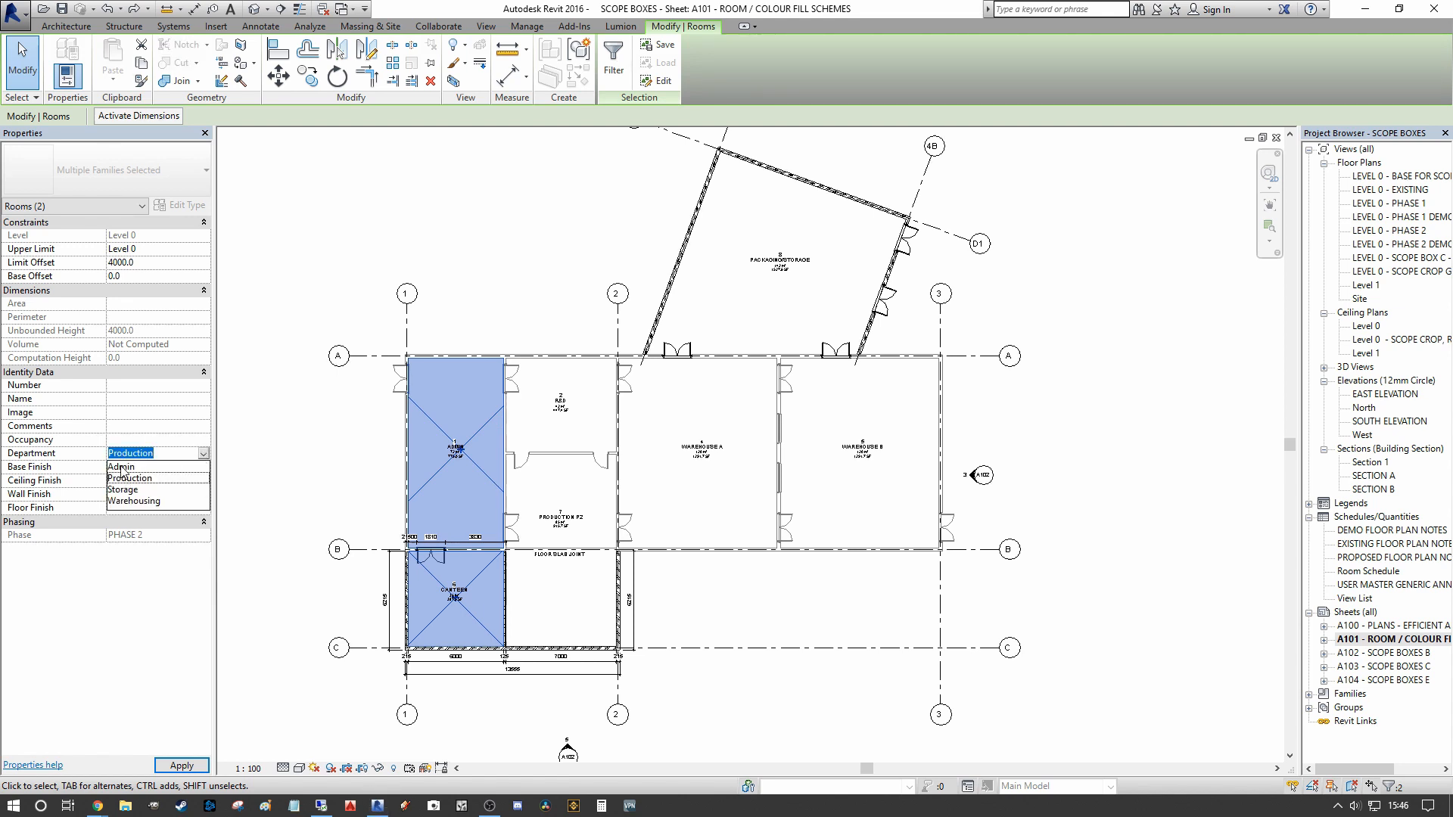
{"action": "left_click", "coordinate": [121, 466]}
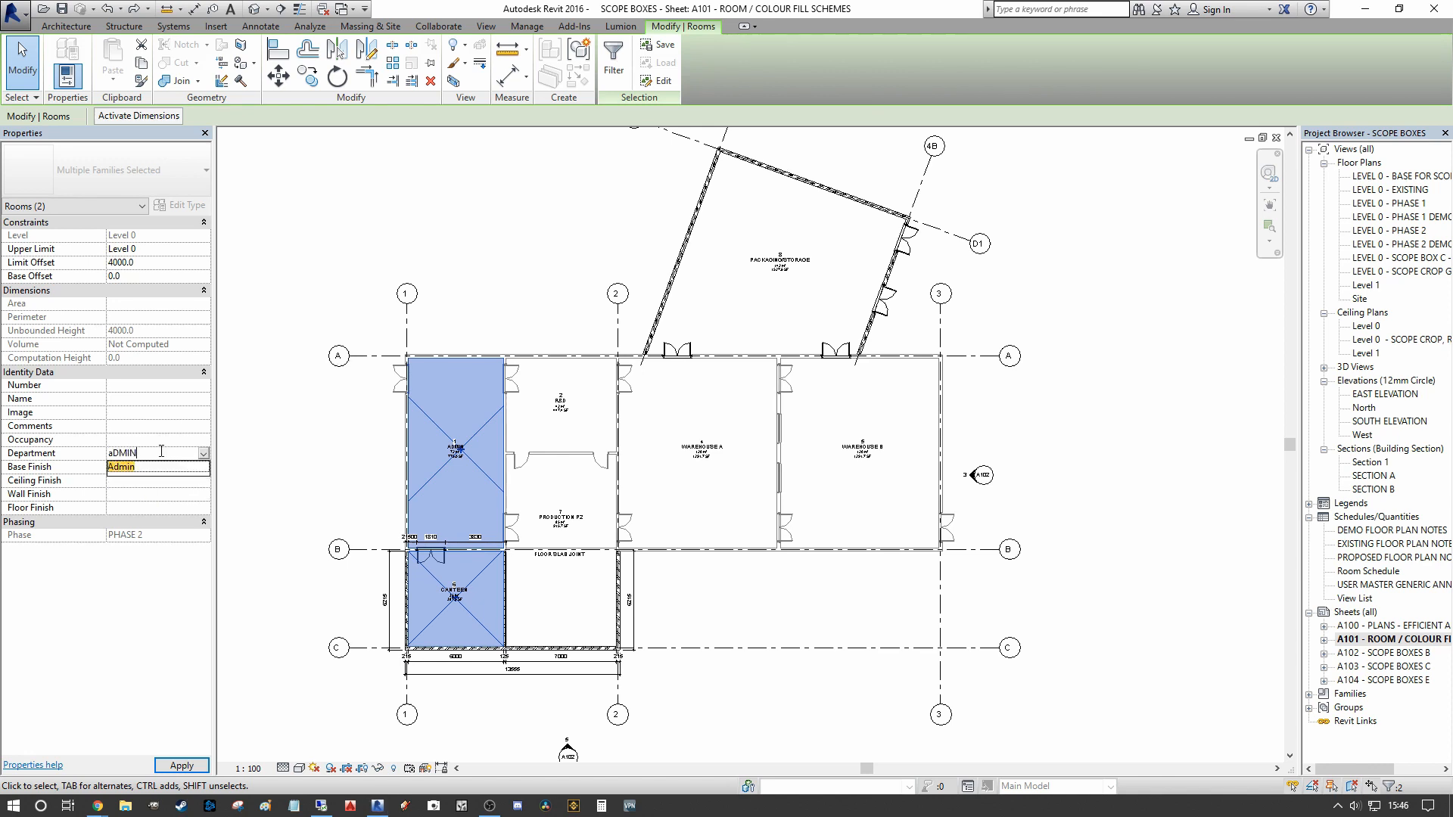
{"action": "type", "text": "ISTRATIO"}
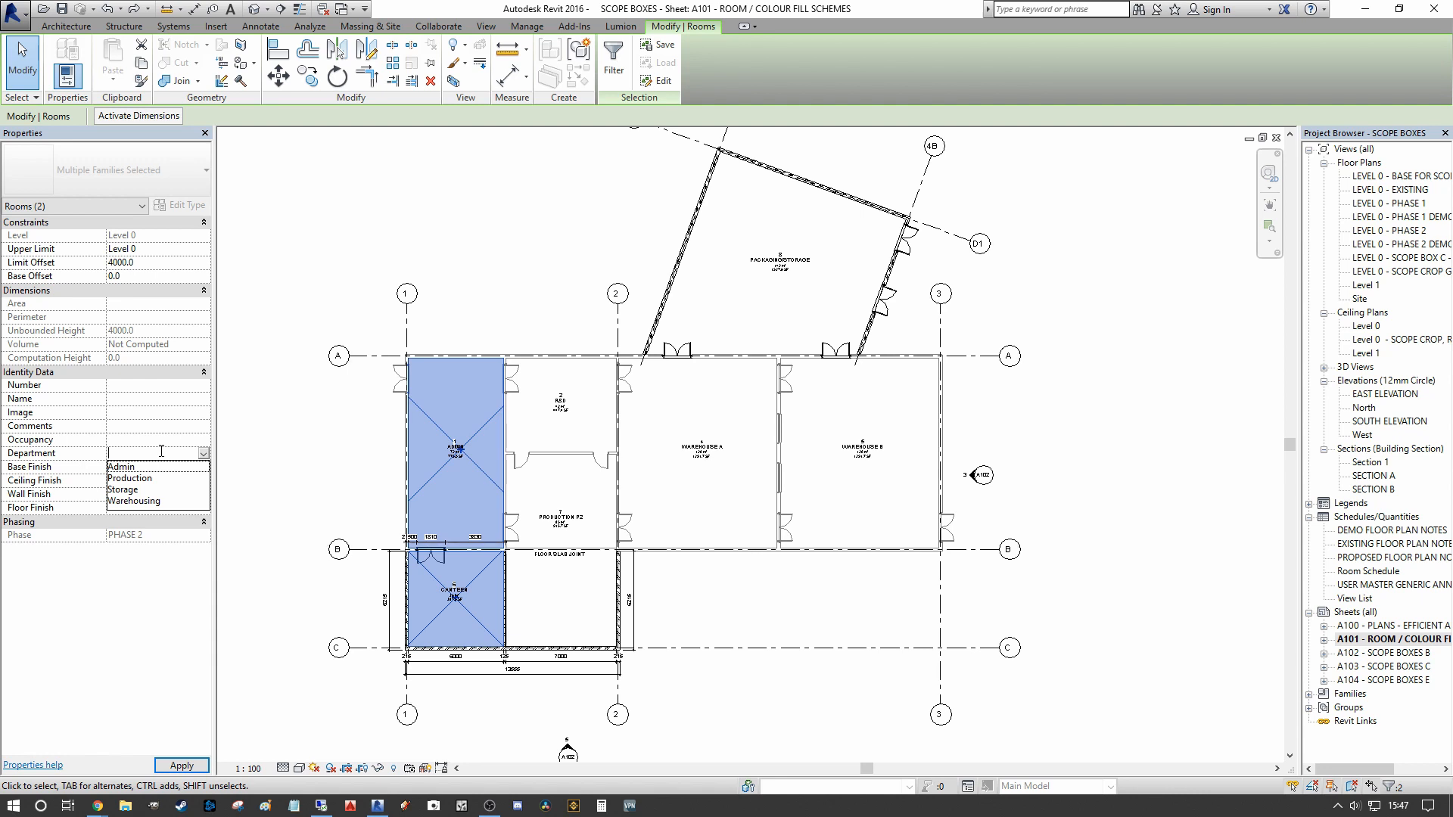
{"action": "type", "text": "Administratio"}
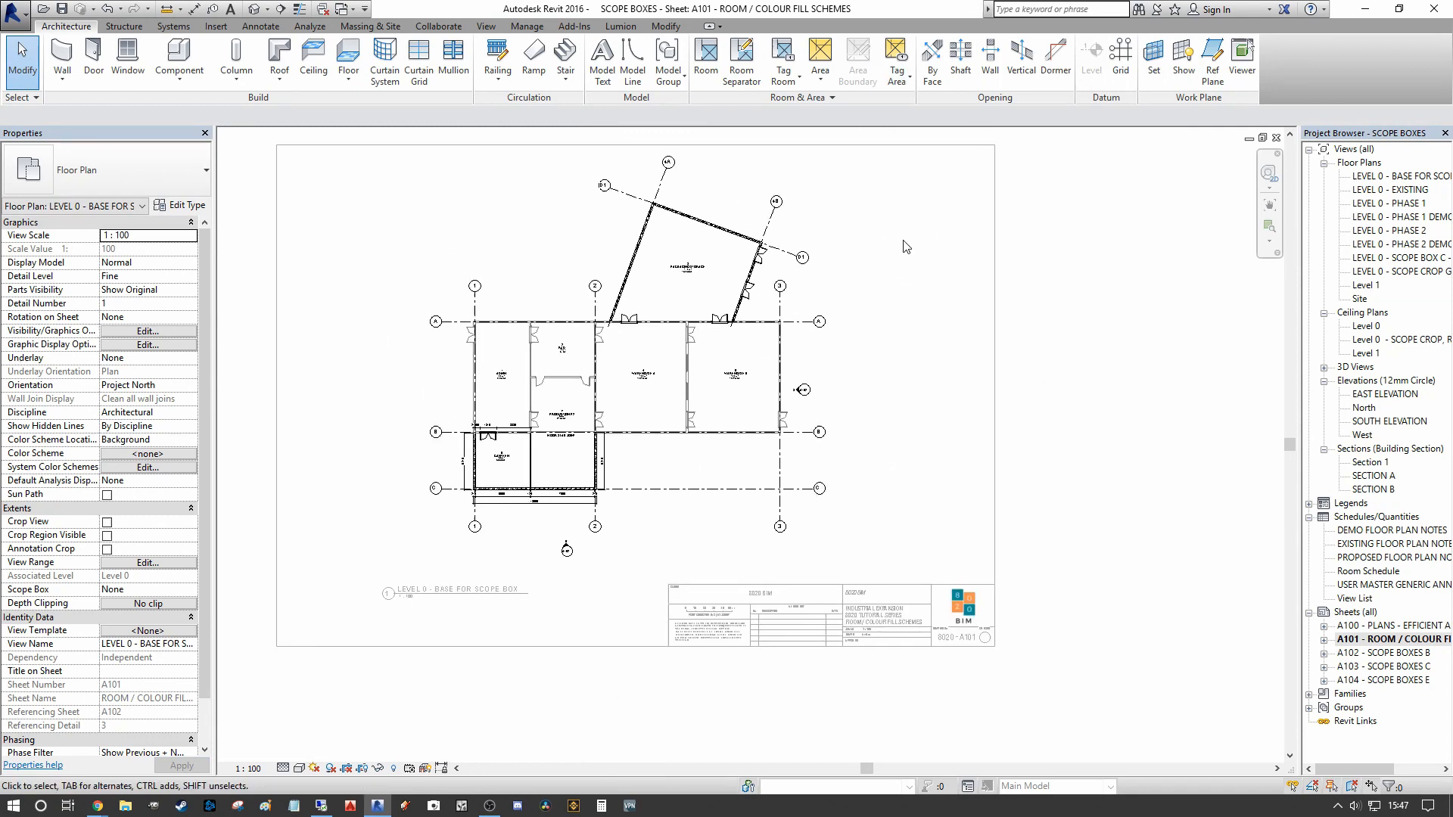
{"action": "mouse_move", "coordinate": [823, 115]}
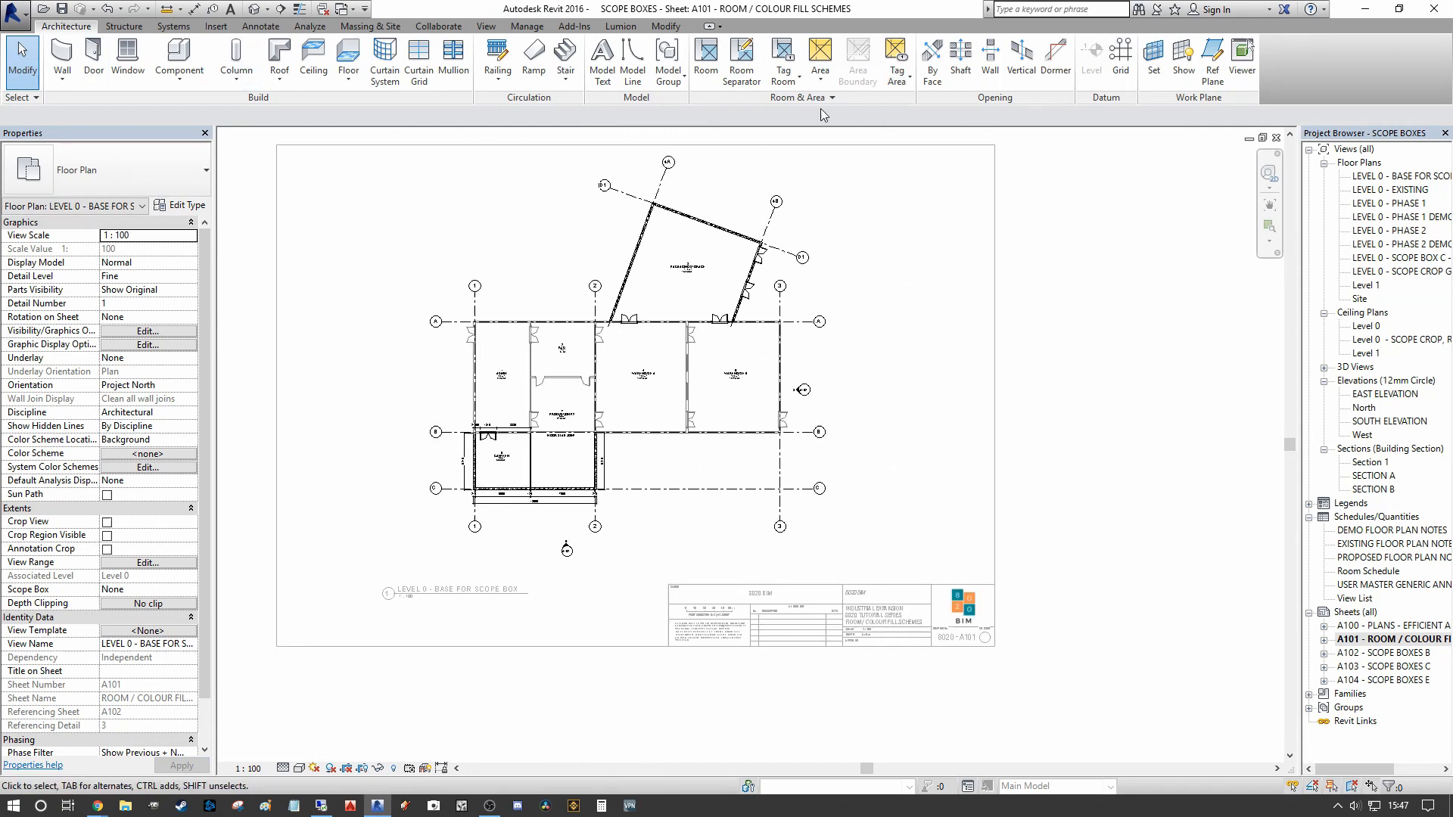
- In the By Department scheme, give Production a pink fill
{"action": "left_click", "coordinate": [737, 115]}
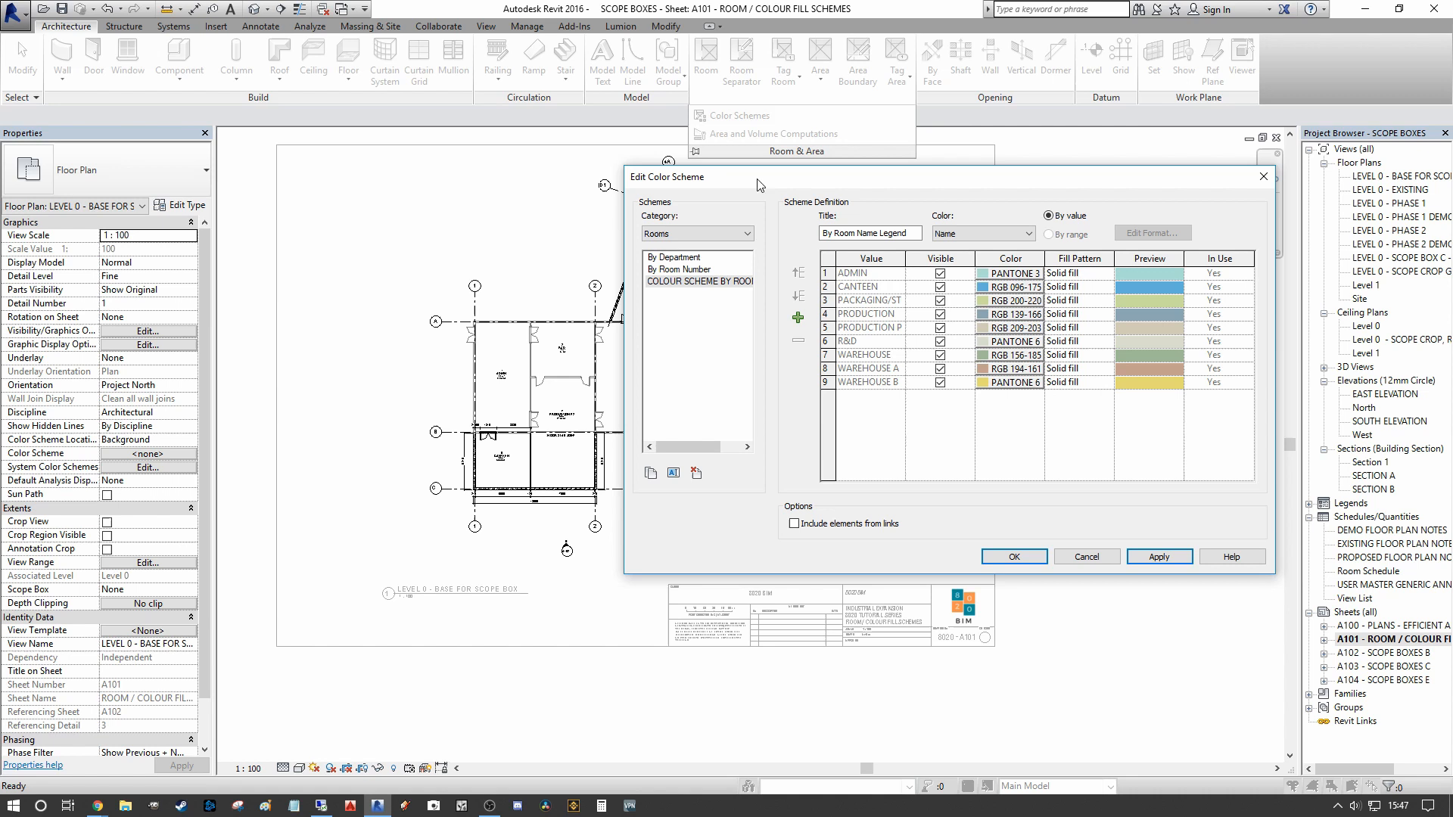
{"action": "left_click", "coordinate": [673, 257]}
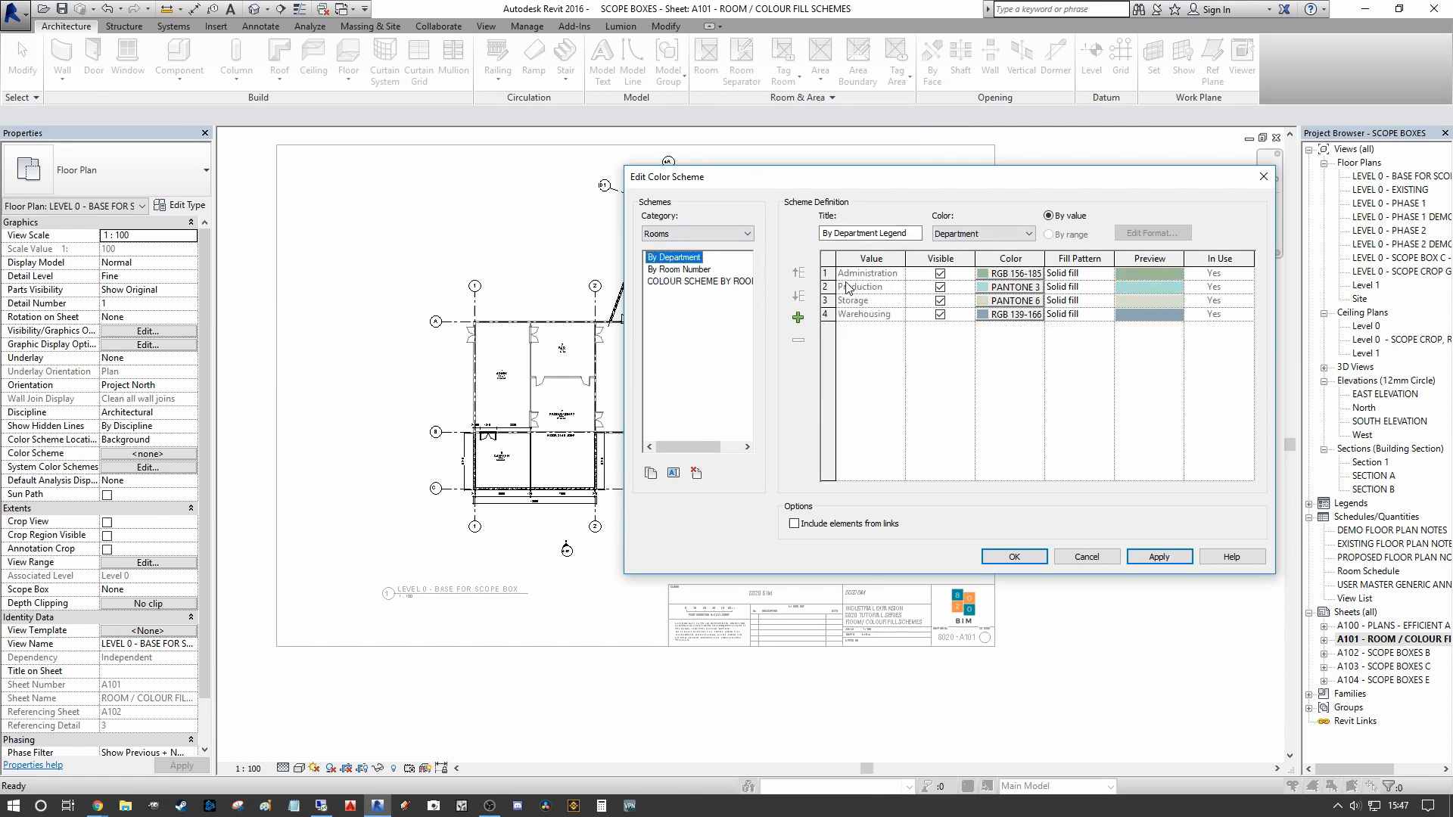
{"action": "mouse_move", "coordinate": [873, 281]}
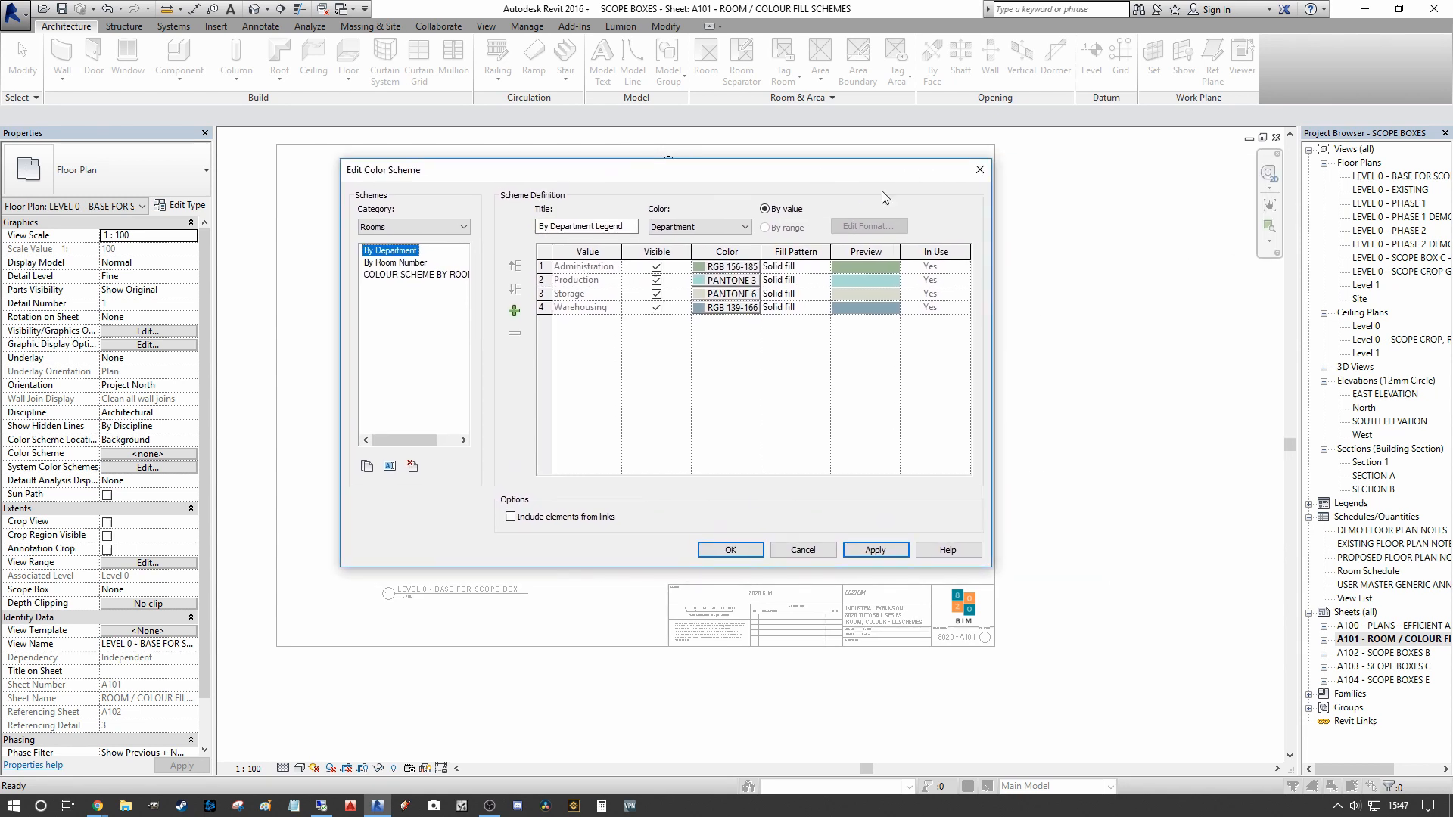
{"action": "mouse_move", "coordinate": [868, 289]}
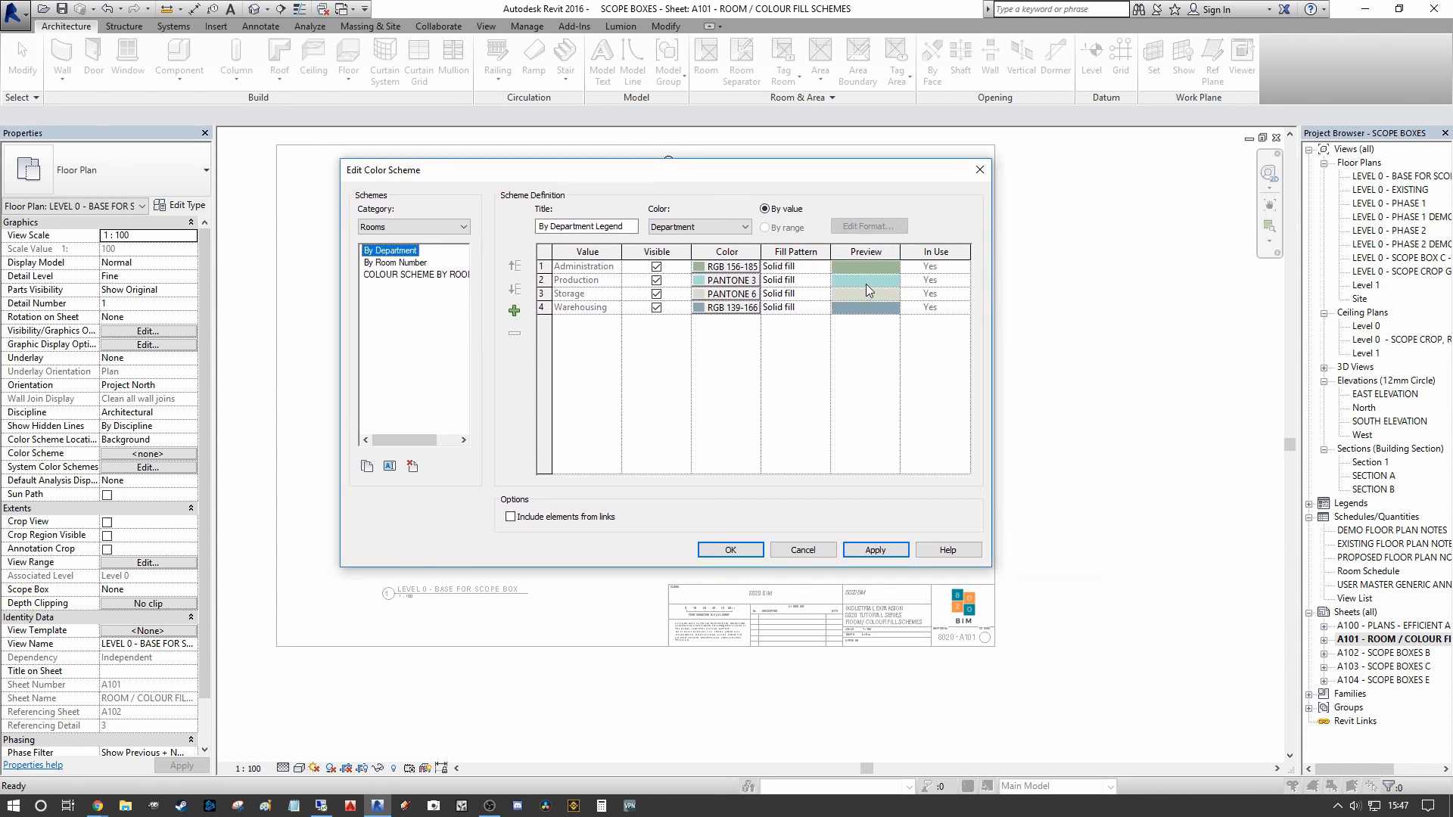
{"action": "left_click", "coordinate": [726, 280]}
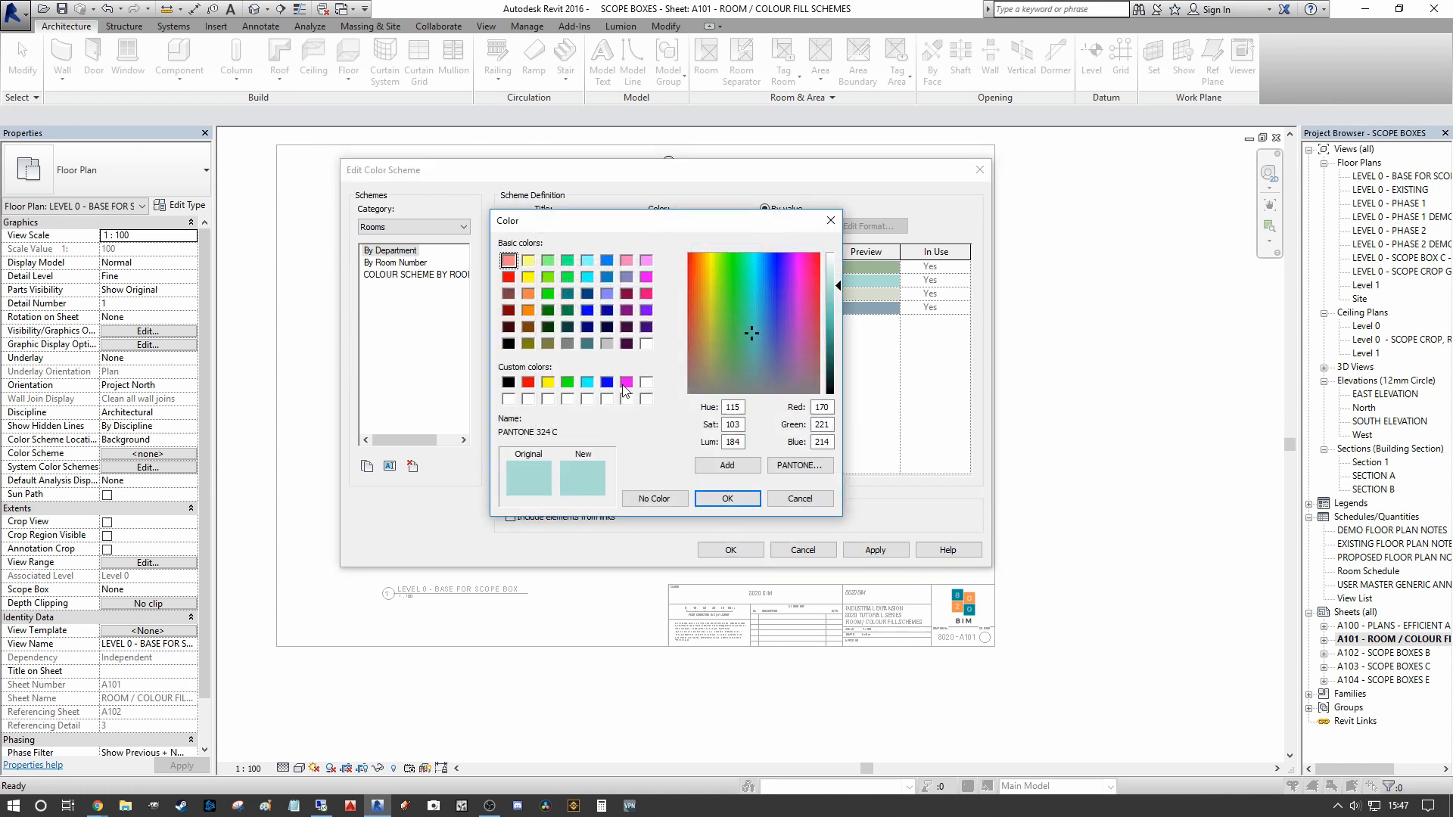
{"action": "left_click", "coordinate": [834, 282]}
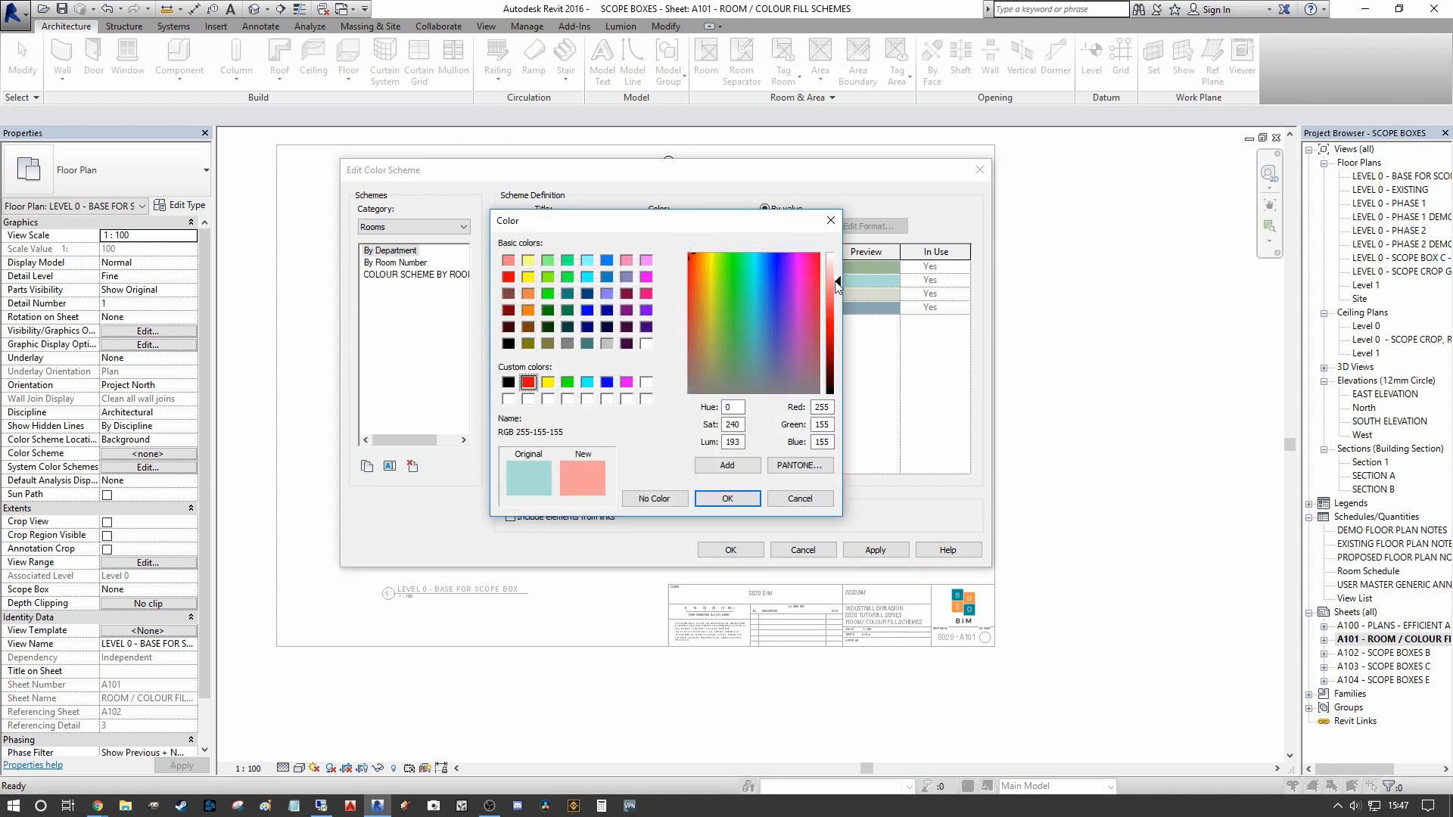
{"action": "left_click", "coordinate": [727, 499]}
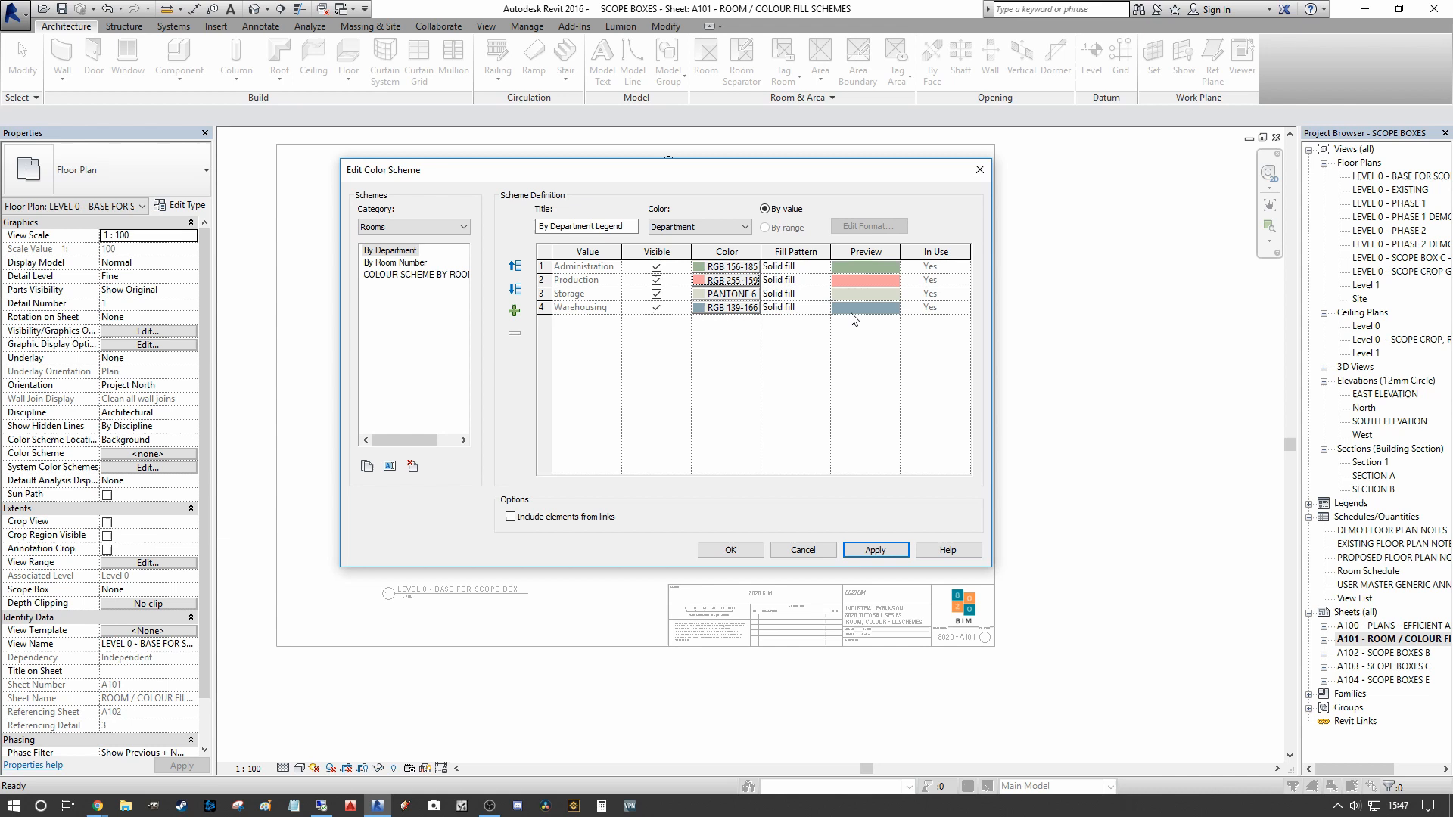
- Give Storage a pale peach fill and save the scheme changes
{"action": "left_click", "coordinate": [731, 307]}
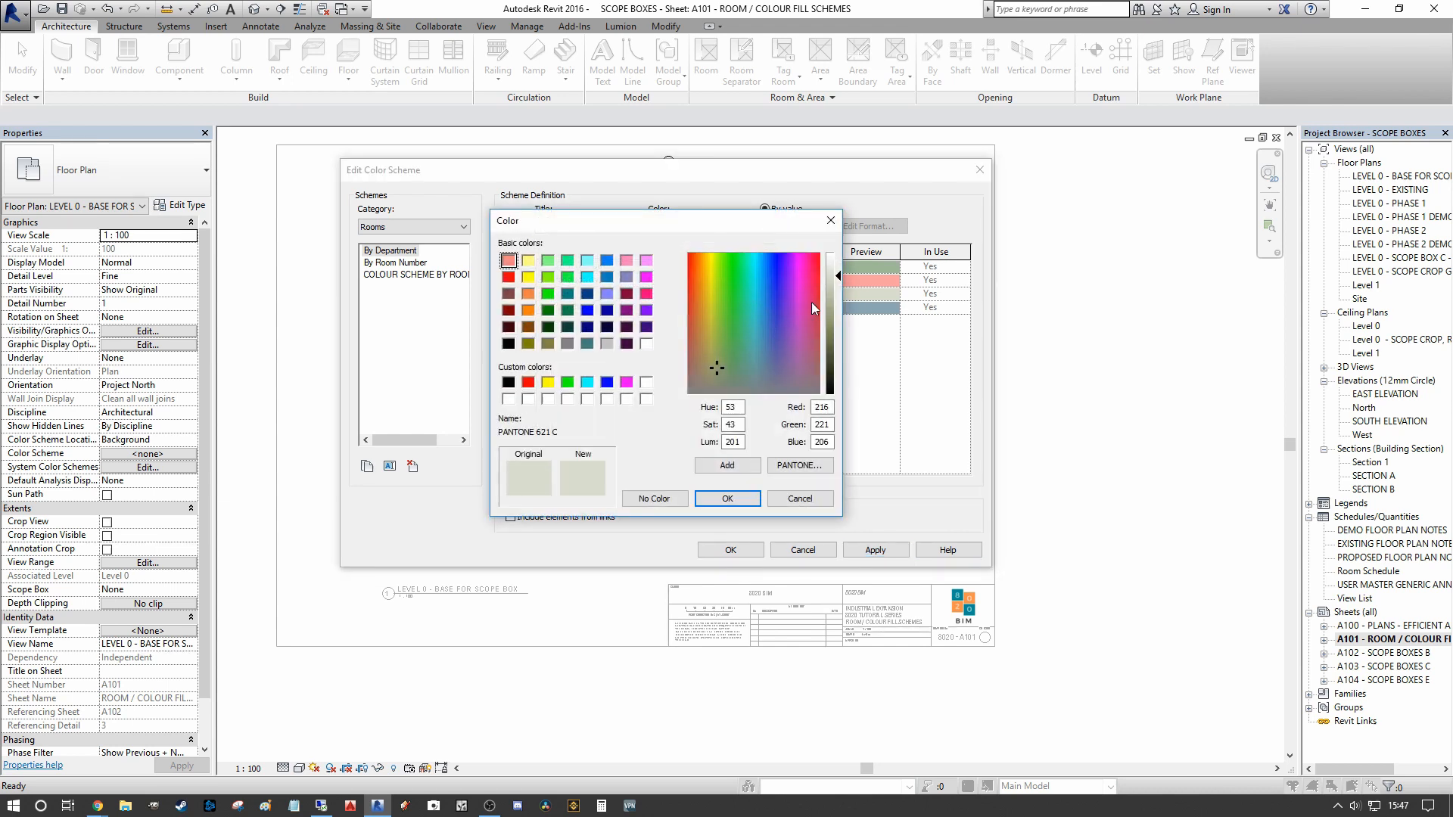
{"action": "left_click", "coordinate": [702, 322]}
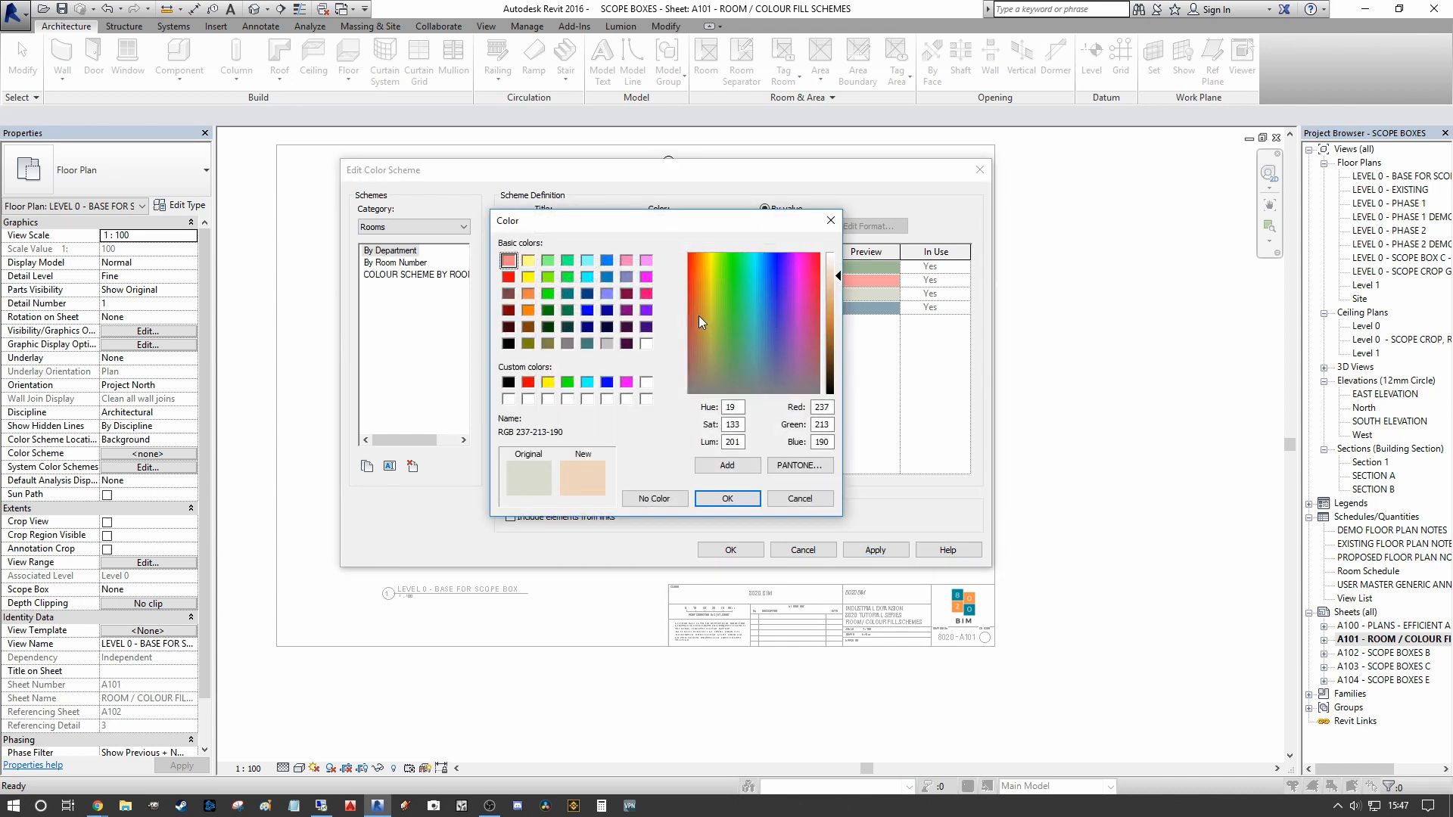
{"action": "left_click", "coordinate": [727, 499]}
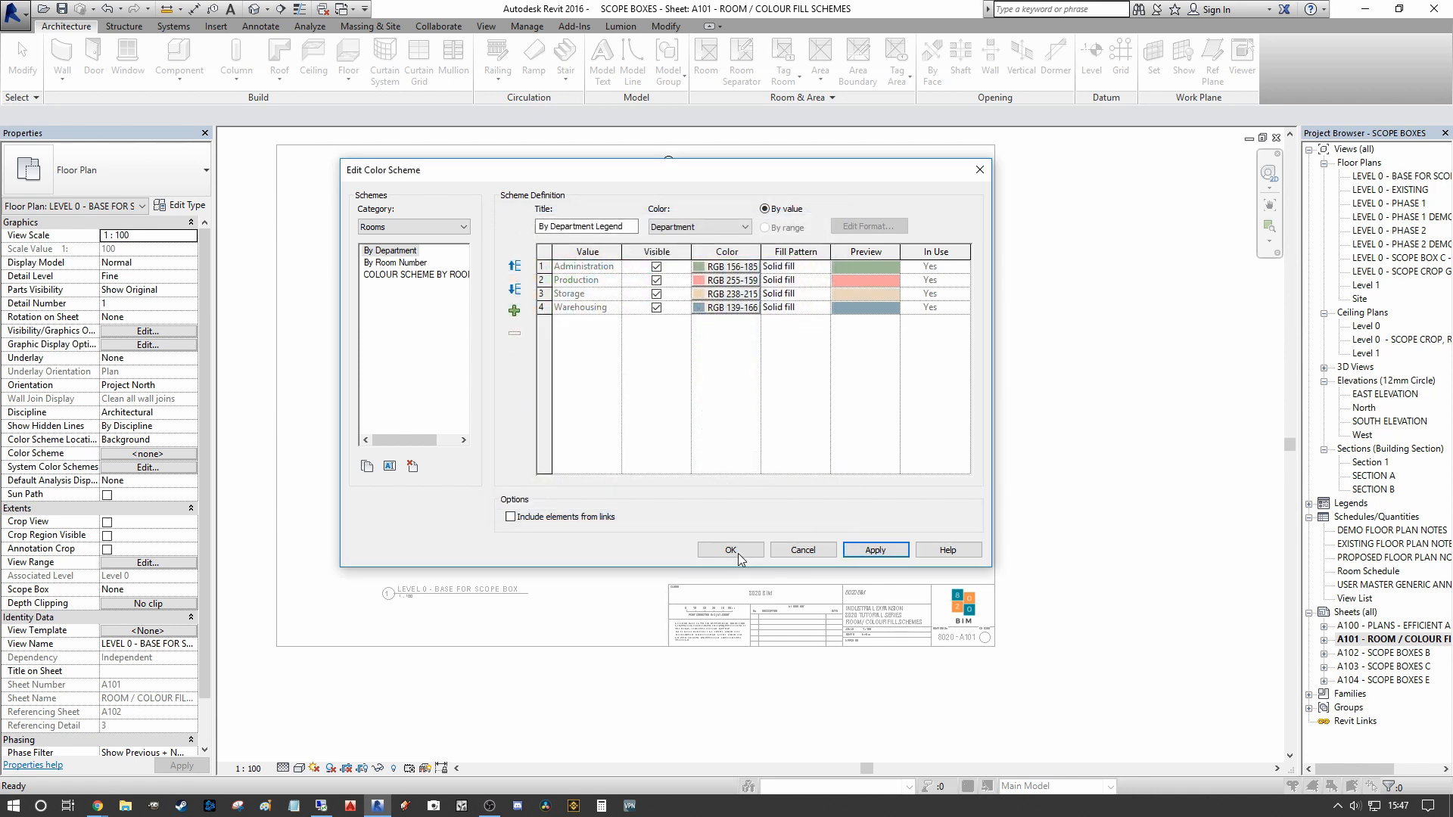
{"action": "left_click", "coordinate": [731, 549]}
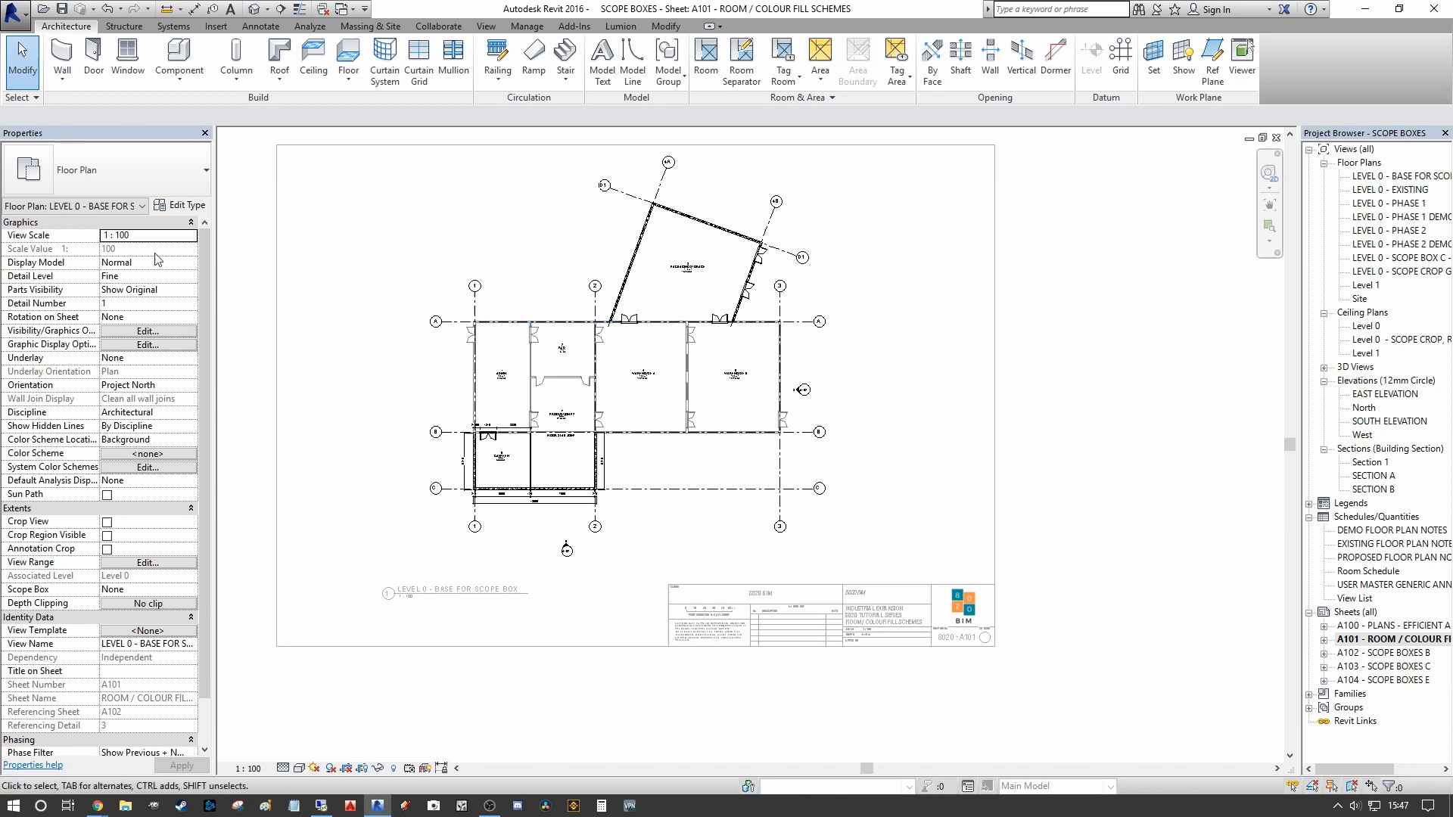
{"action": "mouse_move", "coordinate": [53, 461]}
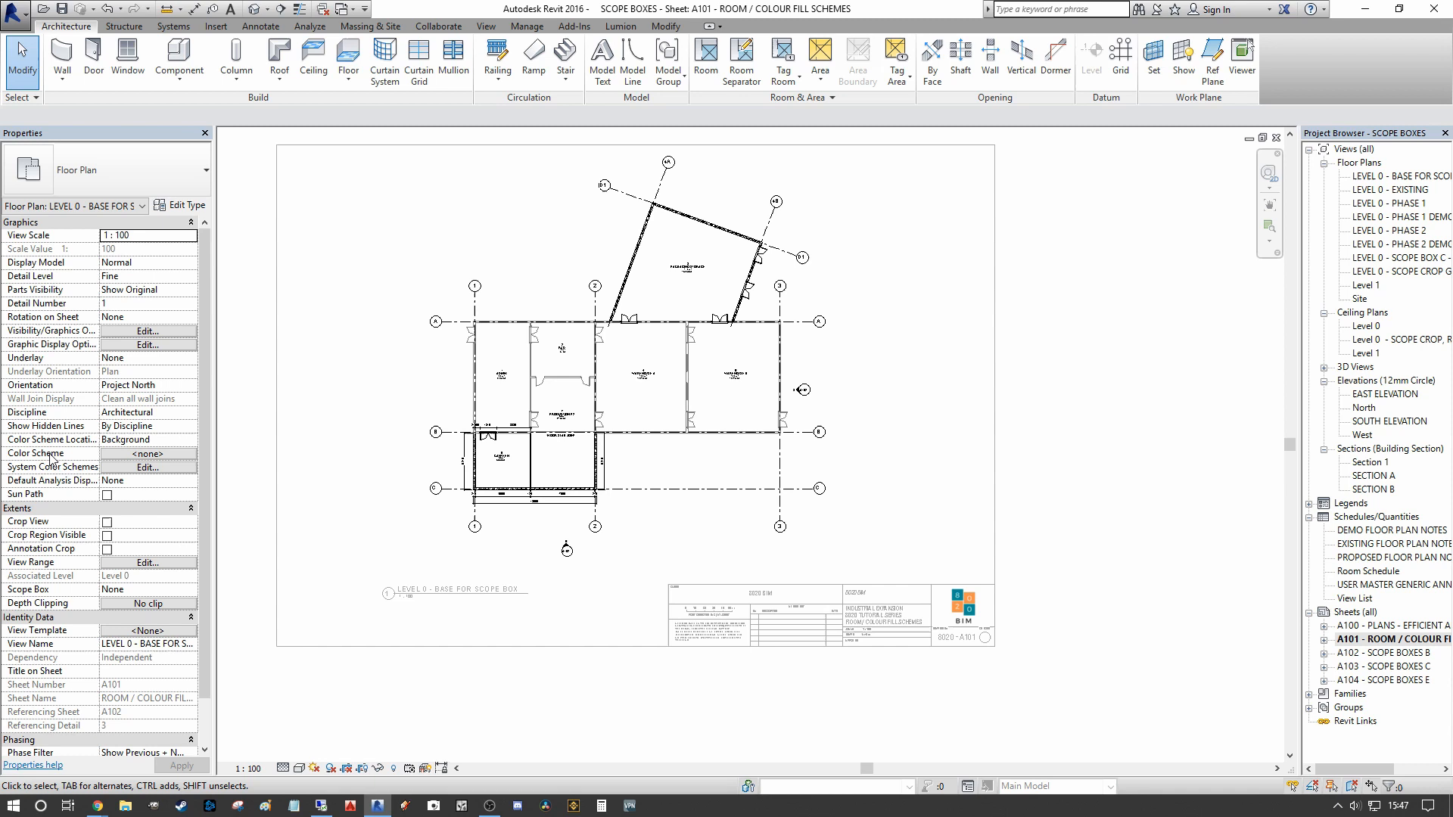
- Apply a Rooms category, By Department colour scheme to the Level 0 plan
{"action": "left_click", "coordinate": [149, 454]}
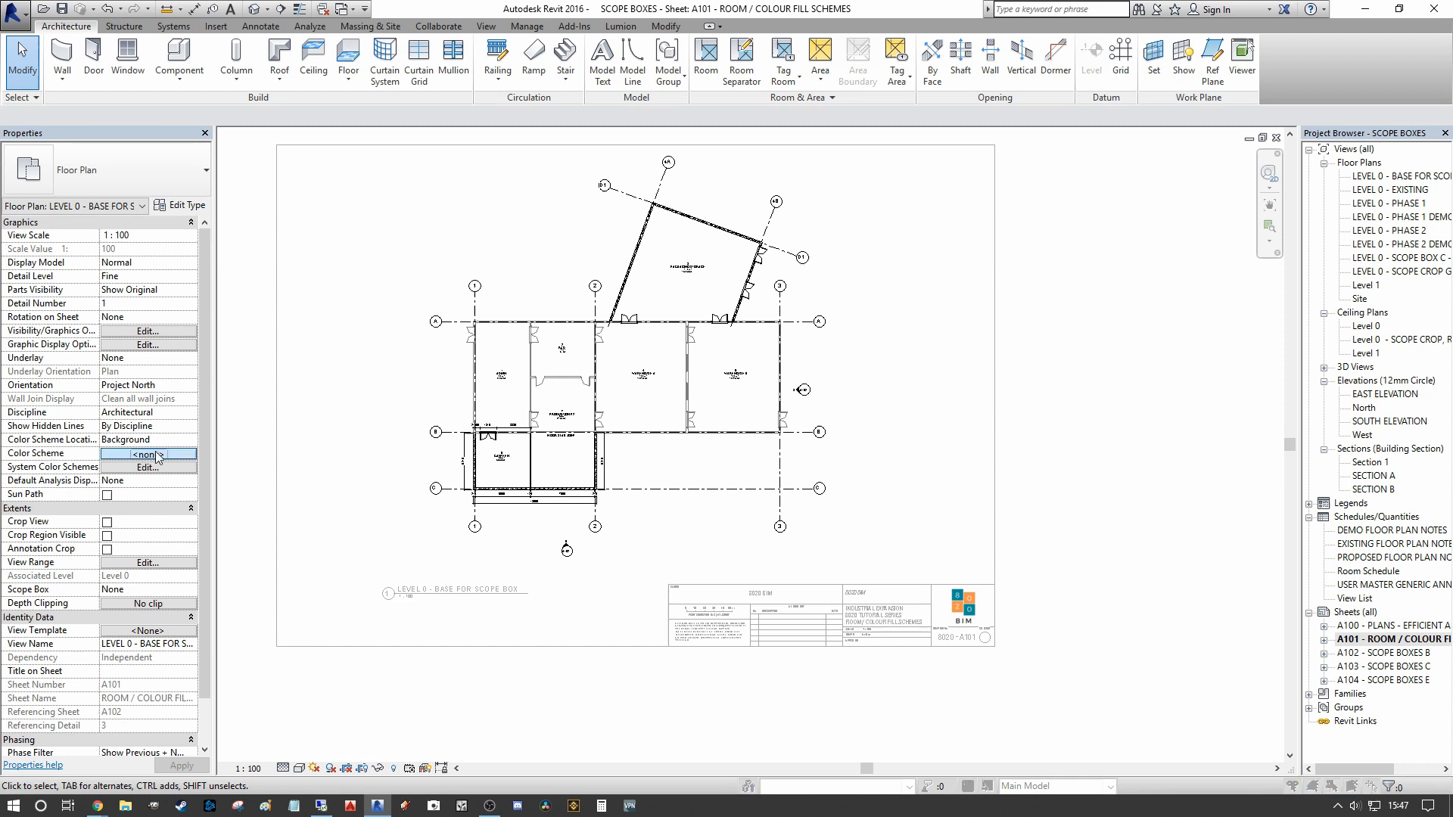
{"action": "left_click", "coordinate": [146, 467]}
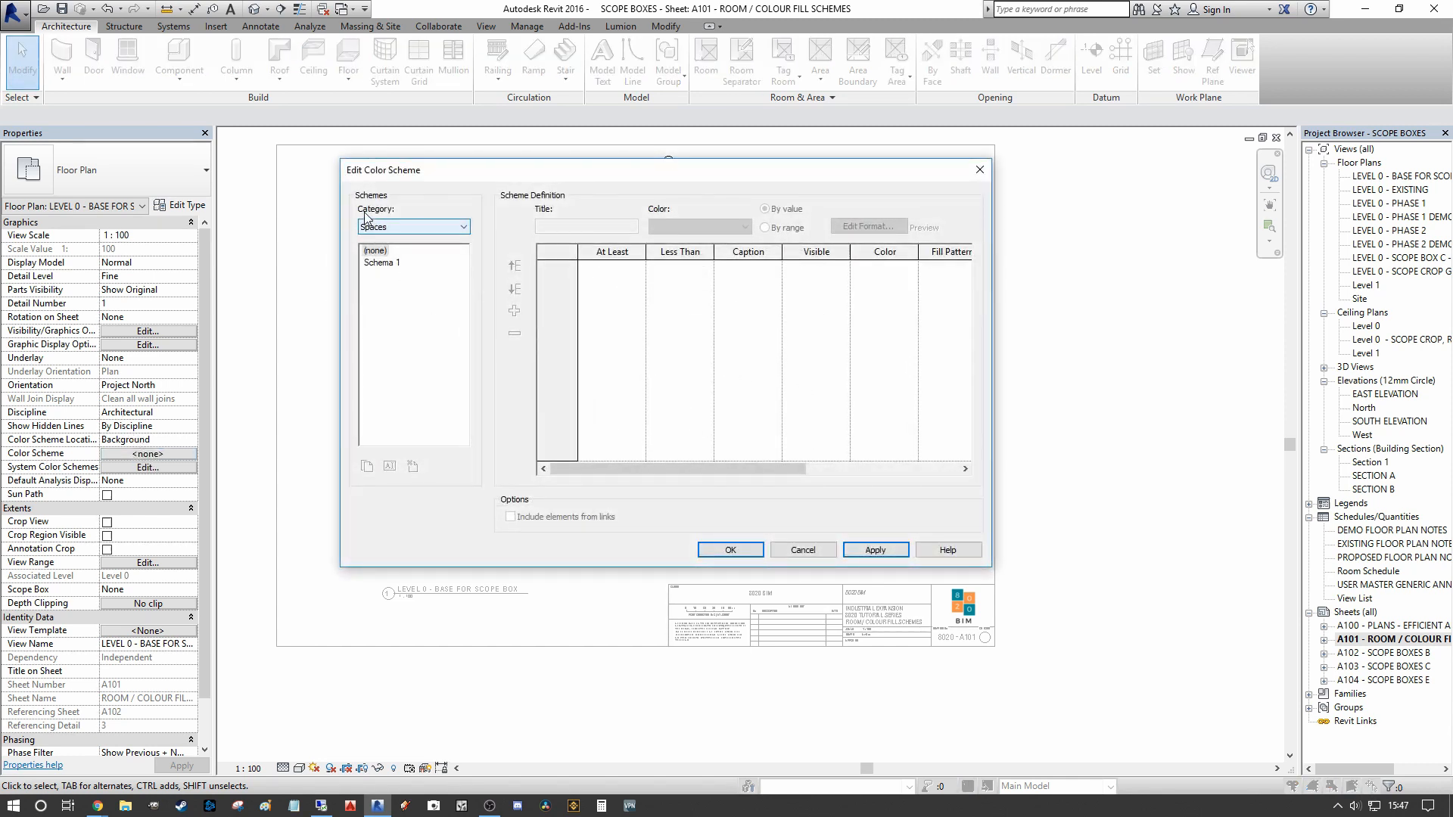
{"action": "left_click", "coordinate": [412, 227]}
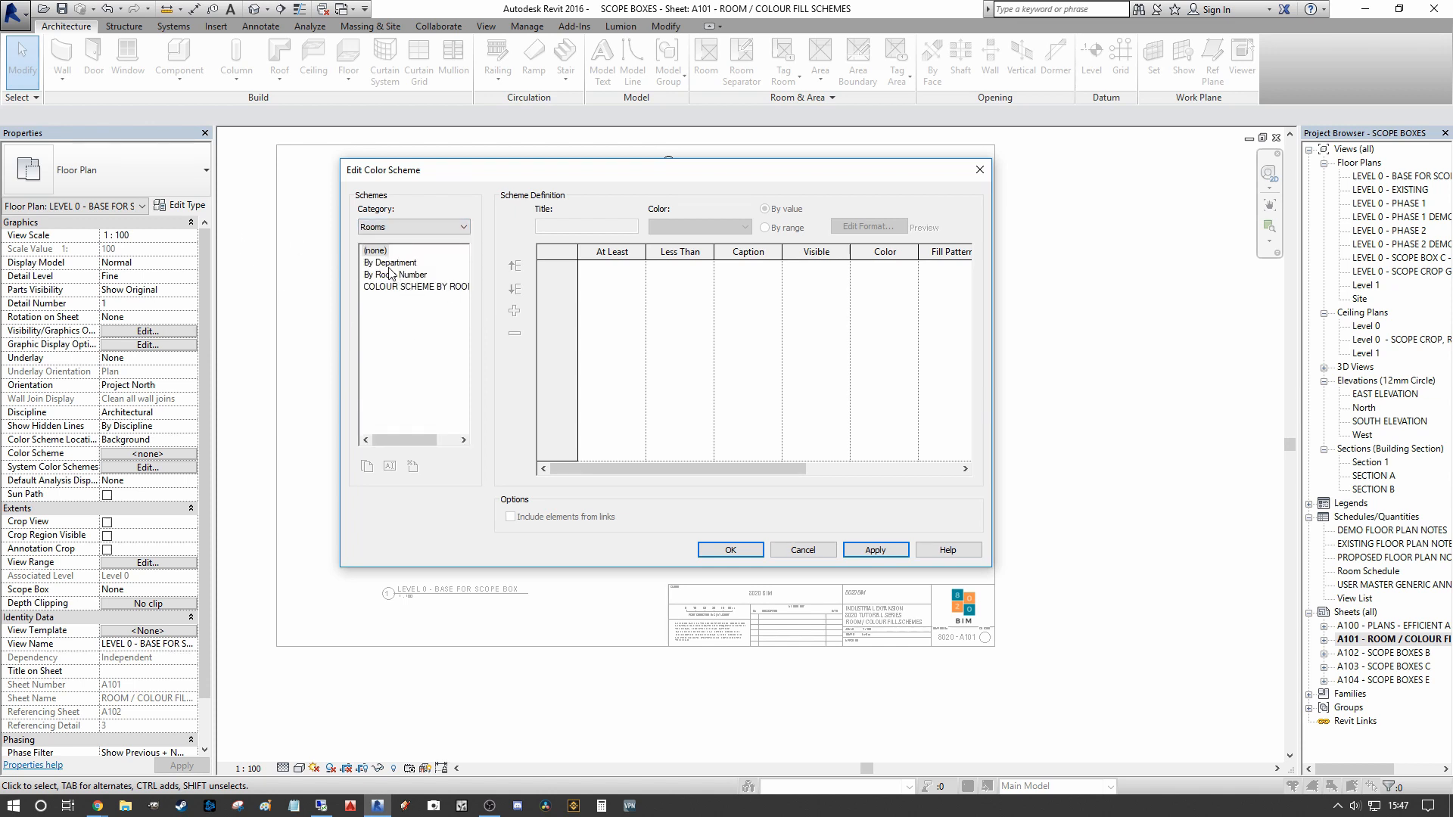
{"action": "left_click", "coordinate": [394, 262]}
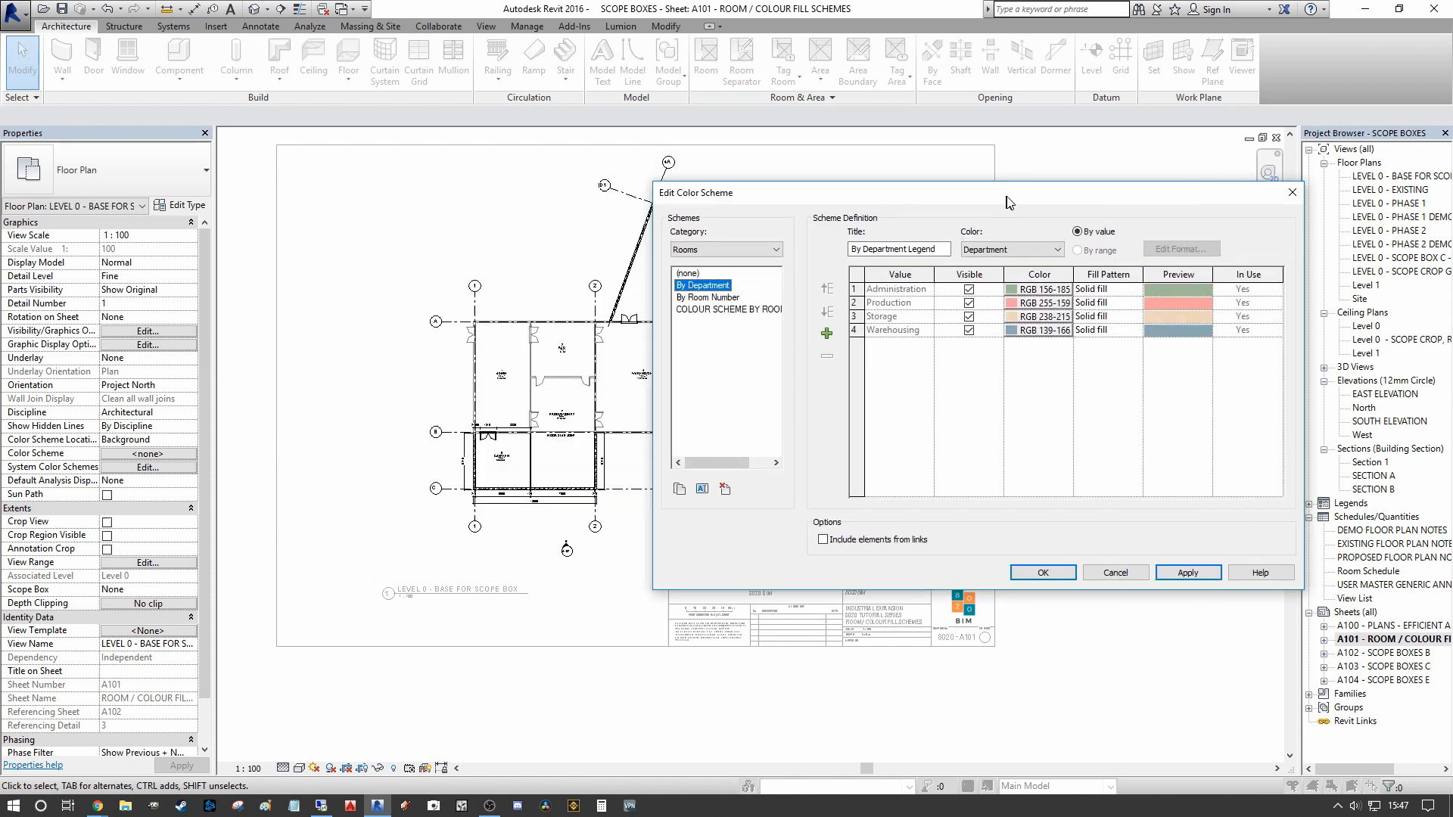
{"action": "left_click", "coordinate": [1041, 572]}
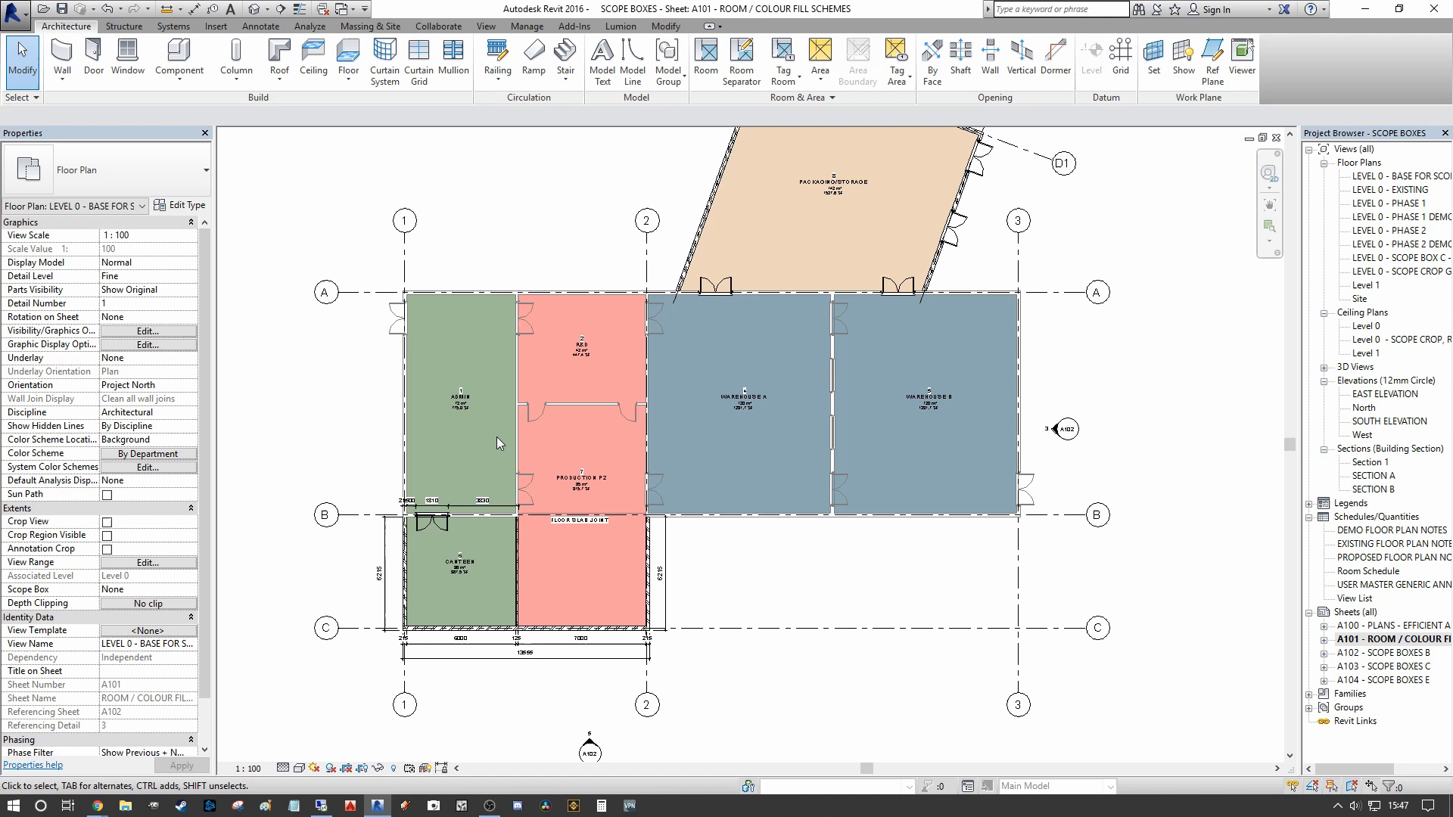
- Inspect the R&D and other room fills, zoom to fit, and bring up the annotation tools
{"action": "left_click", "coordinate": [454, 589]}
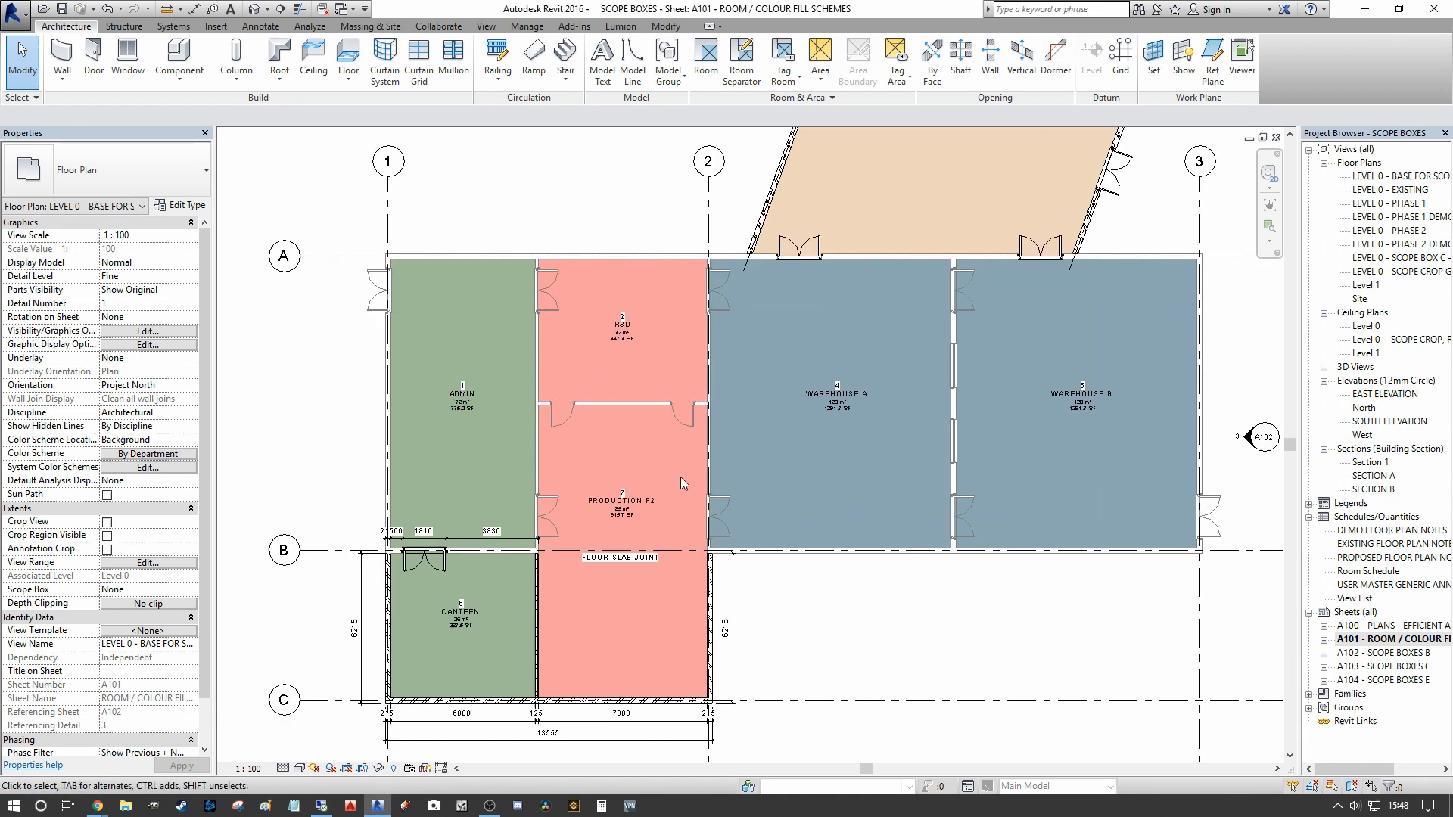
{"action": "left_click", "coordinate": [621, 314]}
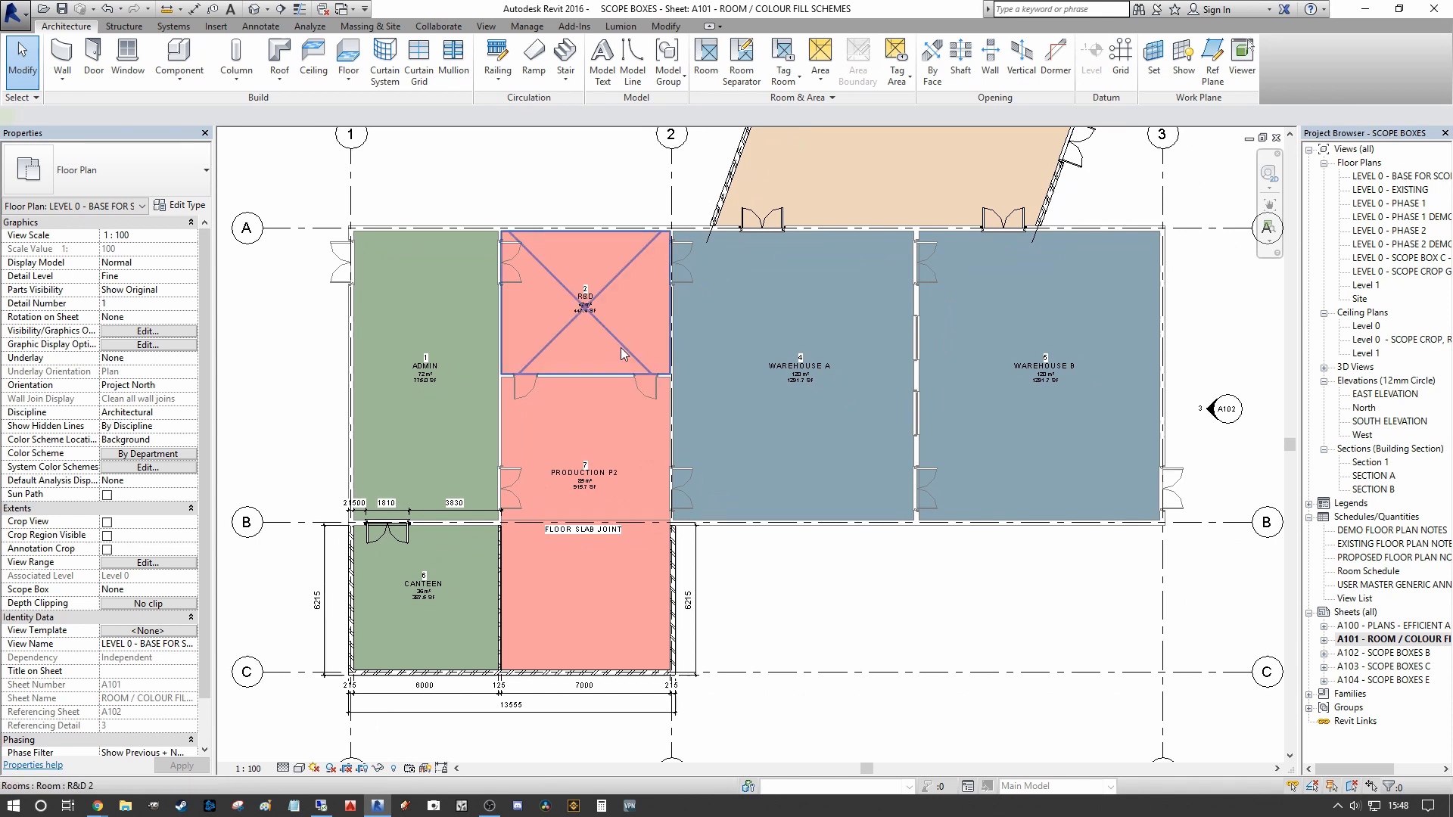
{"action": "left_click", "coordinate": [583, 315]}
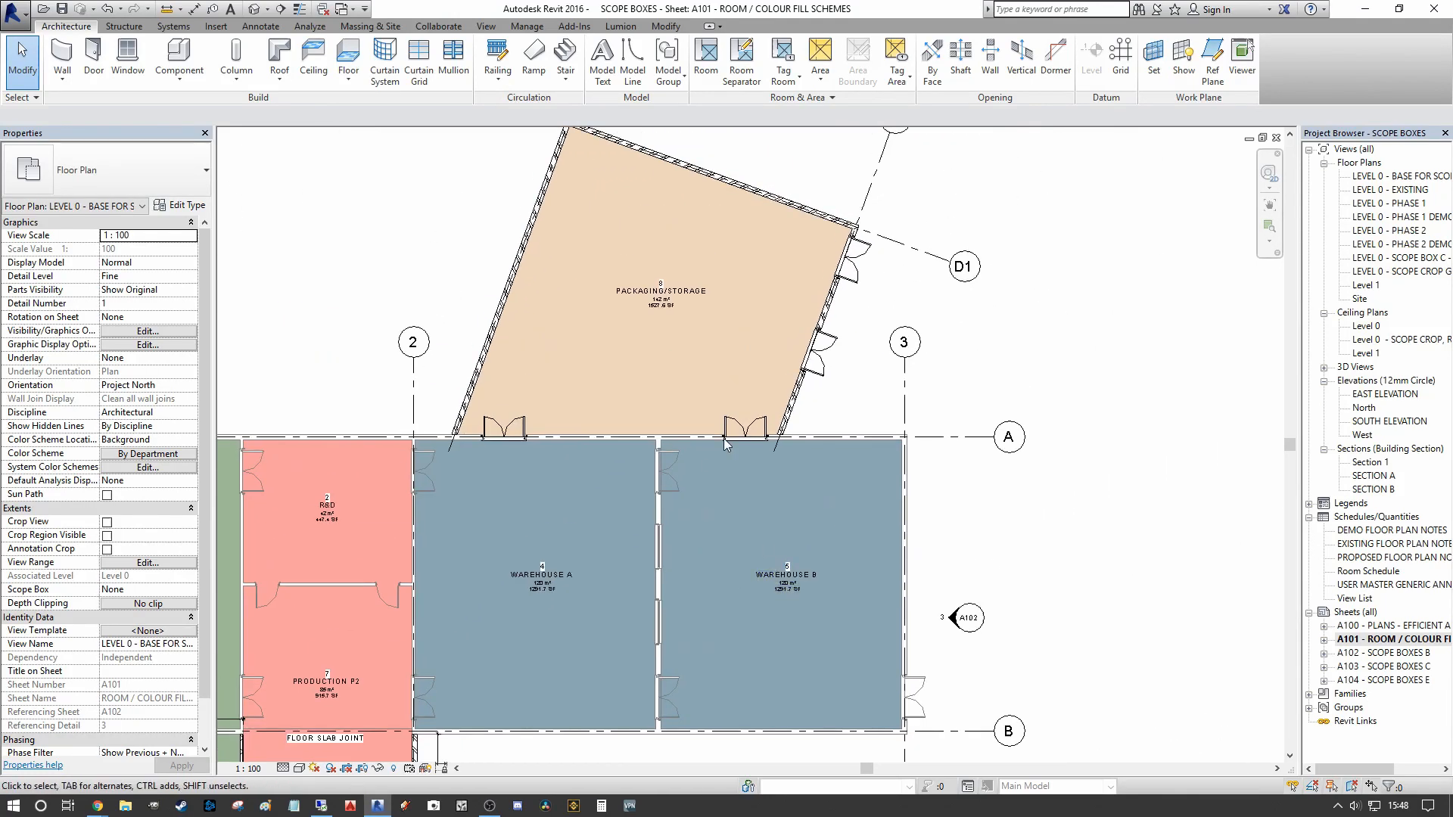
{"action": "mouse_move", "coordinate": [642, 272]}
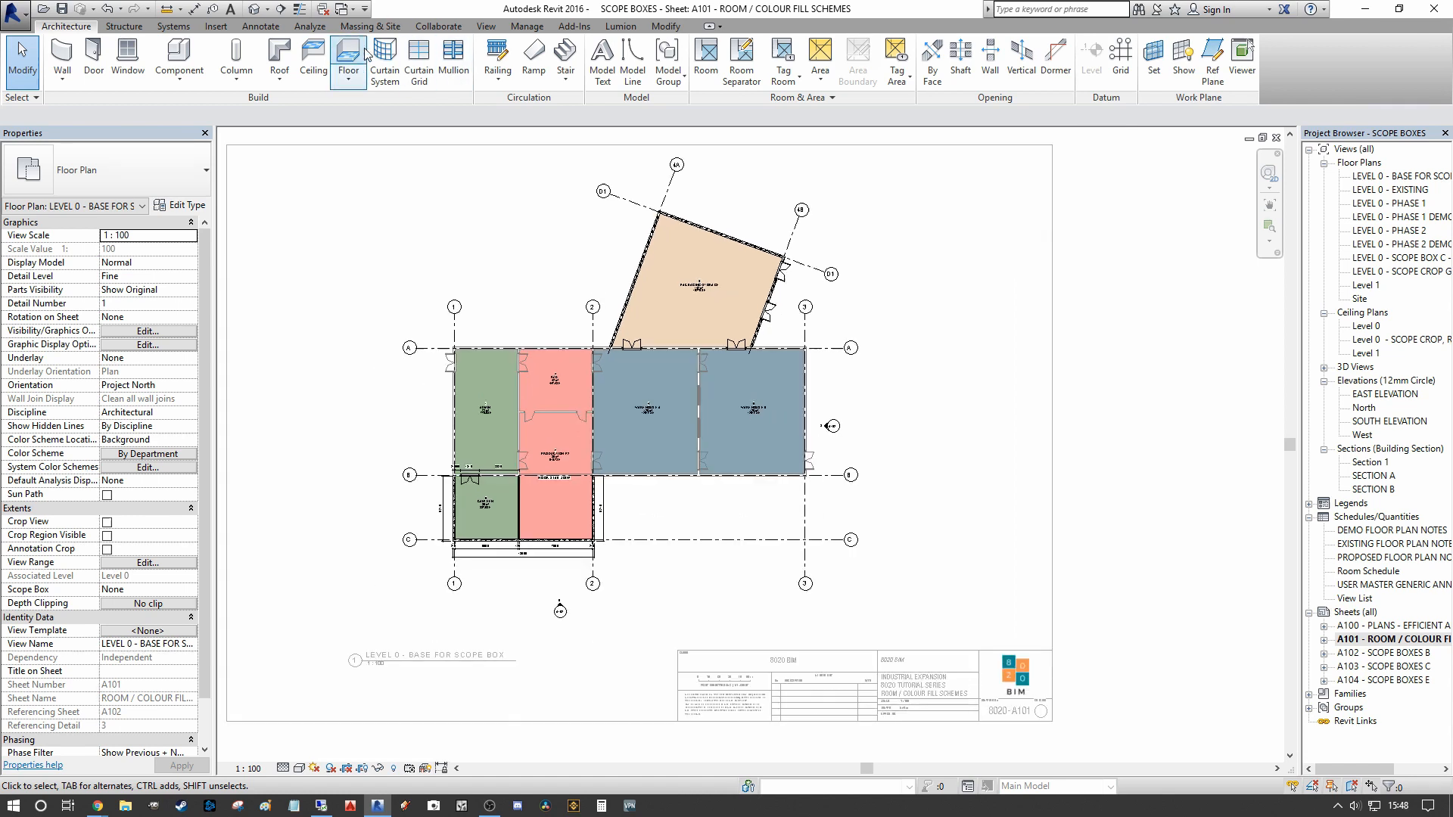
{"action": "left_click", "coordinate": [260, 25]}
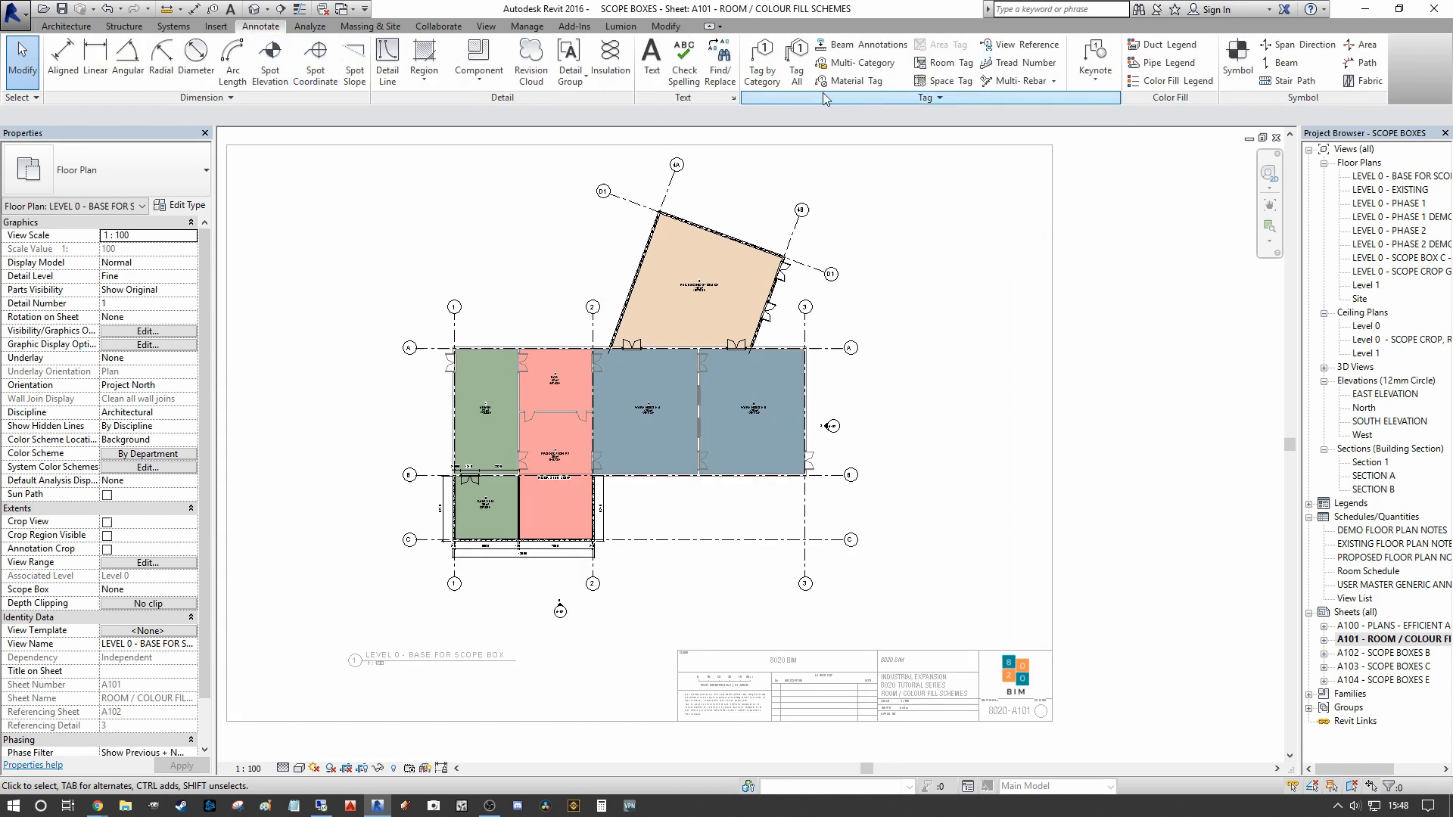
- Place a By Department colour fill legend above the plan's top-left corner
{"action": "left_click", "coordinate": [1177, 81]}
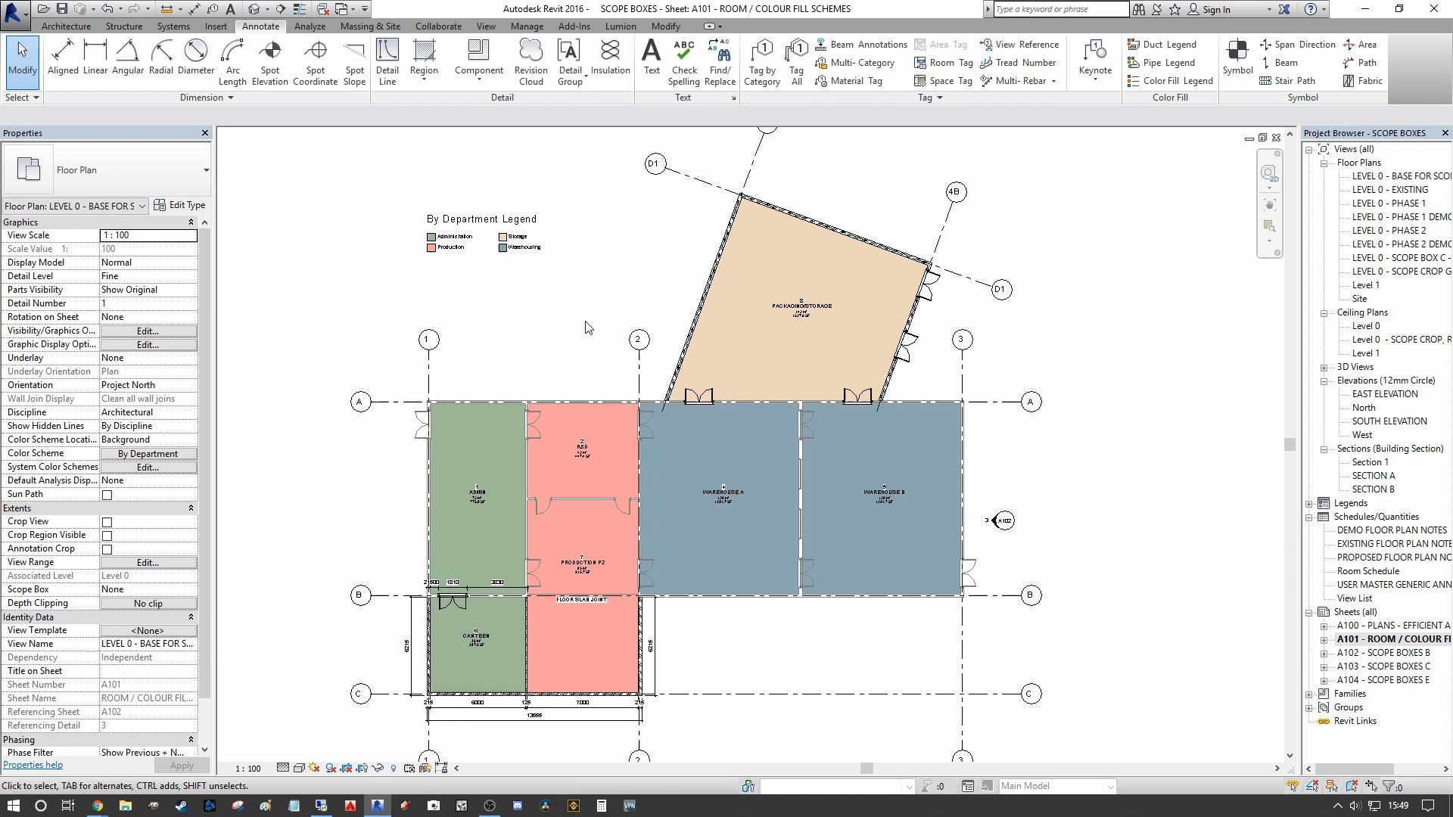
{"action": "mouse_move", "coordinate": [520, 313]}
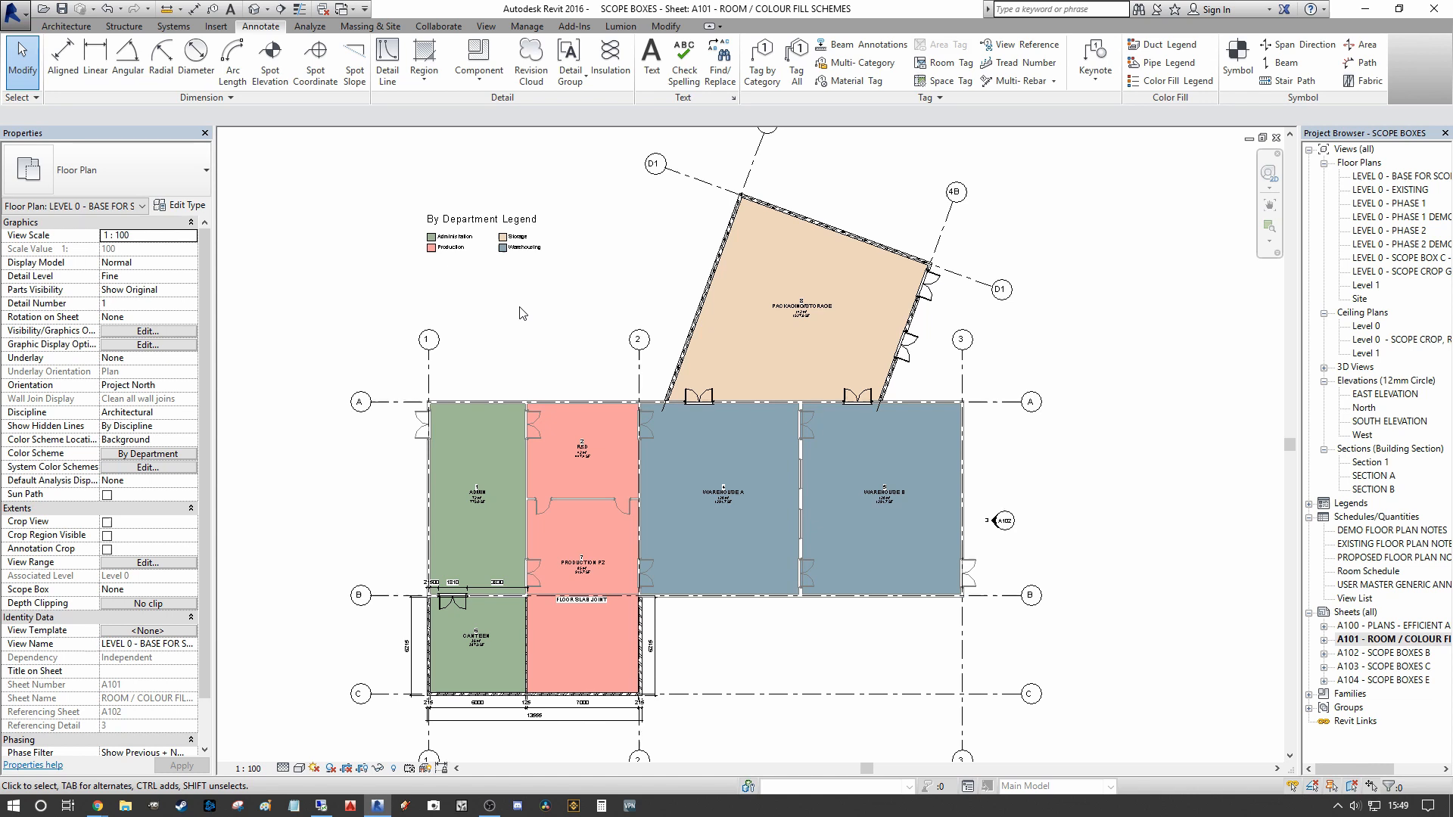
{"action": "mouse_move", "coordinate": [531, 312]}
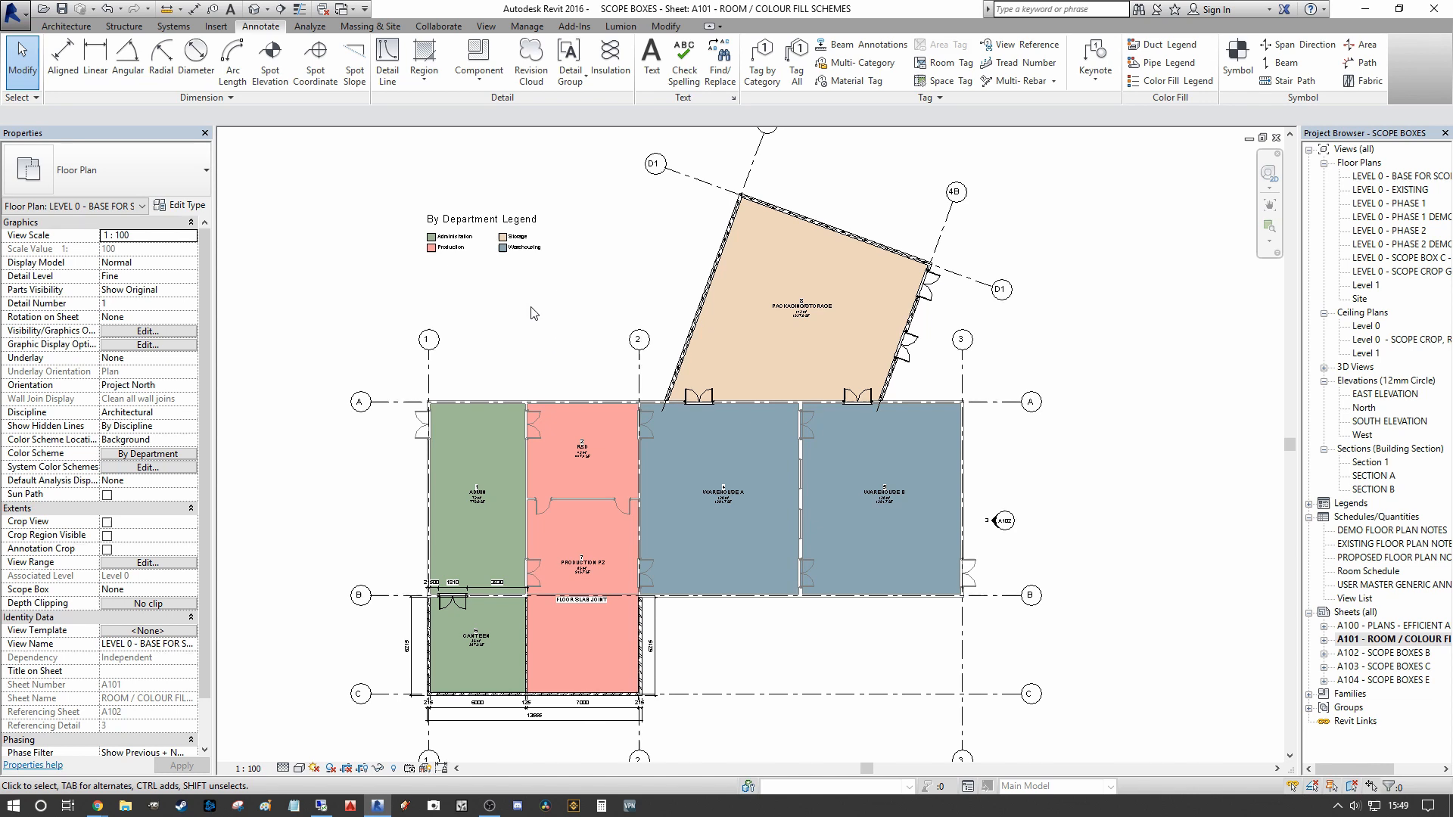
{"action": "mouse_move", "coordinate": [566, 319]}
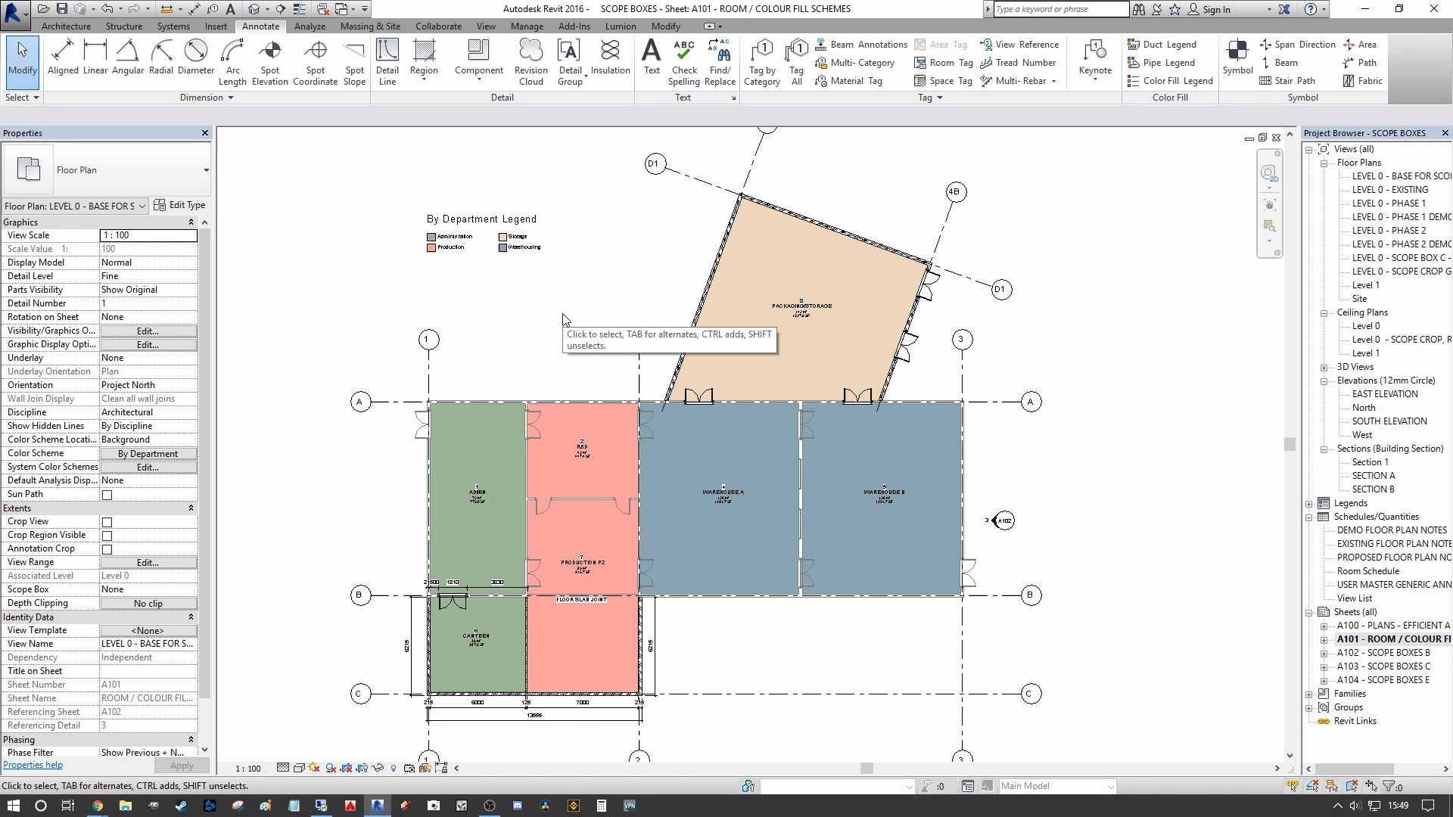
{"action": "mouse_move", "coordinate": [558, 345]}
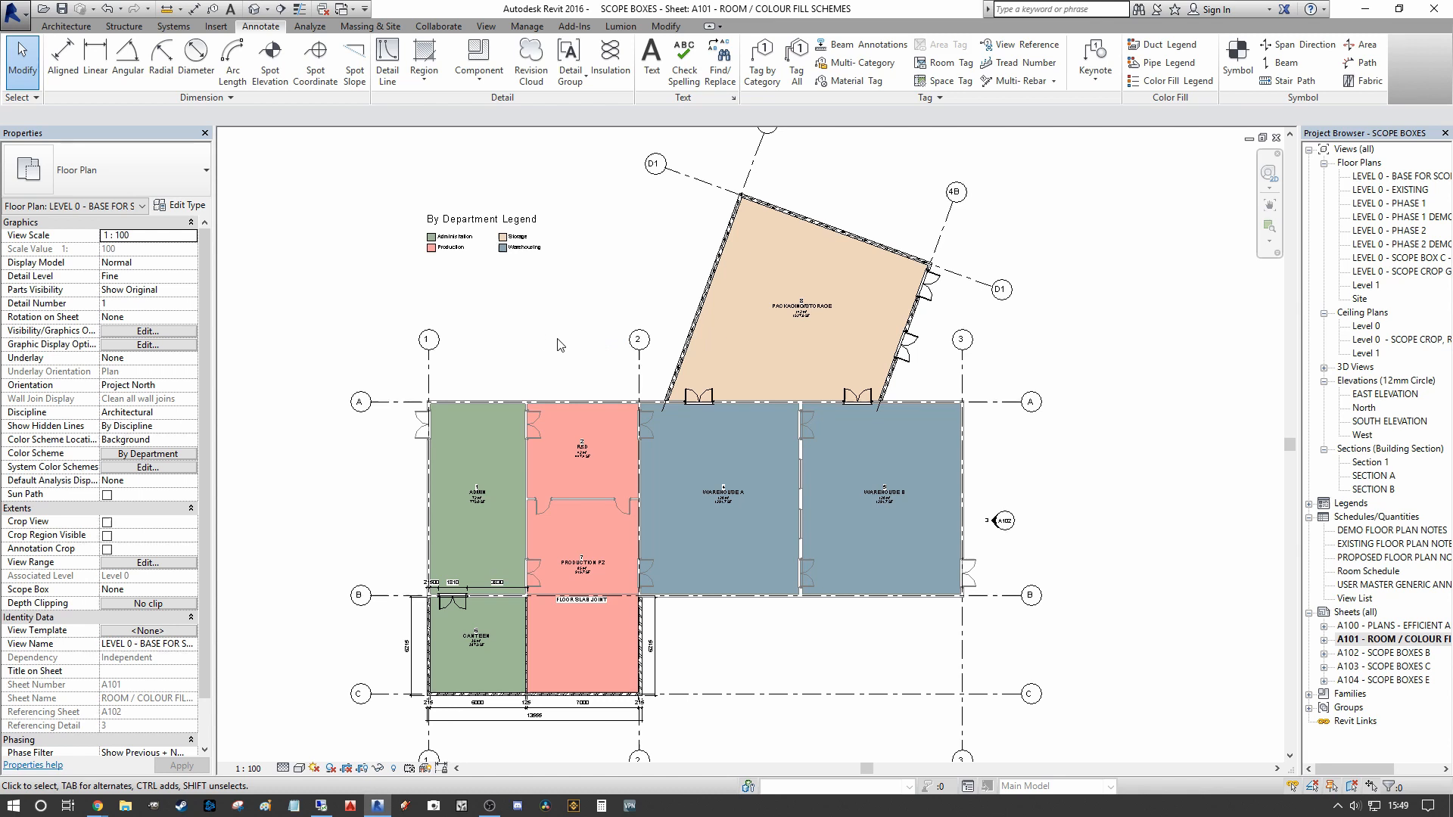
{"action": "mouse_move", "coordinate": [673, 339]}
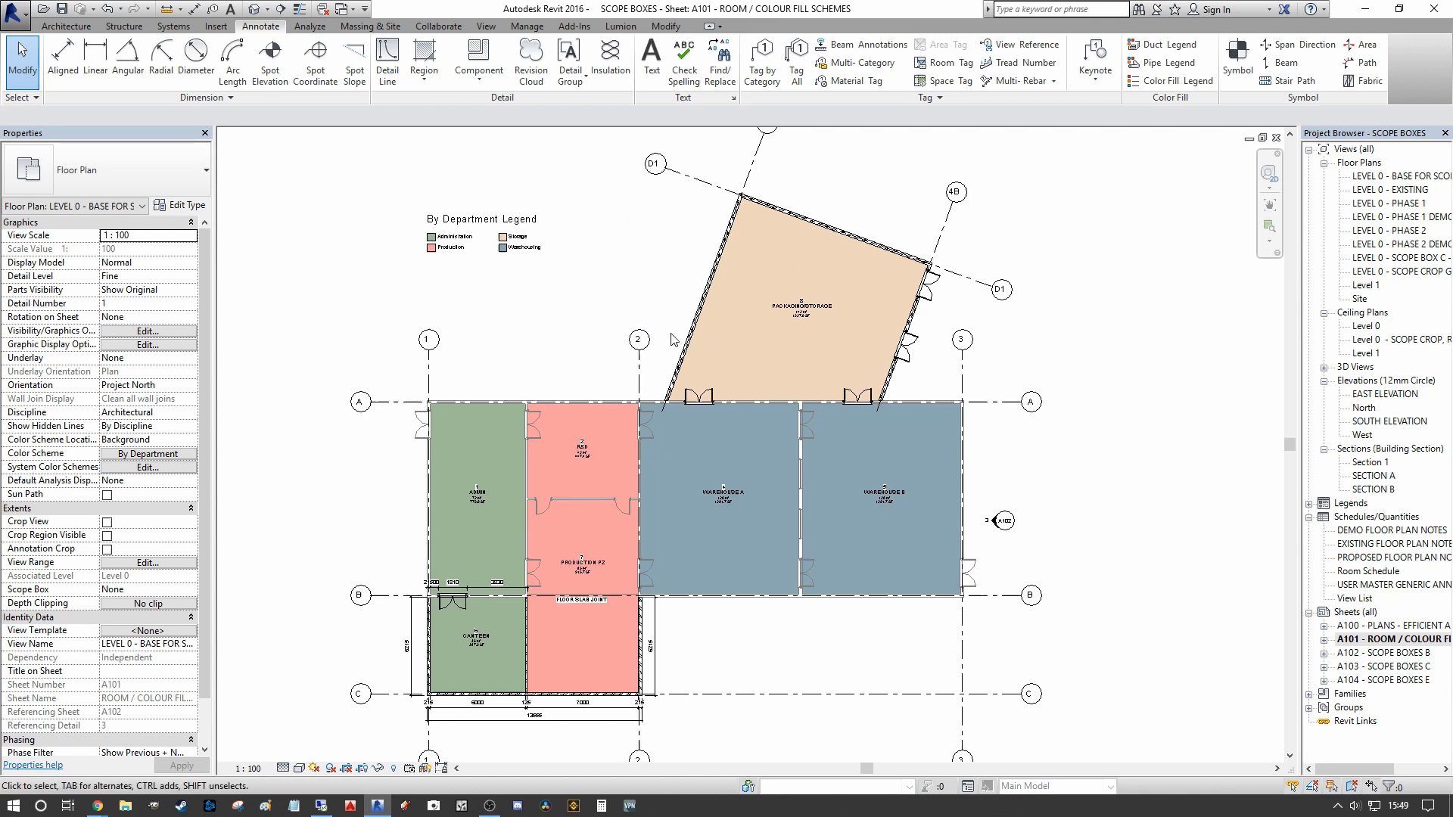